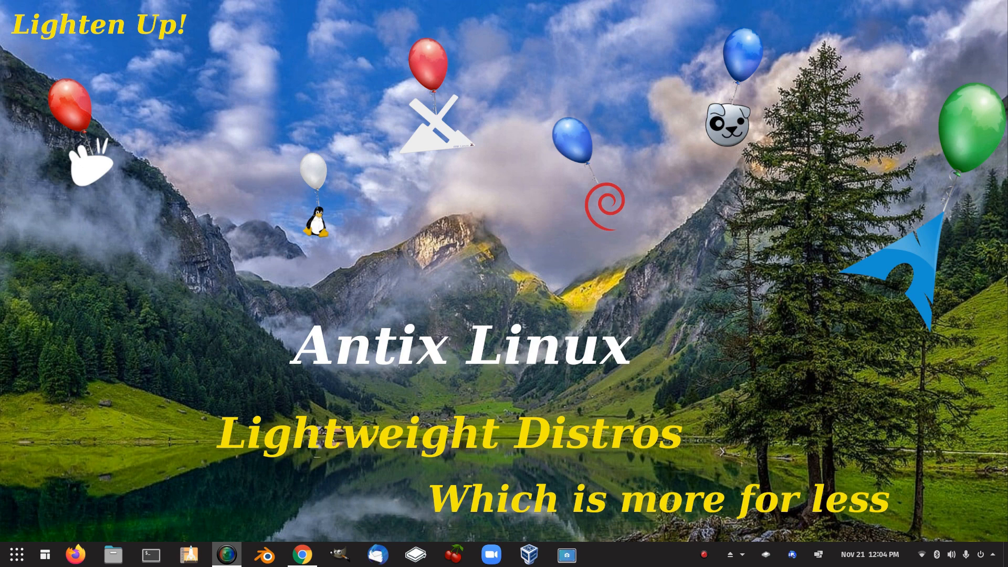
# Step: Bring up Google Chrome from the taskbar showing the antiX Linux homepage
pyautogui.click(302, 553)
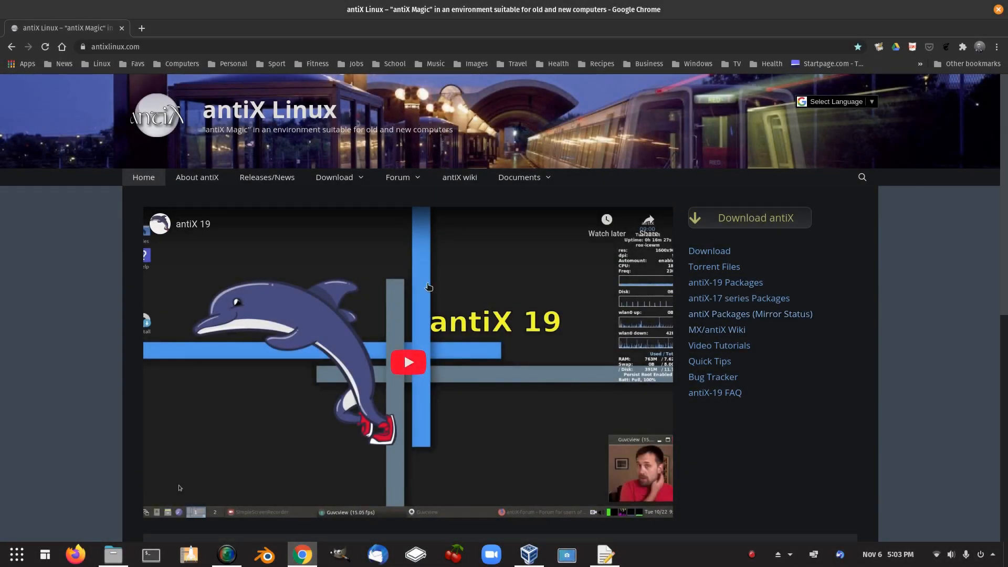
# Step: Read down the antiX site and go to its Download page
pyautogui.scroll(-3)
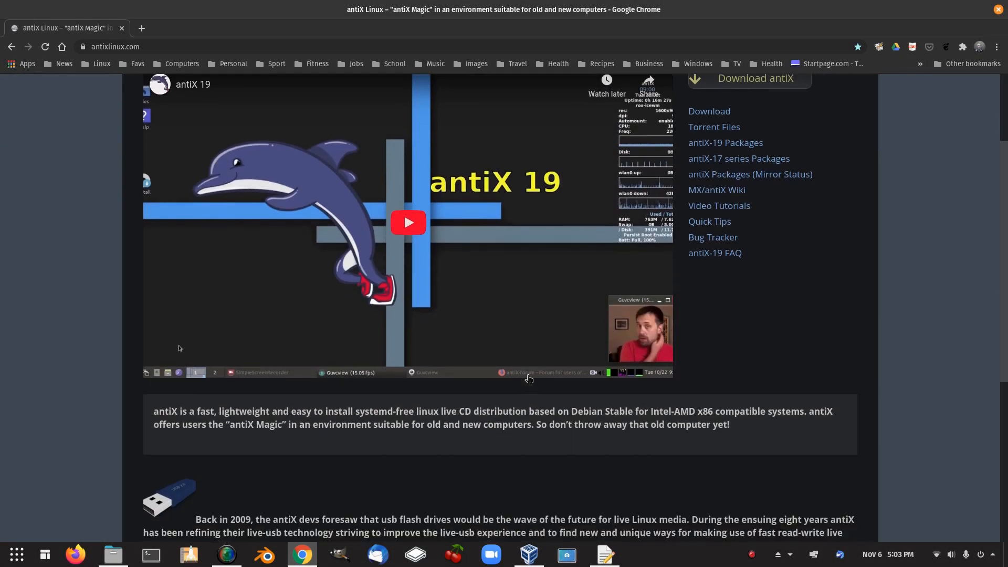
pyautogui.scroll(-3)
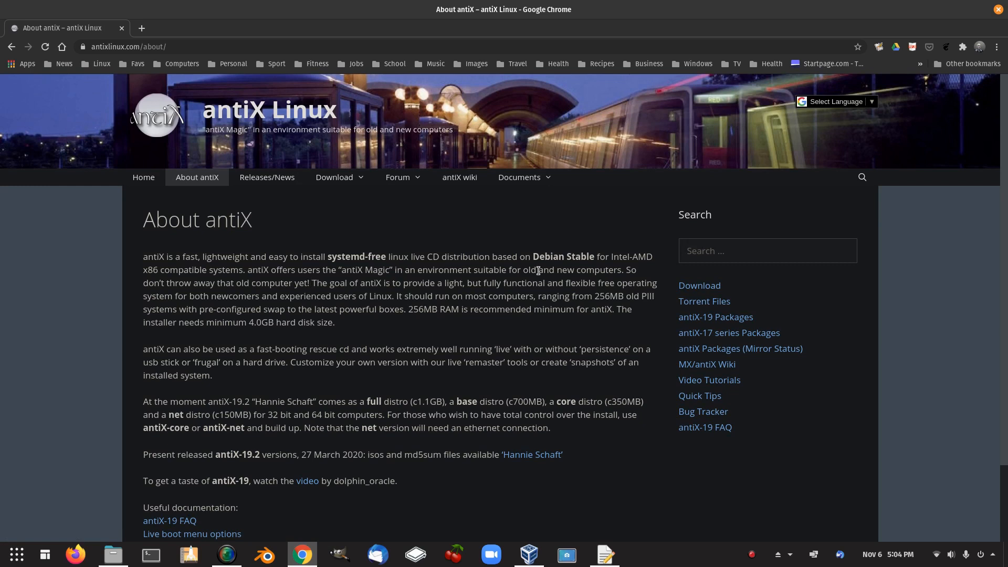
pyautogui.moveTo(600, 273)
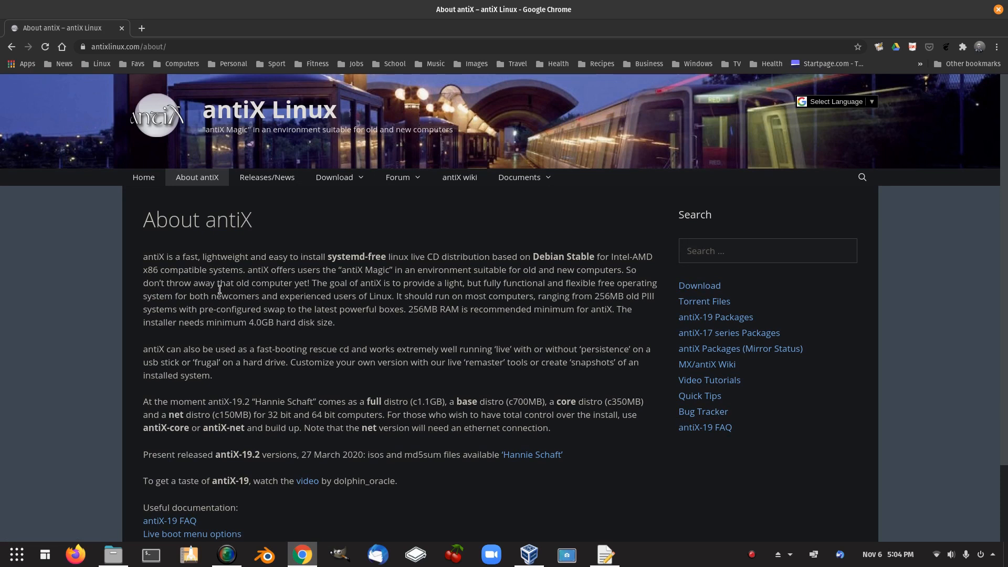
pyautogui.moveTo(380, 279)
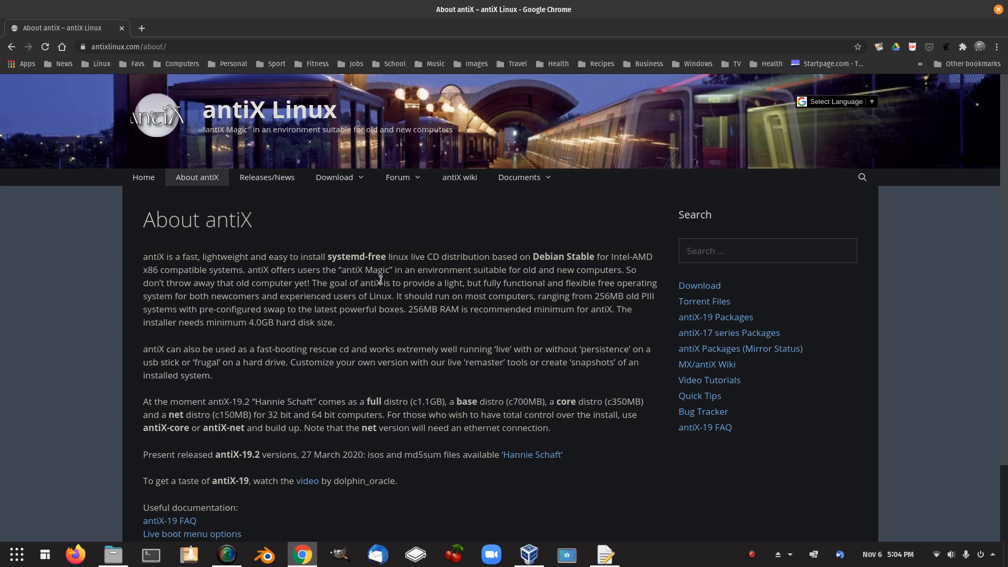
pyautogui.moveTo(397, 282)
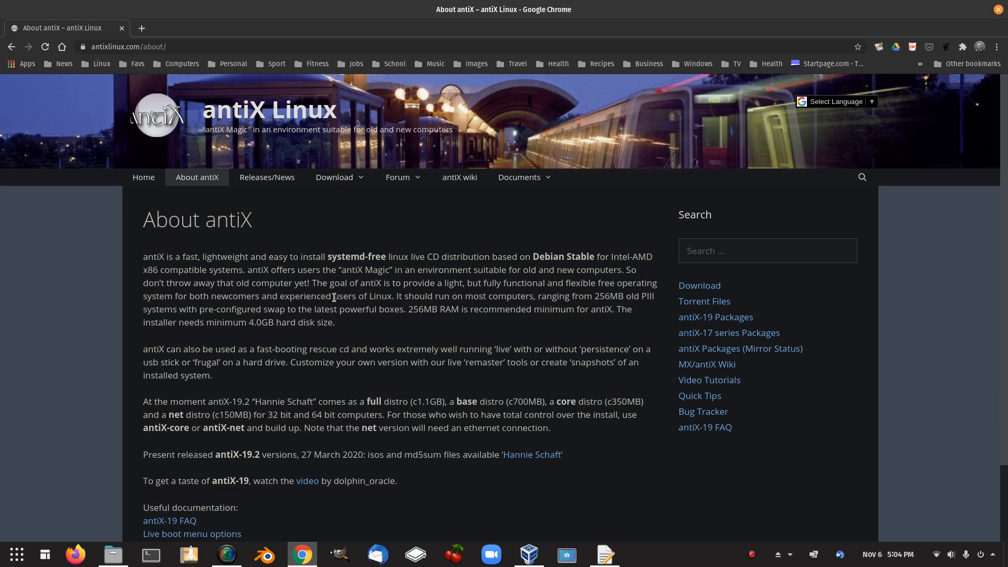
pyautogui.moveTo(534, 305)
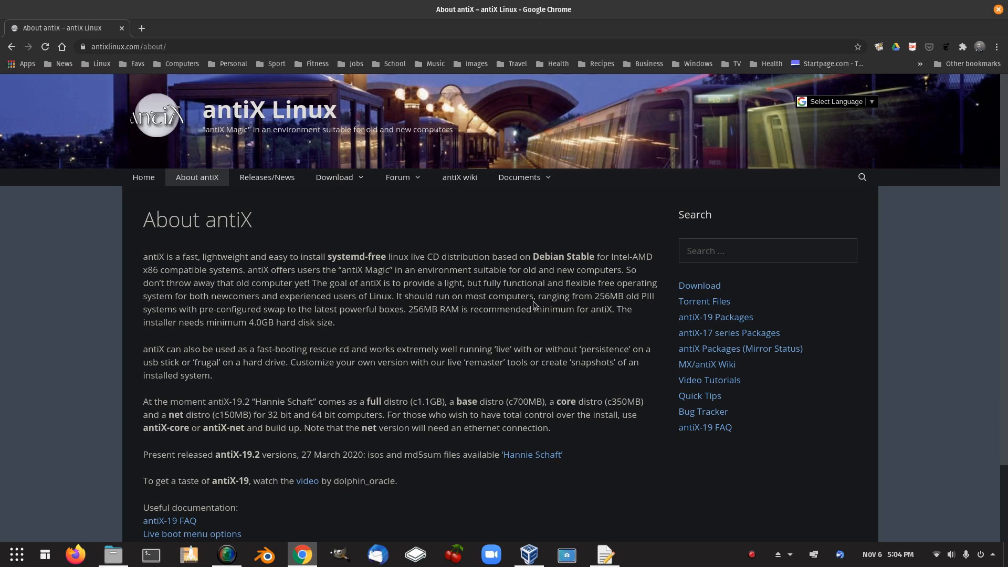
pyautogui.moveTo(618, 290)
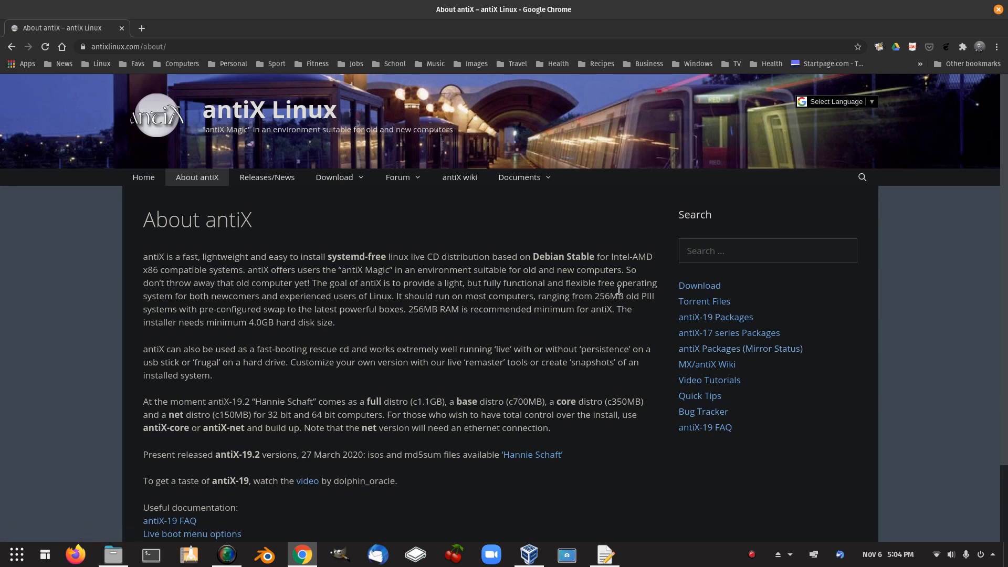
pyautogui.moveTo(223, 306)
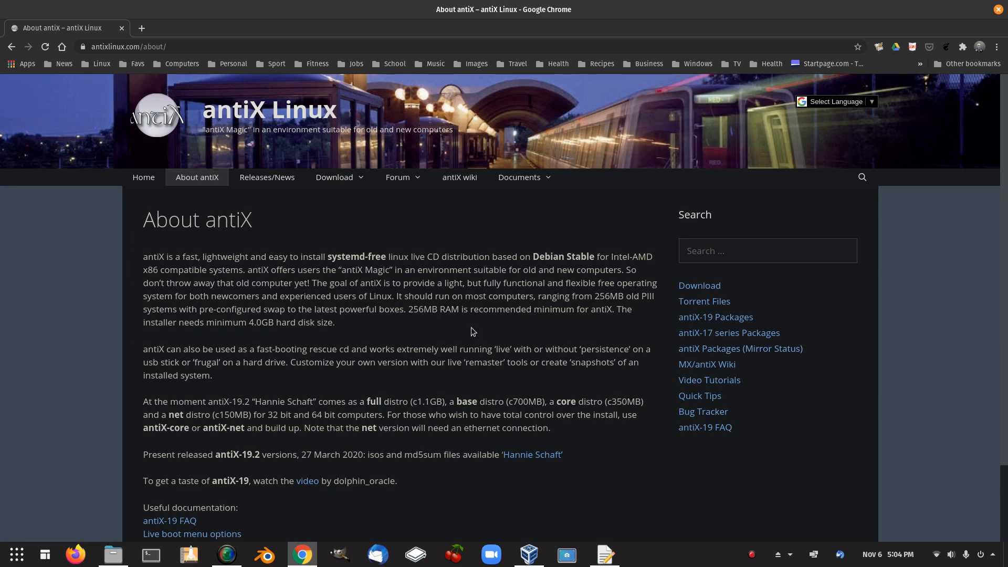
pyautogui.moveTo(622, 308)
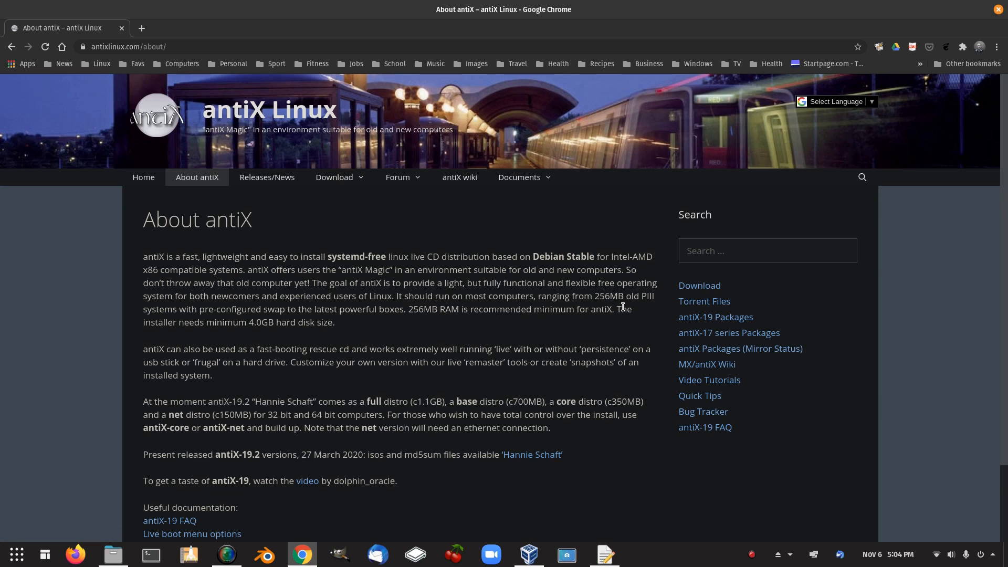
pyautogui.moveTo(636, 311)
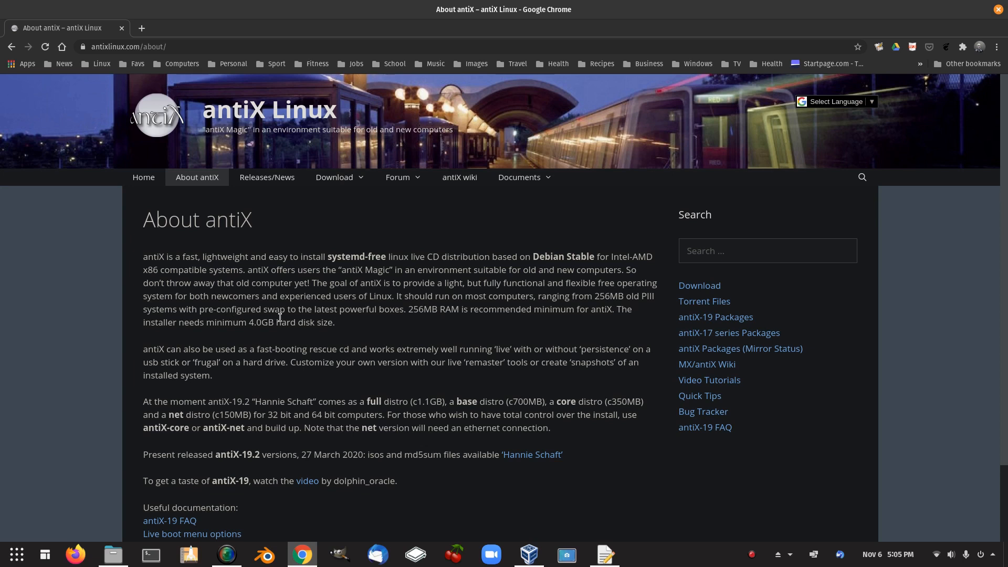
pyautogui.moveTo(384, 312)
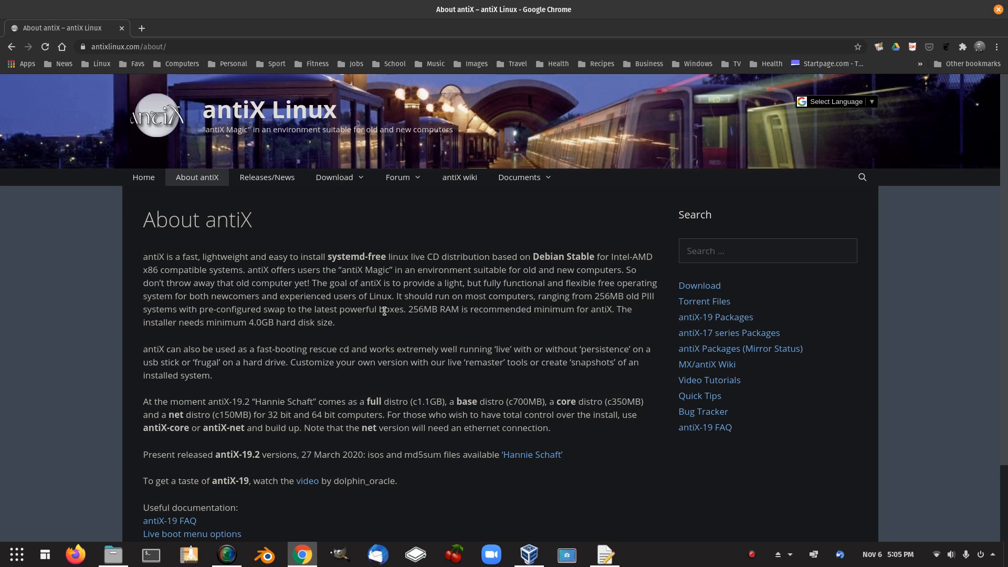
pyautogui.moveTo(451, 330)
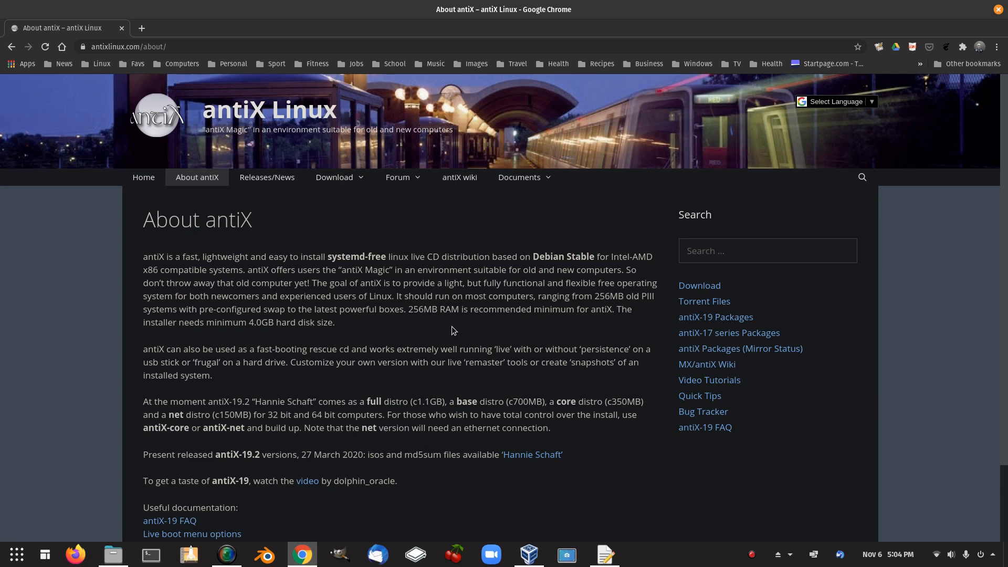
pyautogui.moveTo(586, 321)
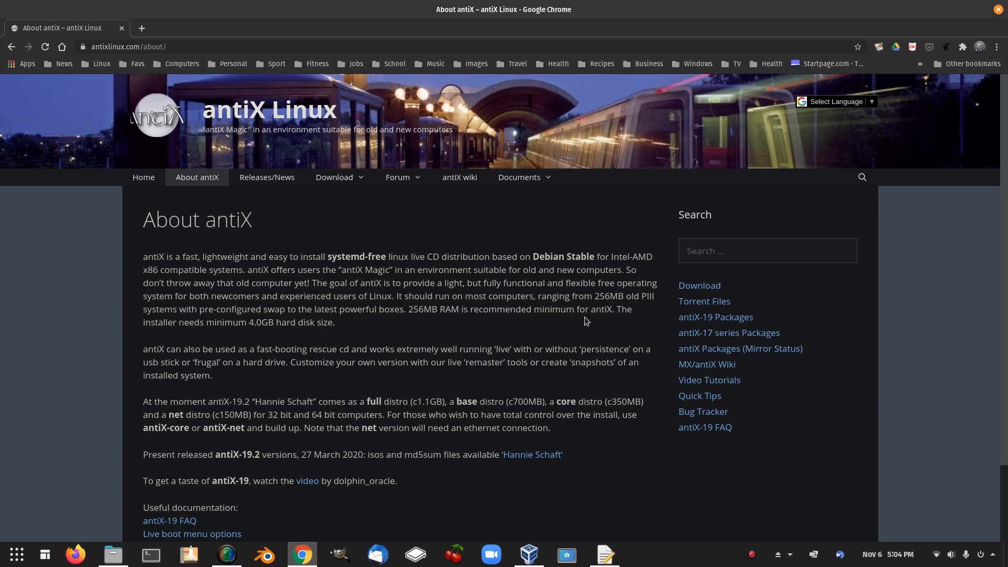
pyautogui.moveTo(248, 341)
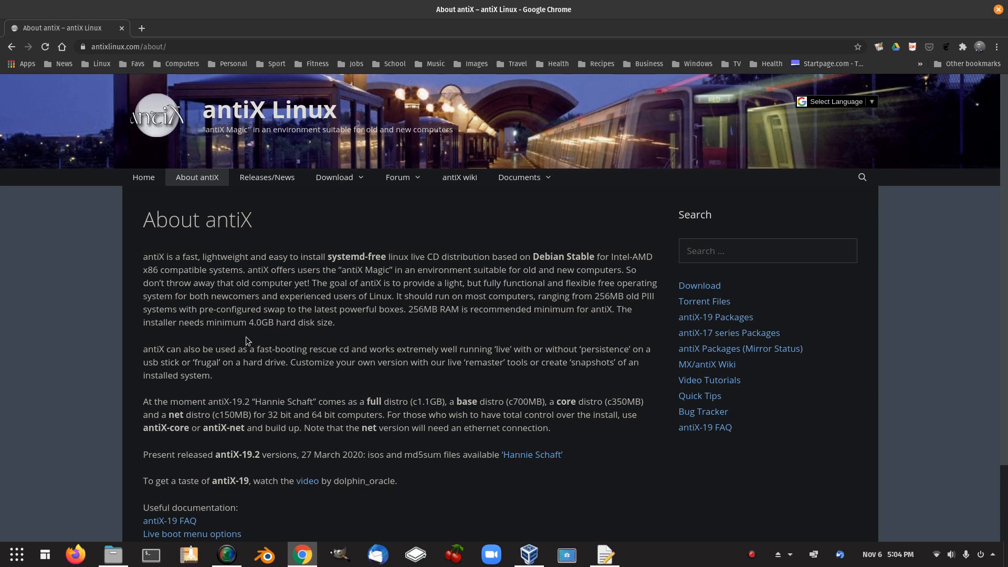
pyautogui.moveTo(339, 334)
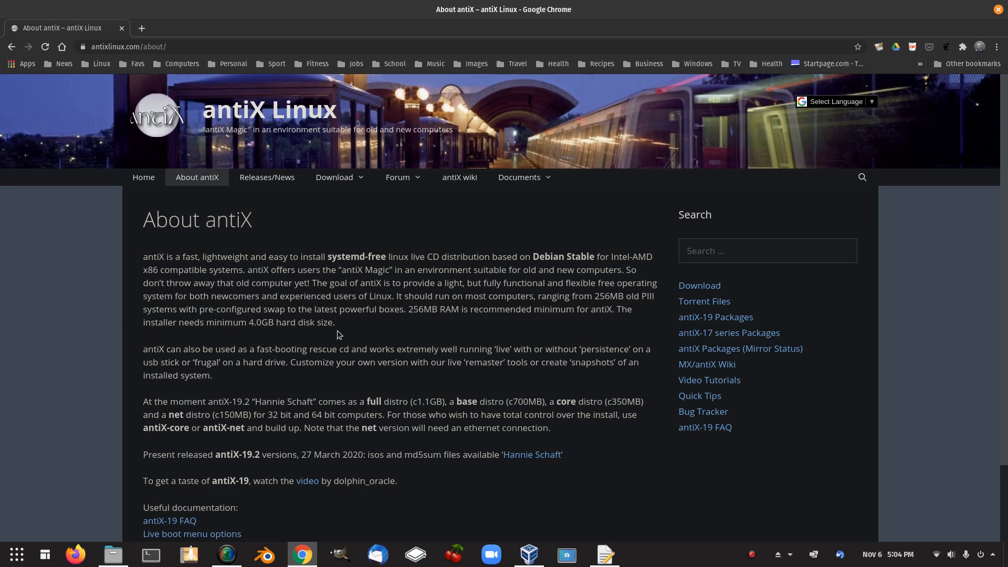
pyautogui.moveTo(195, 335)
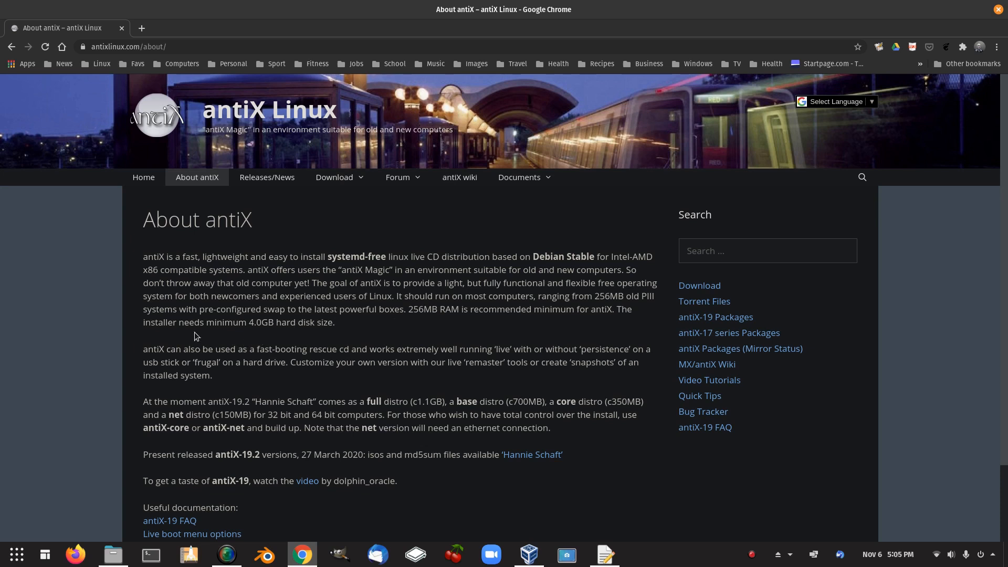
pyautogui.moveTo(699, 285)
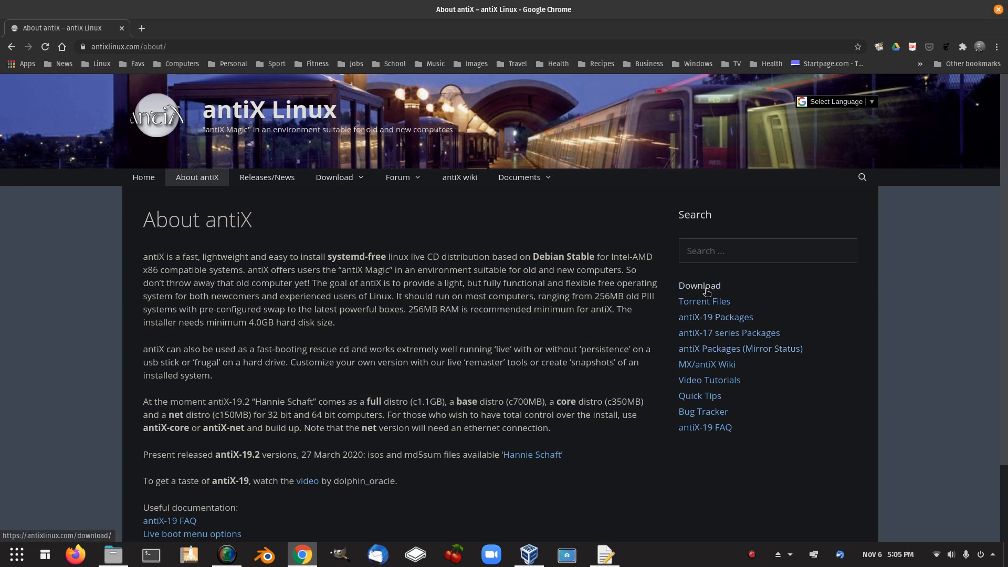
pyautogui.click(141, 28)
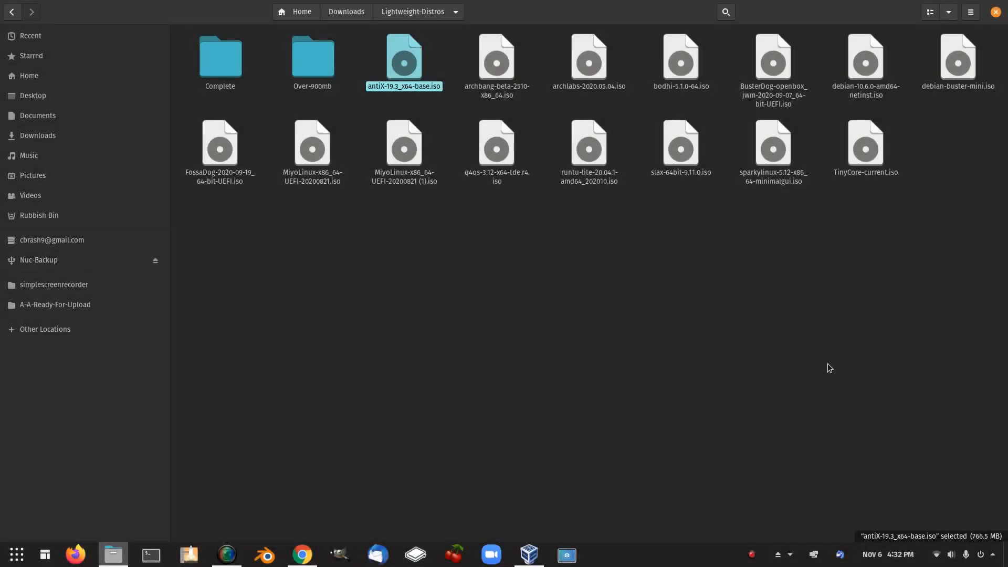
pyautogui.moveTo(974, 505)
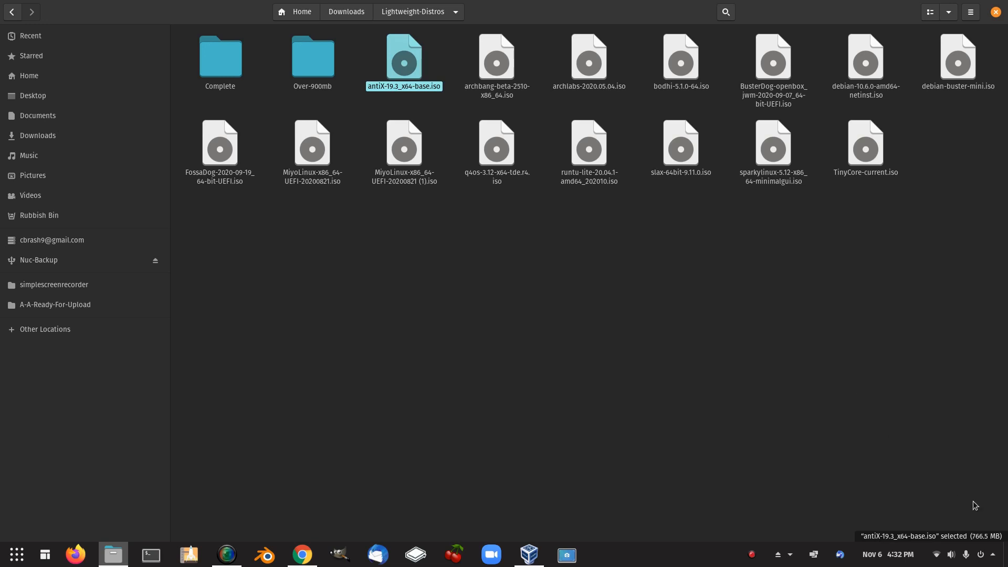
pyautogui.moveTo(935, 451)
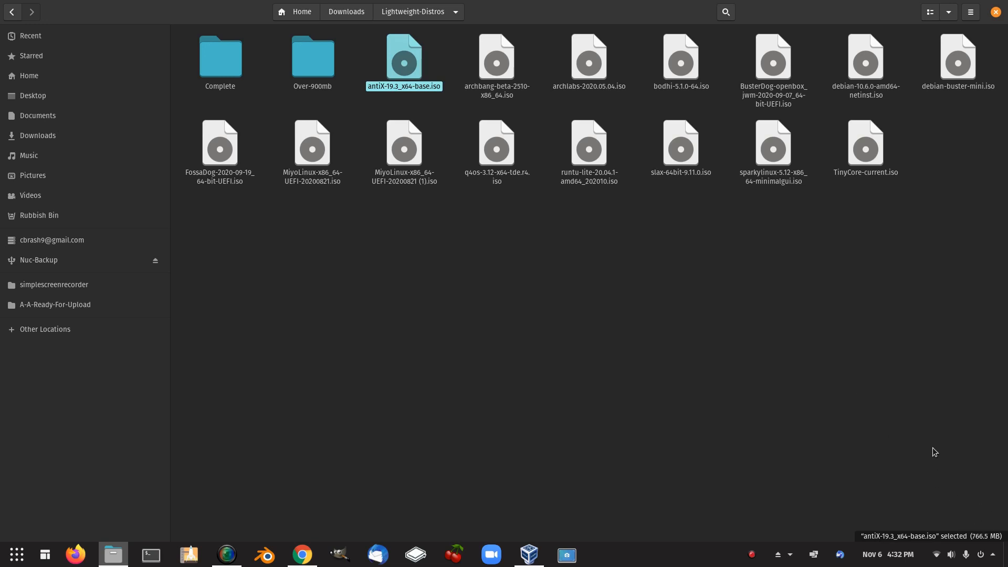
pyautogui.moveTo(619, 9)
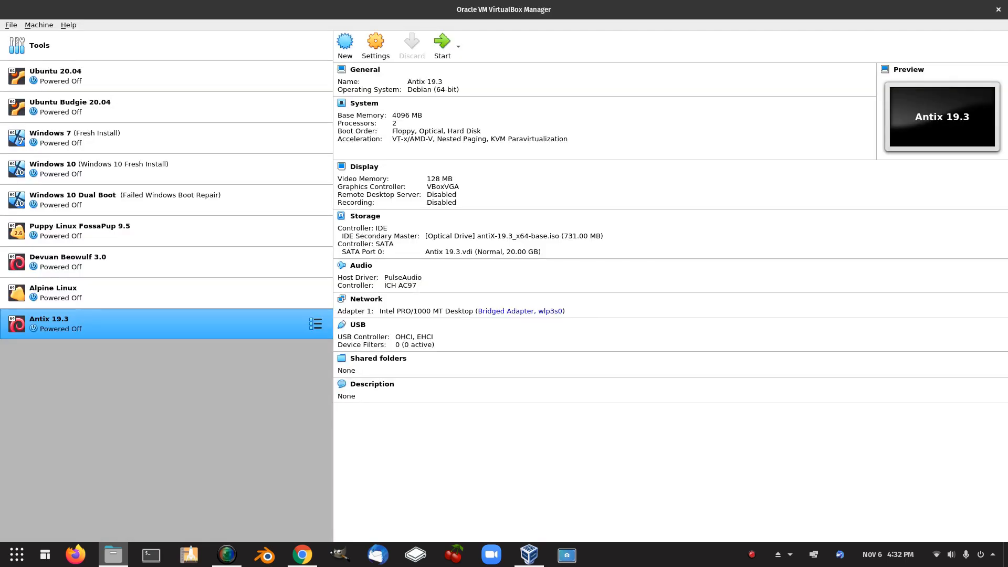
# Step: Start the Antix 19.3 virtual machine from VirtualBox Manager
pyautogui.click(442, 42)
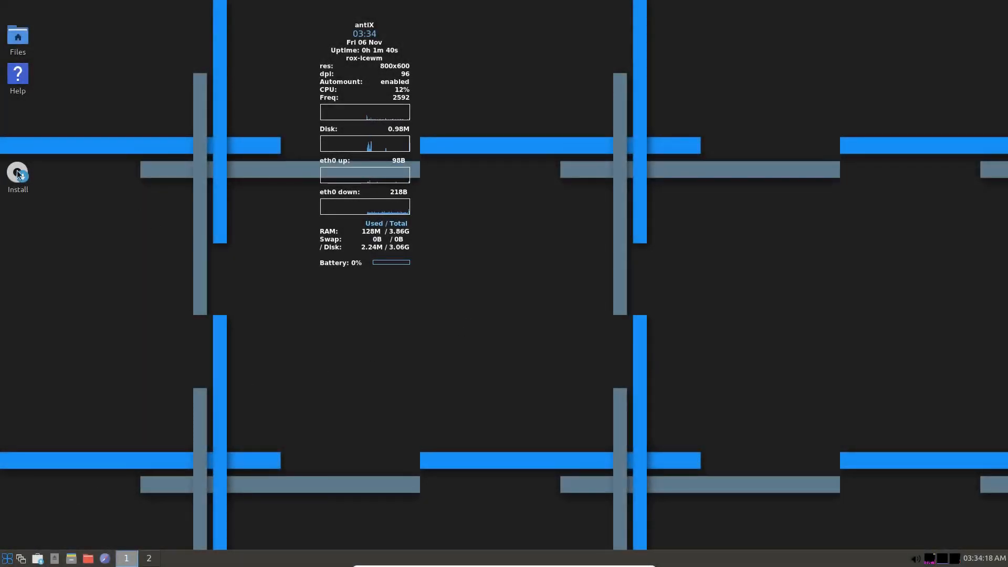
# Step: Launch the installer from the Install desktop icon, dismiss the minstall warning and accept the terms
pyautogui.doubleClick(18, 172)
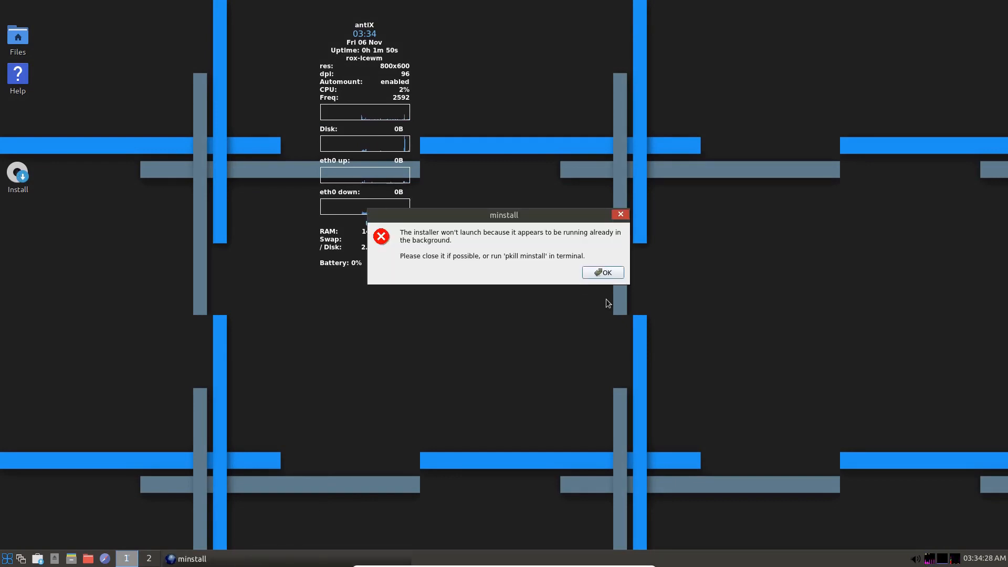
pyautogui.click(602, 272)
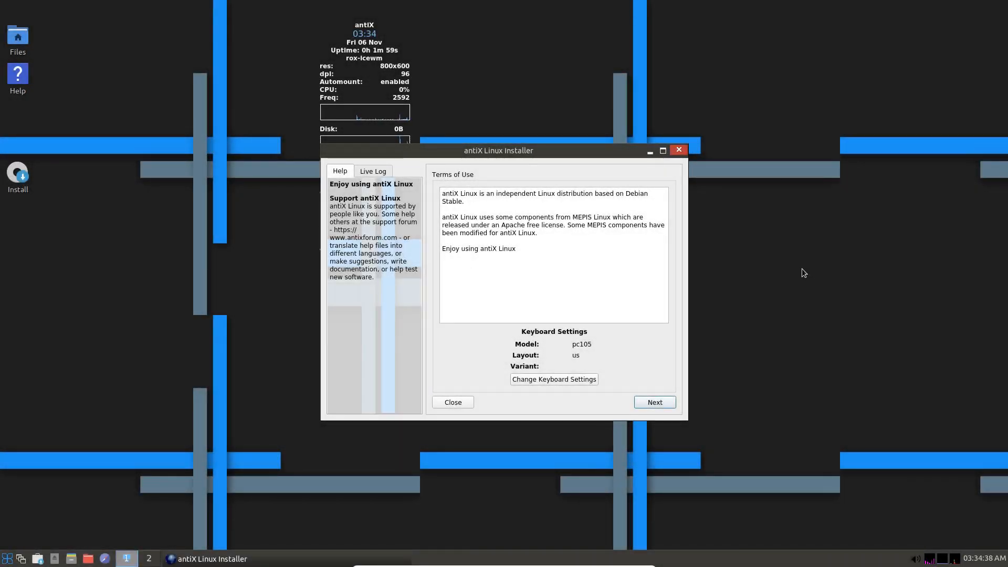
pyautogui.click(654, 402)
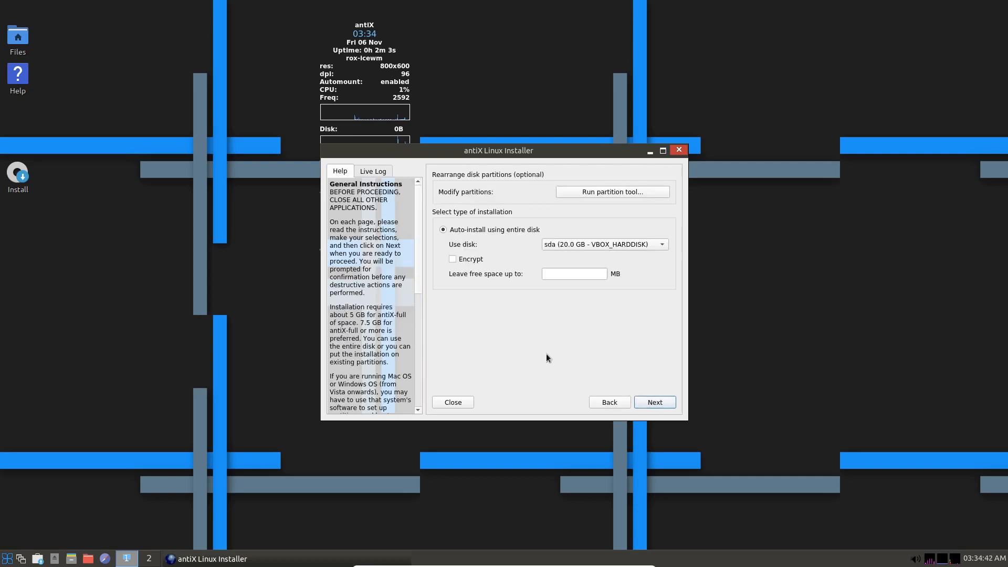
pyautogui.moveTo(523, 345)
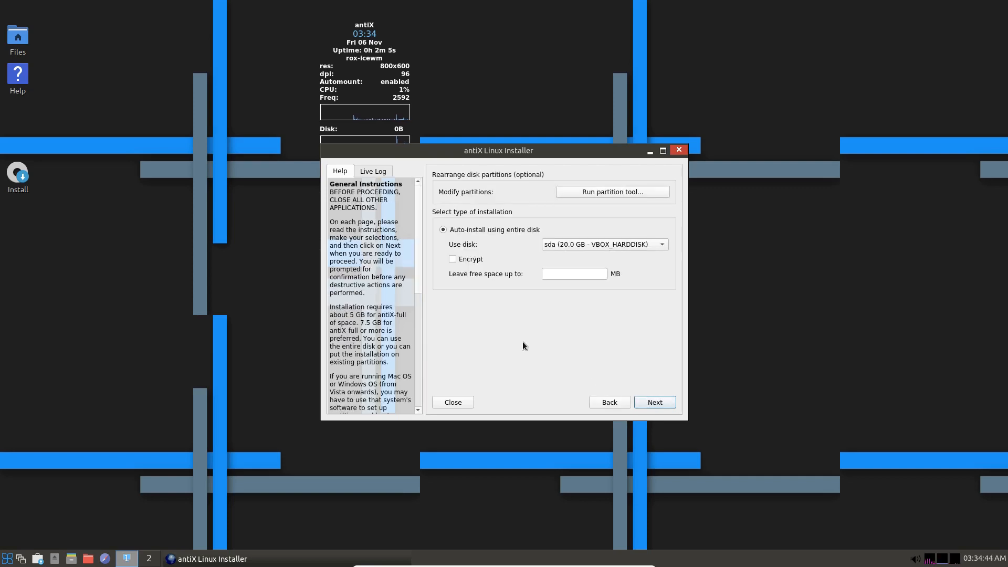
pyautogui.moveTo(520, 320)
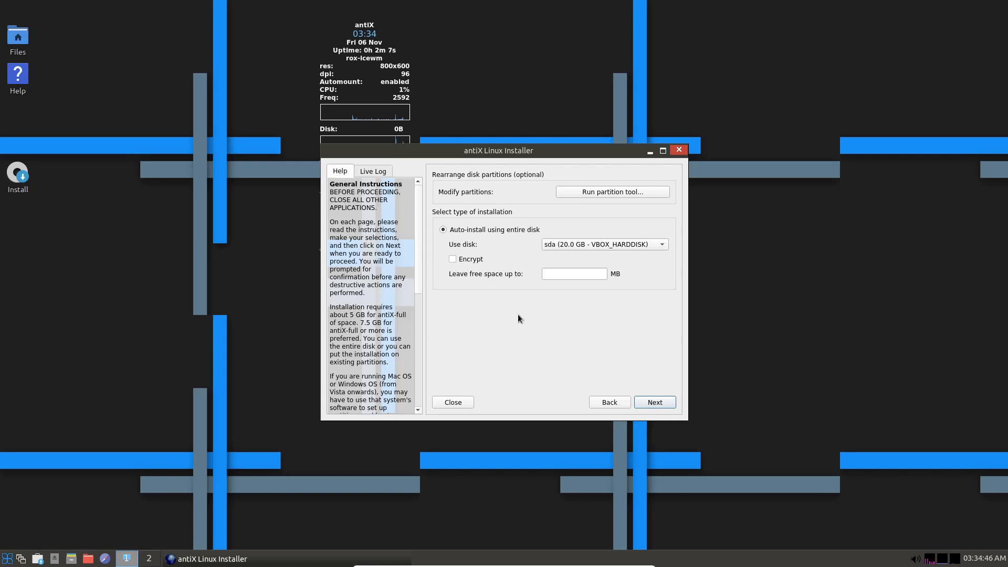
pyautogui.moveTo(552, 316)
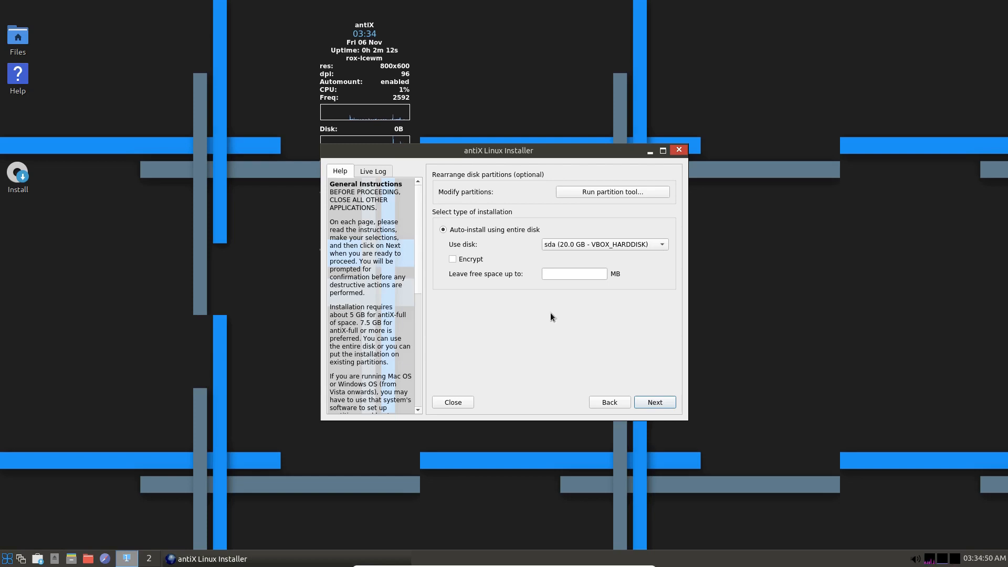
# Step: Install on the entire sda disk, confirm formatting it and keep the default boot loader
pyautogui.click(654, 402)
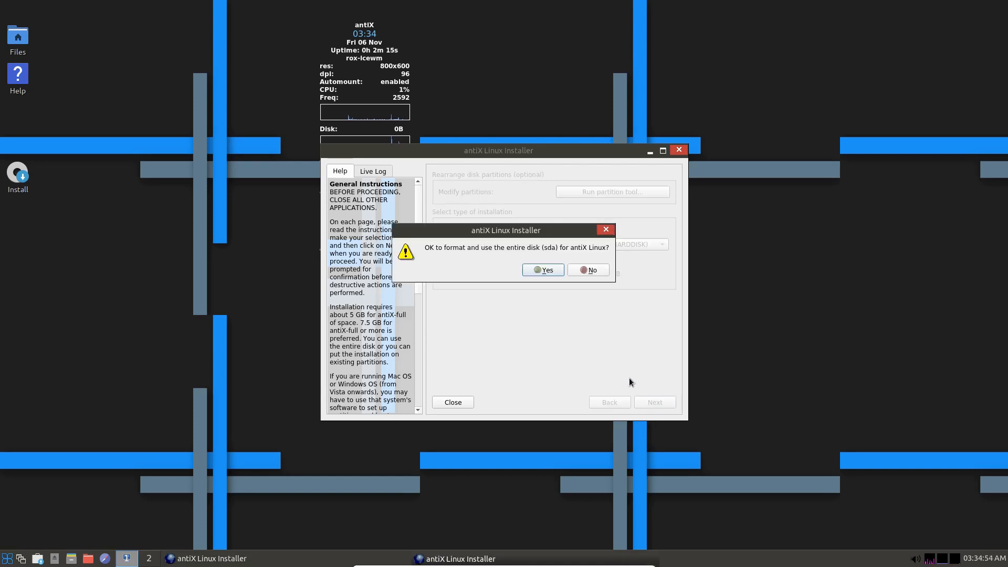
pyautogui.click(541, 270)
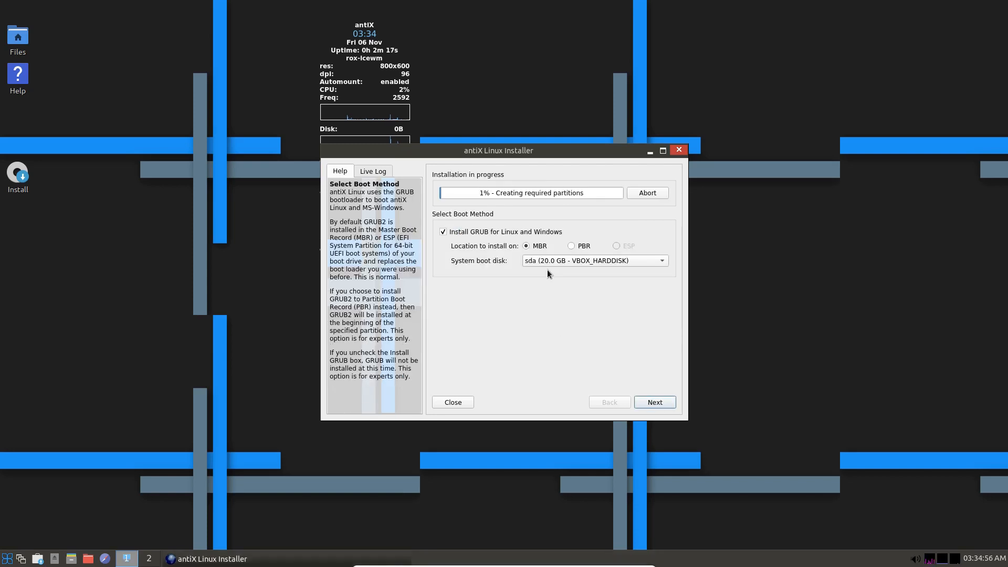
pyautogui.click(654, 402)
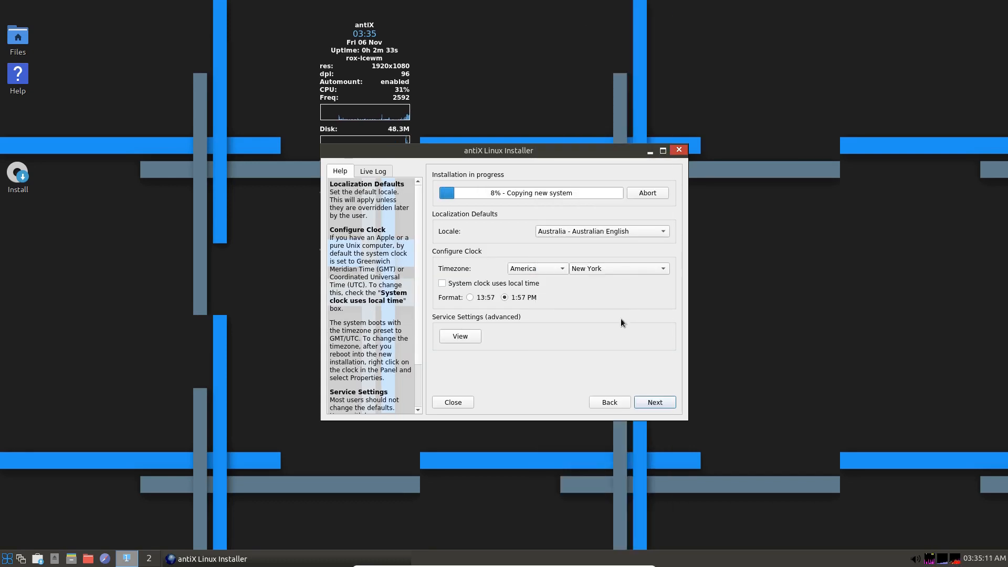
# Step: Set the timezone to Australia/West with 24-hour clock and continue to user accounts
pyautogui.click(535, 268)
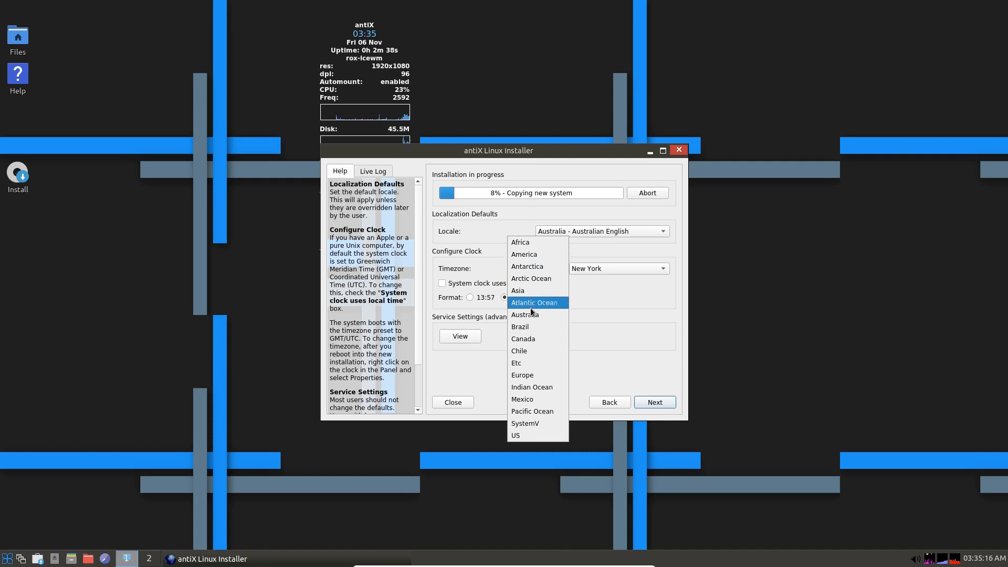
pyautogui.click(525, 314)
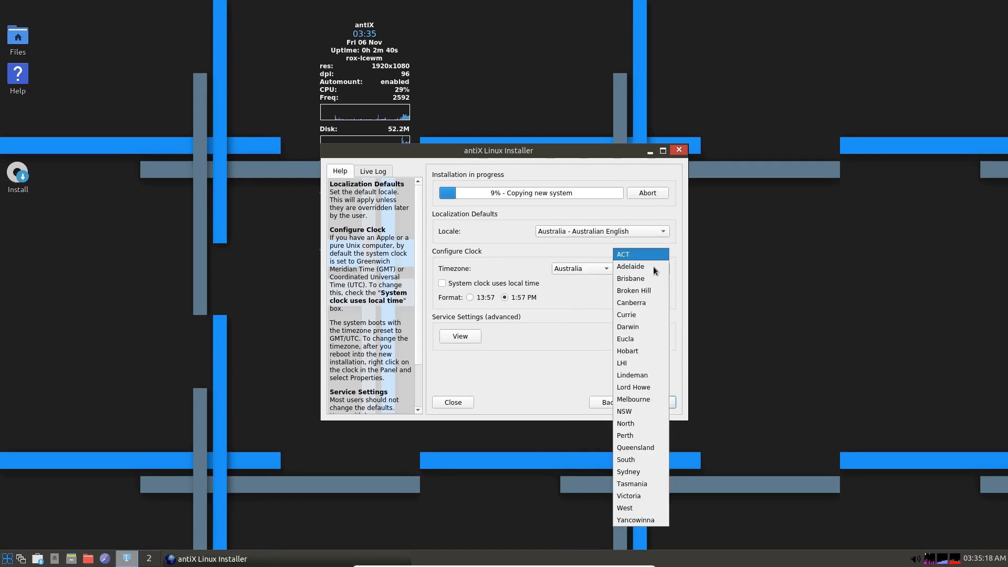
pyautogui.click(622, 508)
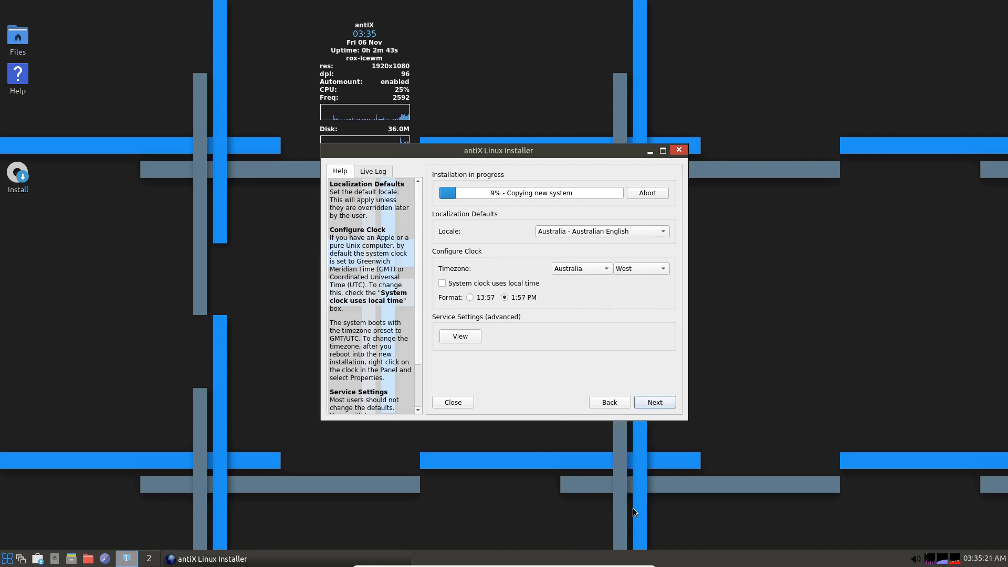
pyautogui.click(470, 297)
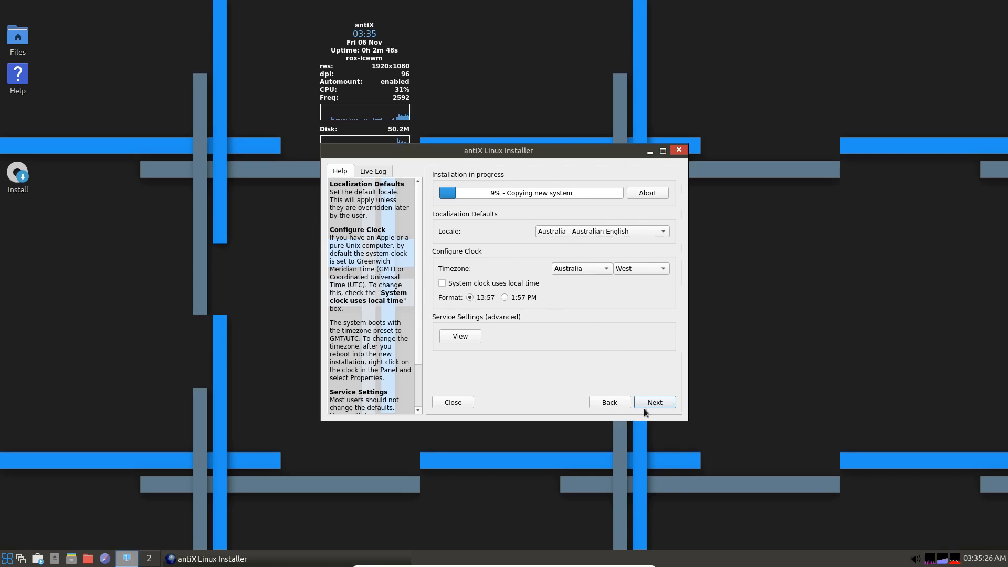
pyautogui.click(654, 402)
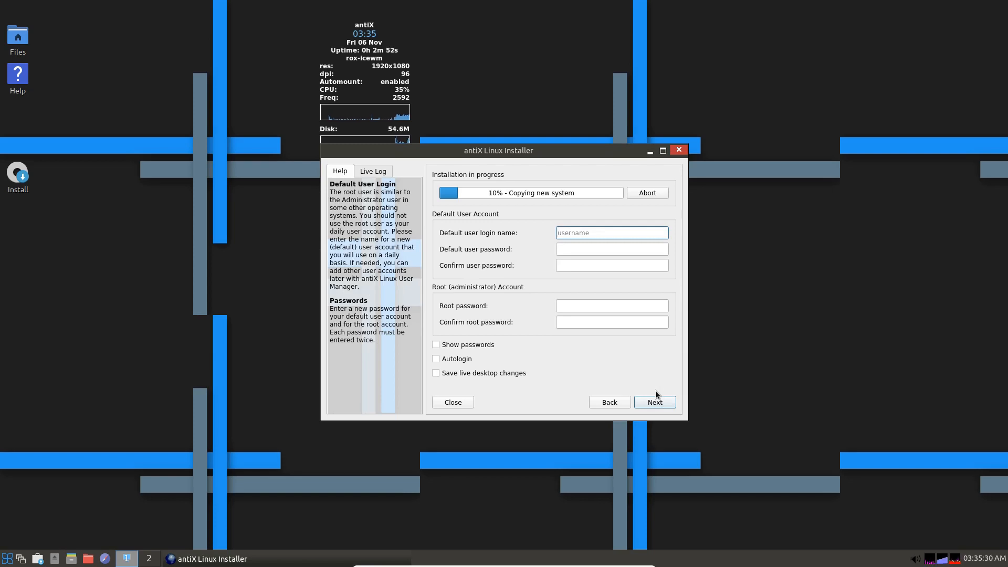
# Step: Enter the login name 'colin' and the account passwords so installation runs to completion
pyautogui.write('colin')
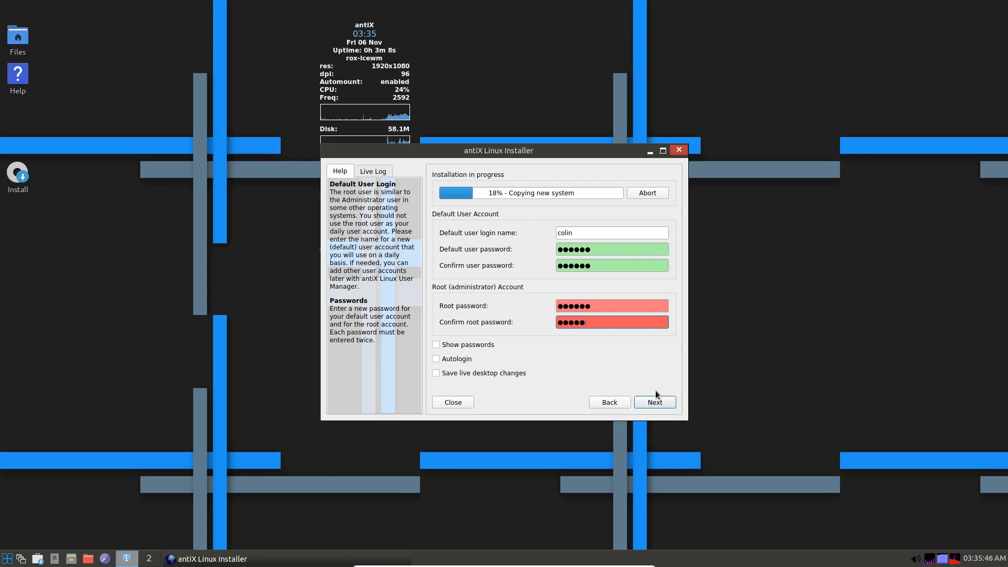
pyautogui.write('•')
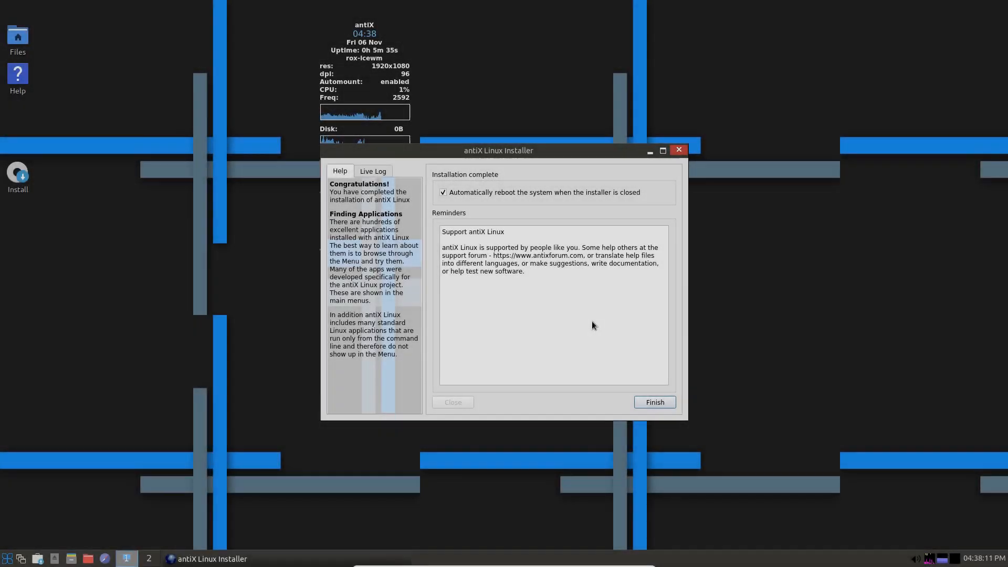
# Step: Finish the installer to reboot, then sign in with the new username and password
pyautogui.click(655, 402)
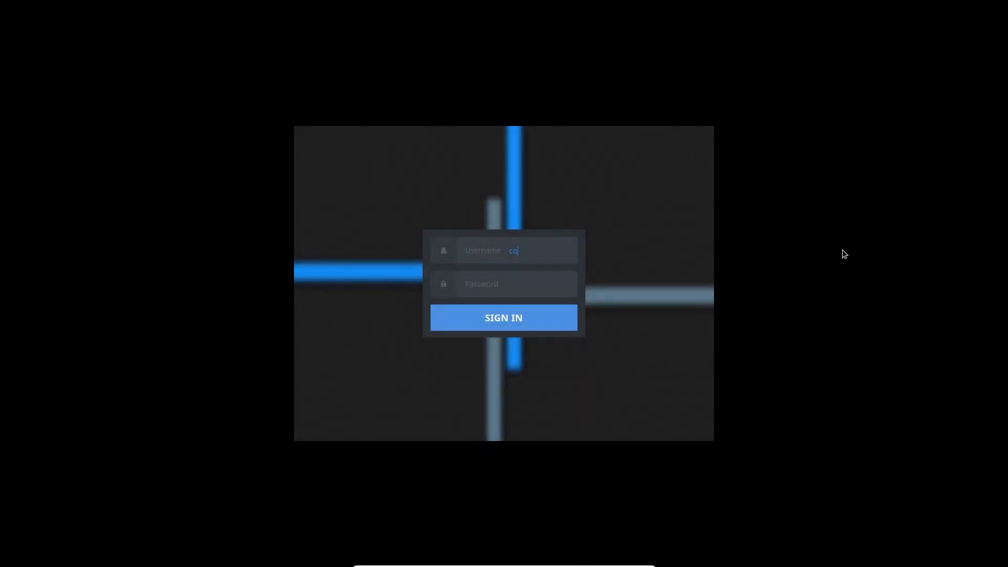
pyautogui.write('lin')
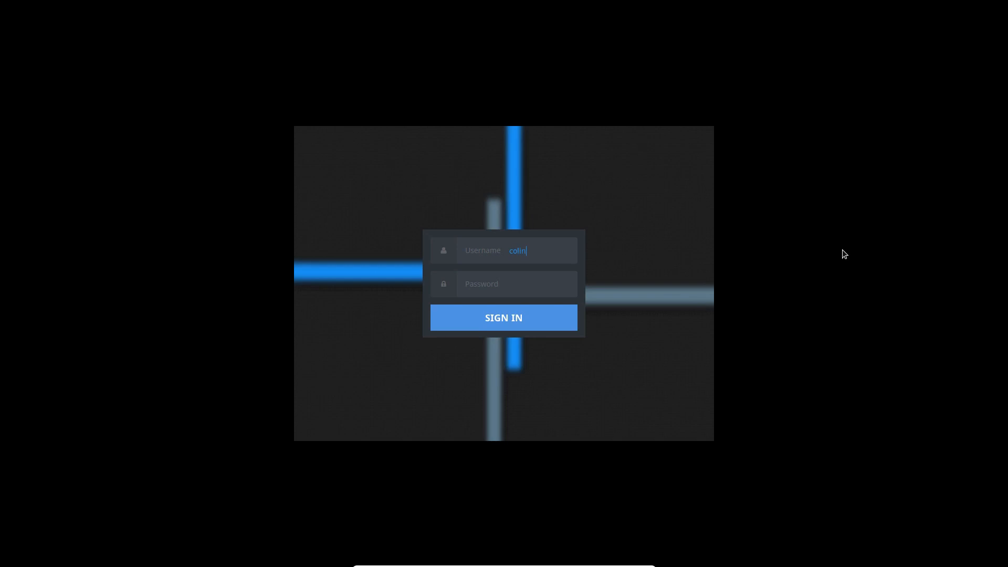
pyautogui.write('password')
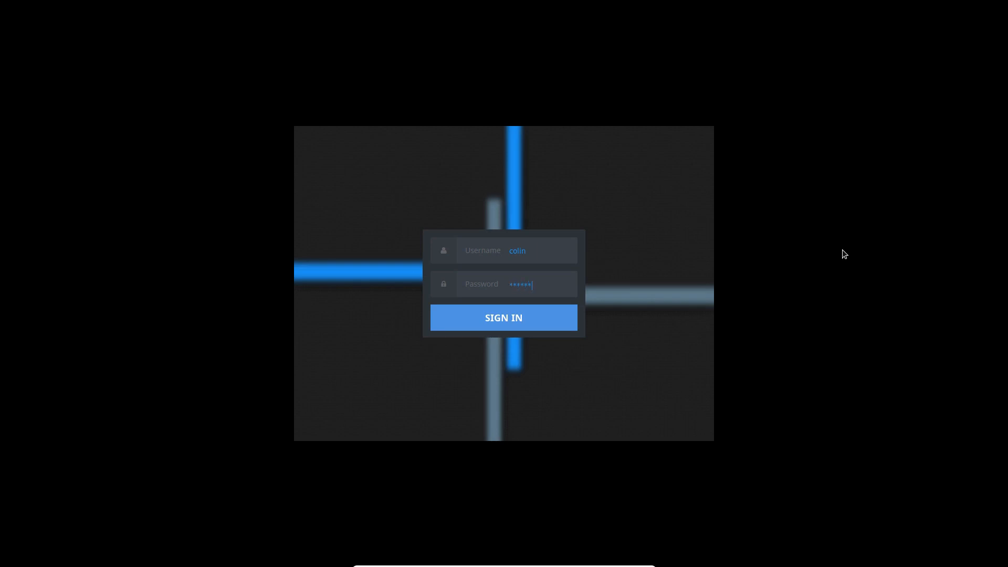
pyautogui.click(503, 317)
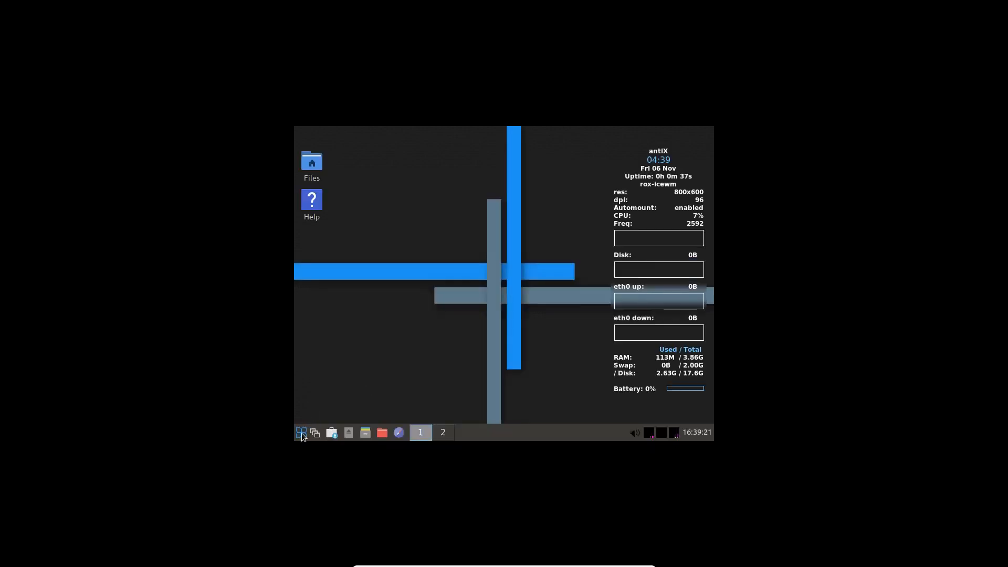
# Step: Launch the Control Centre from the menu and show its Hardware tools
pyautogui.click(301, 431)
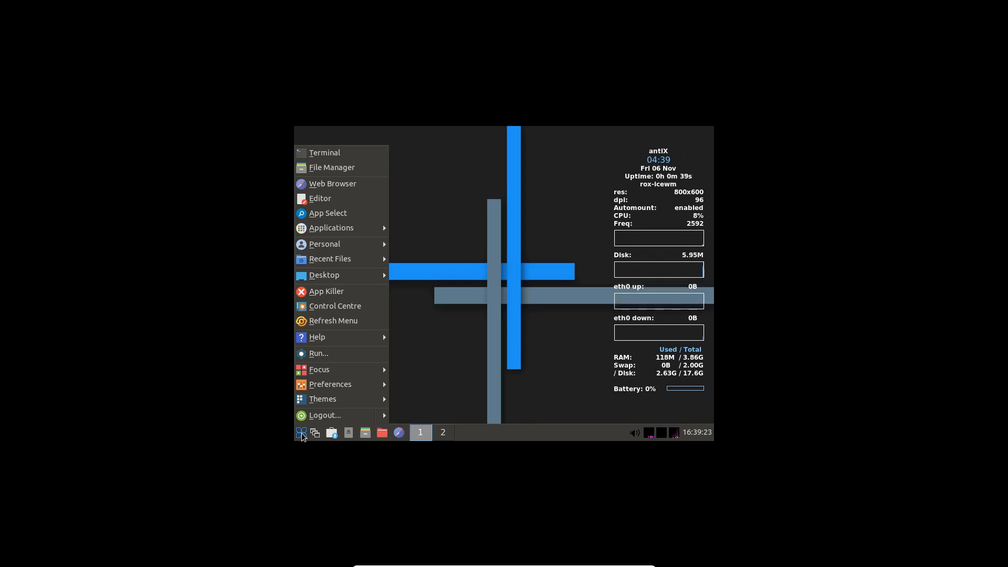
pyautogui.click(335, 305)
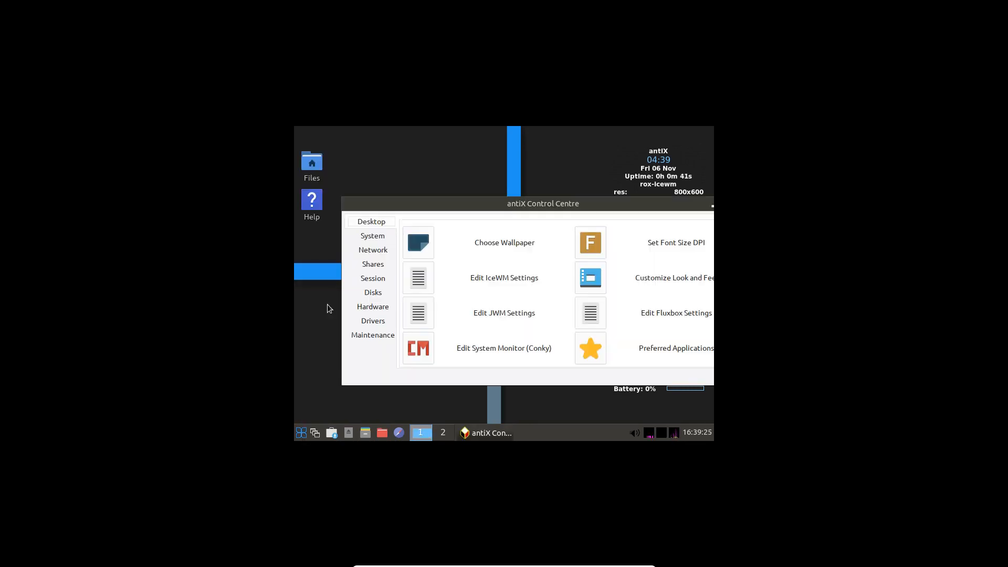
pyautogui.moveTo(372, 311)
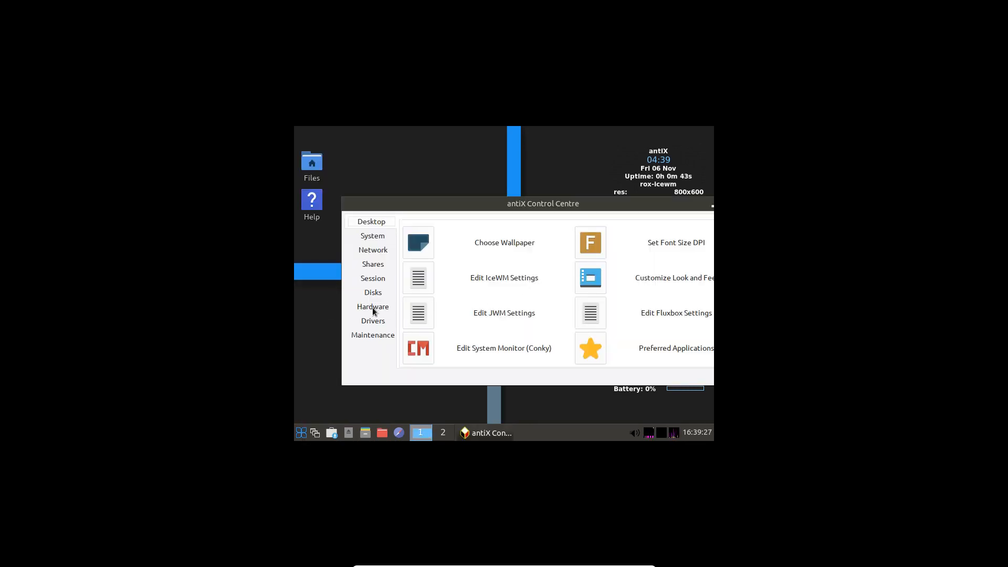
pyautogui.click(372, 307)
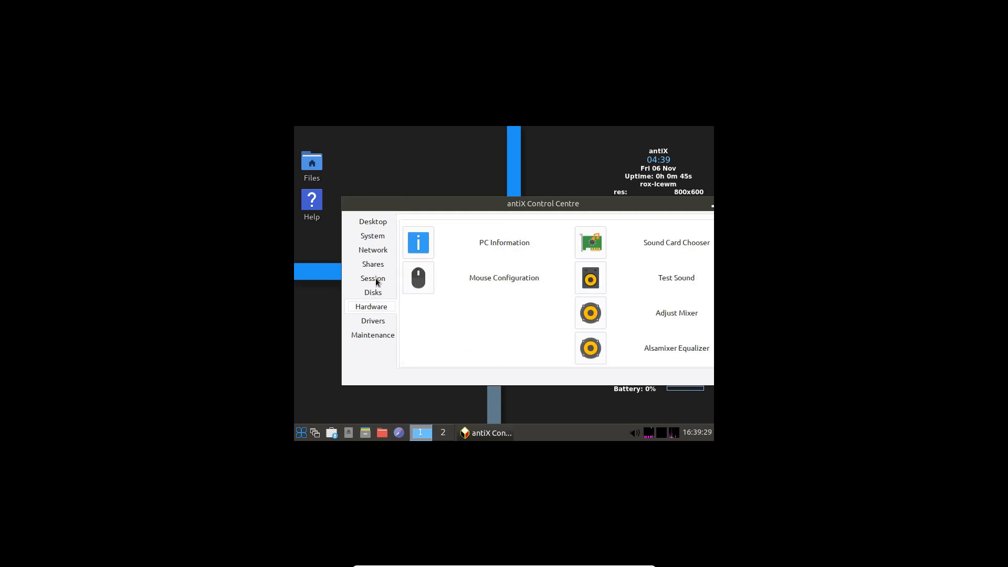
# Step: Launch ARandR from the Session settings and list the VGA-1 output's resolutions
pyautogui.click(372, 277)
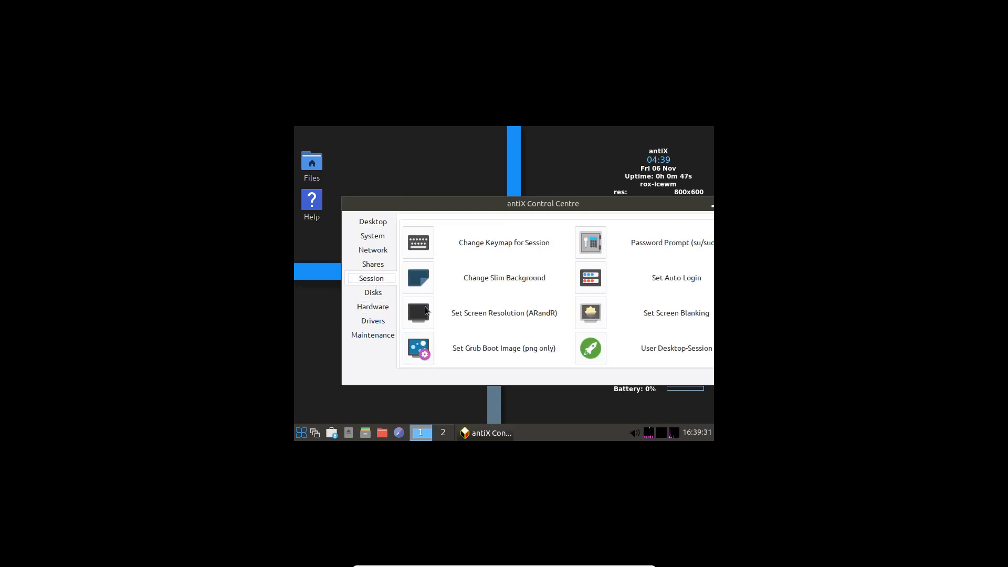
pyautogui.click(418, 313)
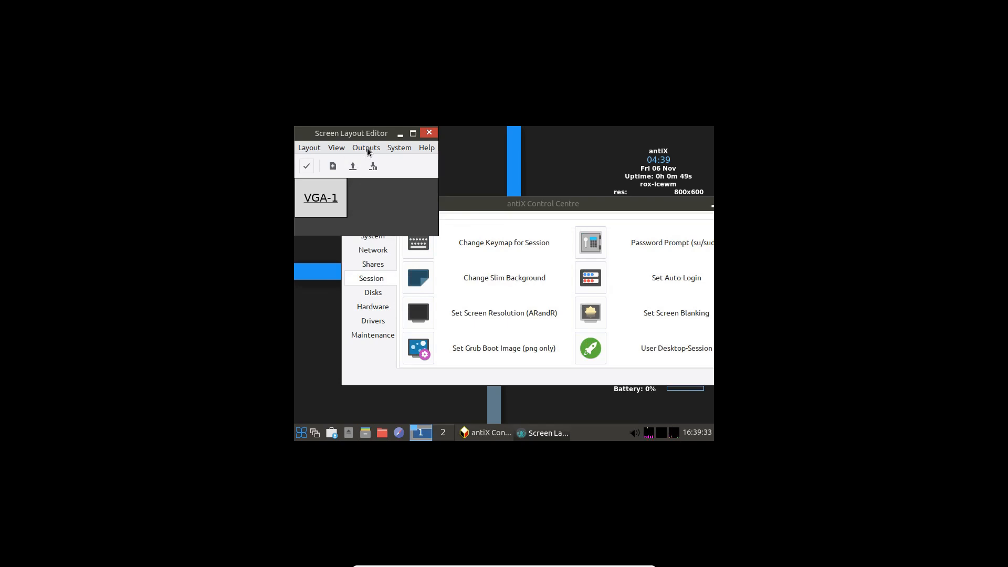
pyautogui.click(365, 147)
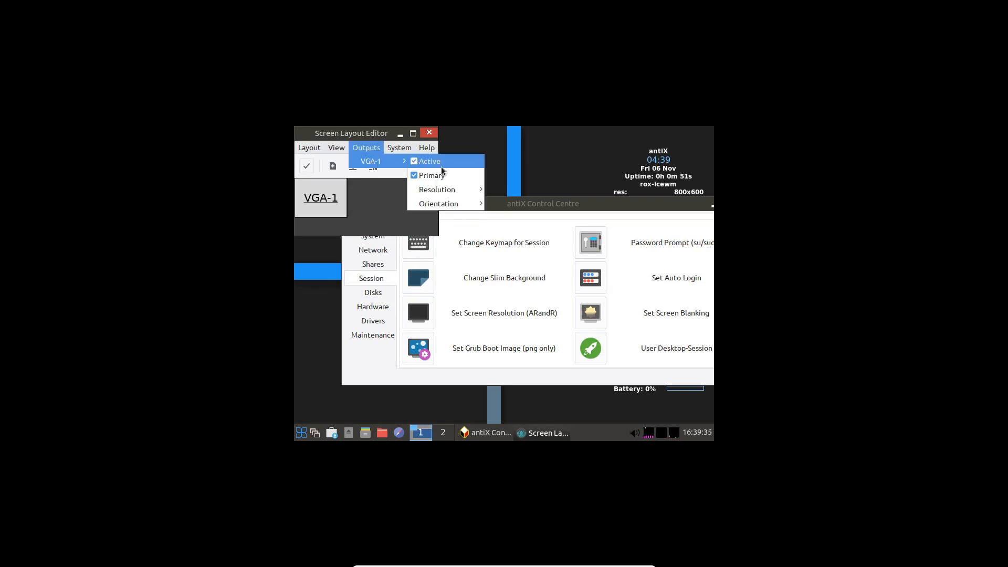
pyautogui.click(436, 189)
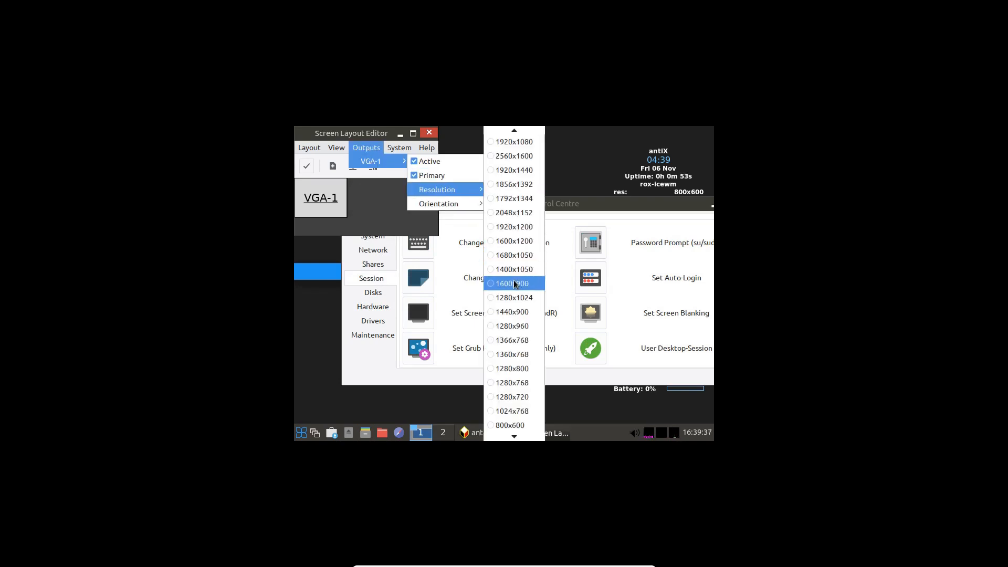
pyautogui.moveTo(514, 155)
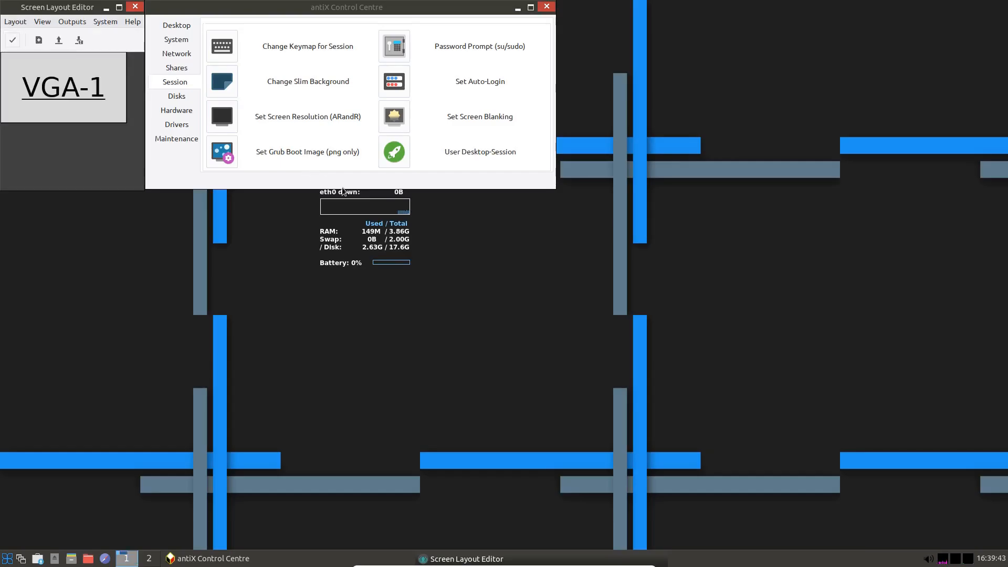
# Step: Launch SpaceFM from the menu and drag its window to the screen centre
pyautogui.click(7, 557)
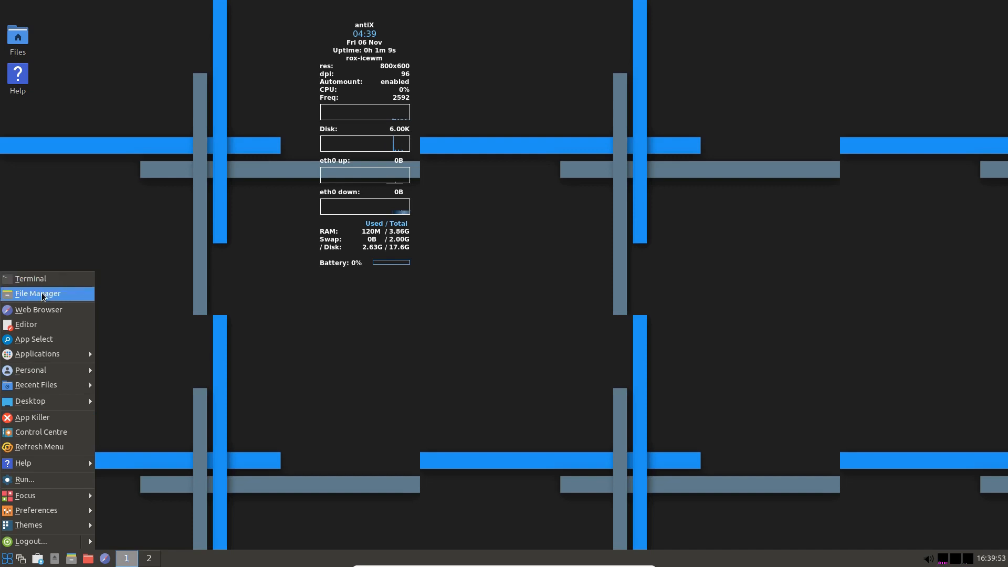
pyautogui.click(37, 293)
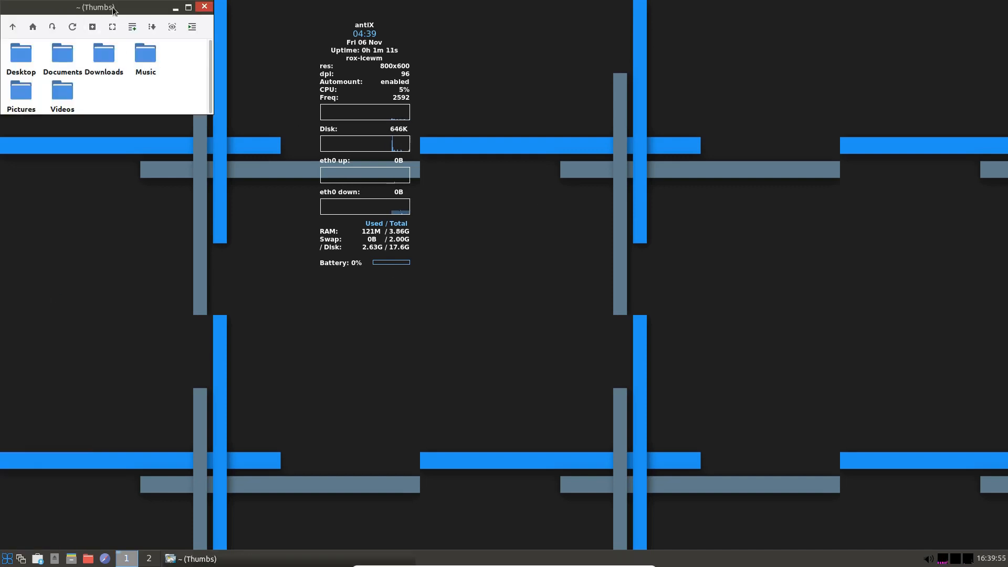
pyautogui.moveTo(96, 8); pyautogui.dragTo(394, 136)
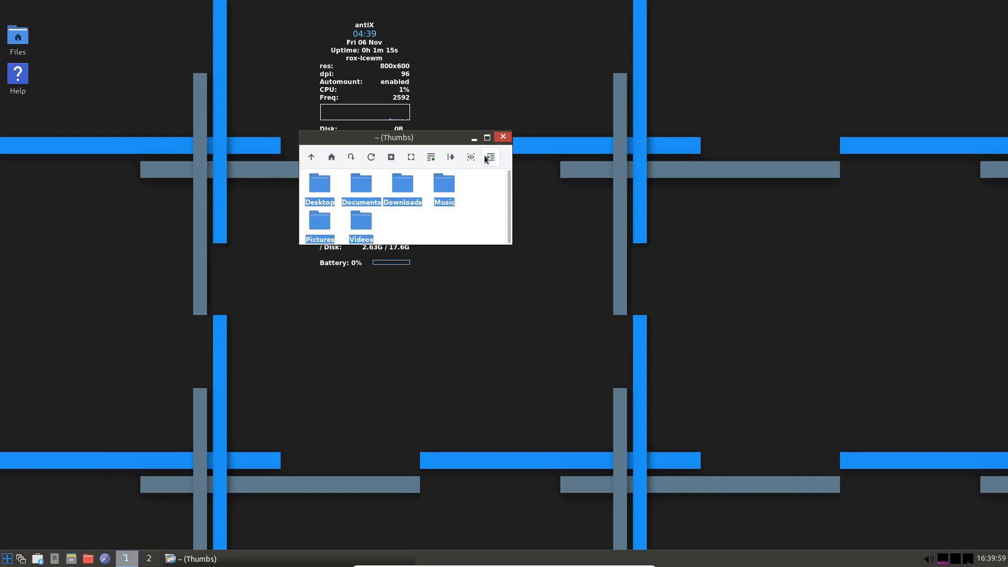
# Step: Check Firefox ESR's version (78.3.0esr) in the About dialog over the antiX forum page, then close the browser
pyautogui.click(8, 557)
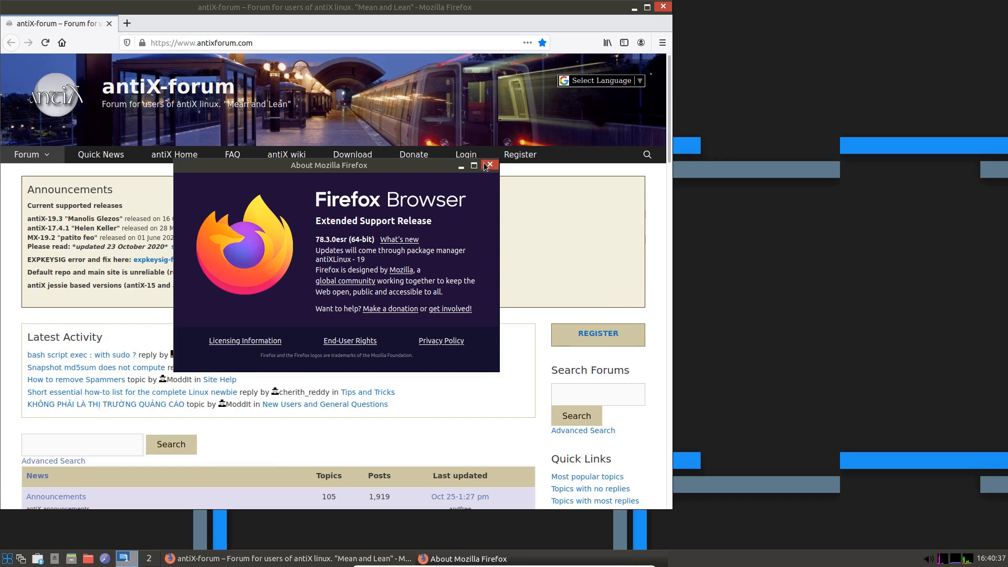
pyautogui.click(489, 166)
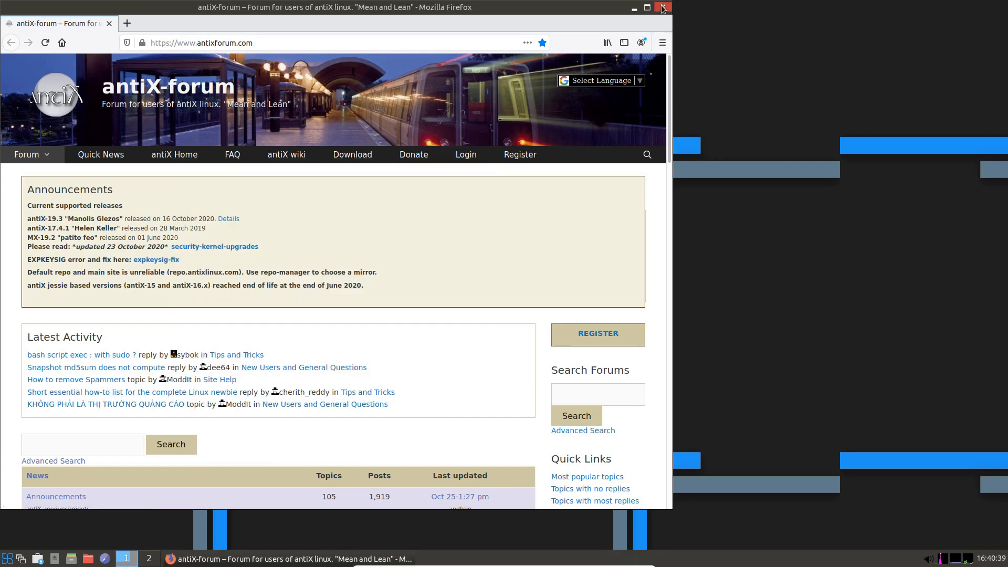
pyautogui.click(662, 7)
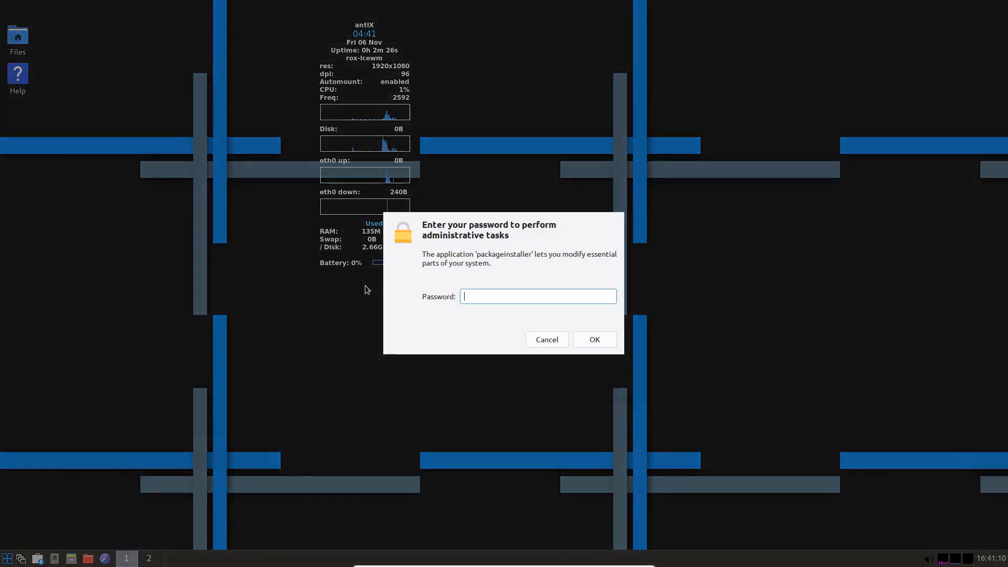
# Step: Authenticate, expand the Browser category showing Firefox-ESR installed, collapse it and scroll the categories
pyautogui.write('•')
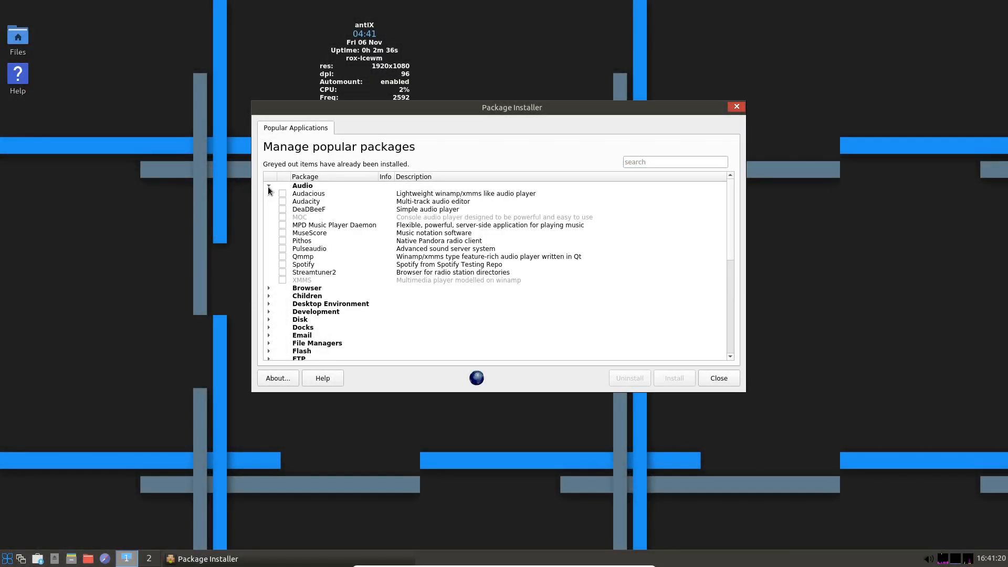
pyautogui.click(269, 186)
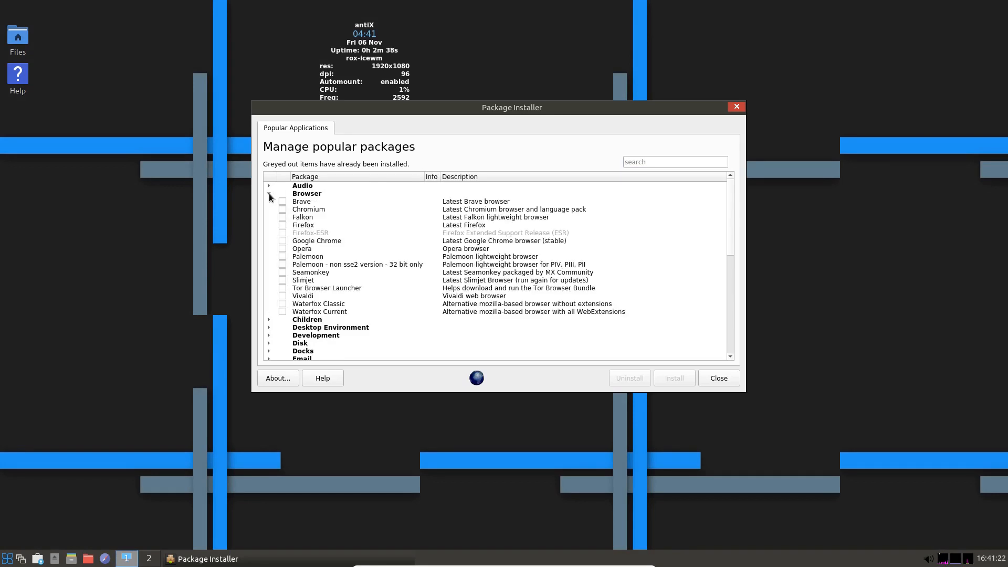
pyautogui.click(270, 193)
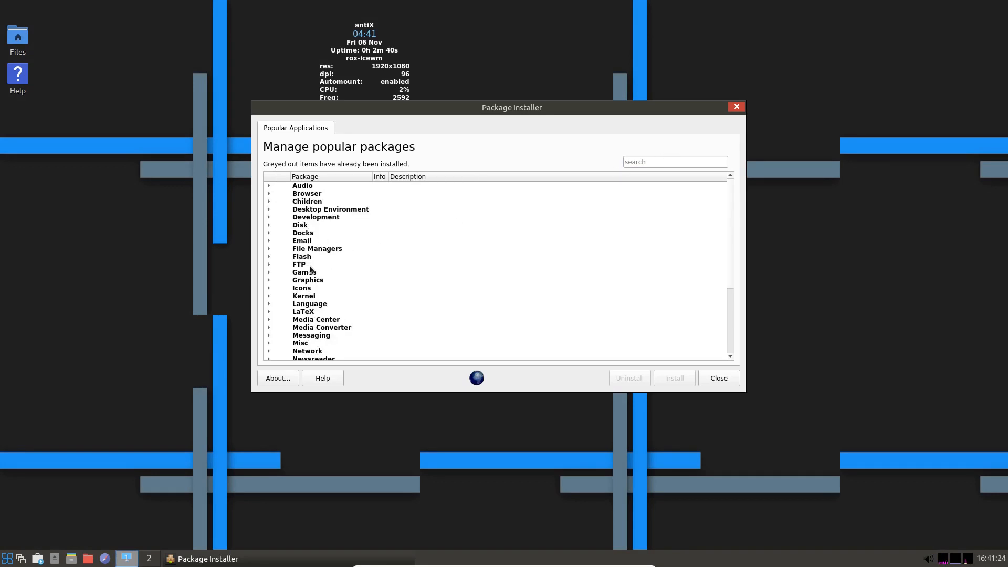
pyautogui.scroll(-3)
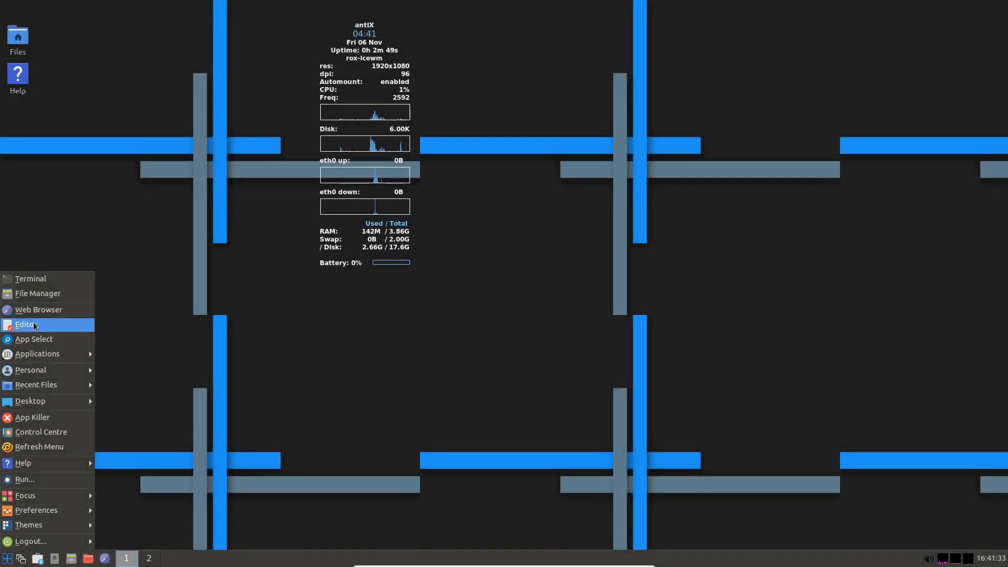
pyautogui.click(26, 324)
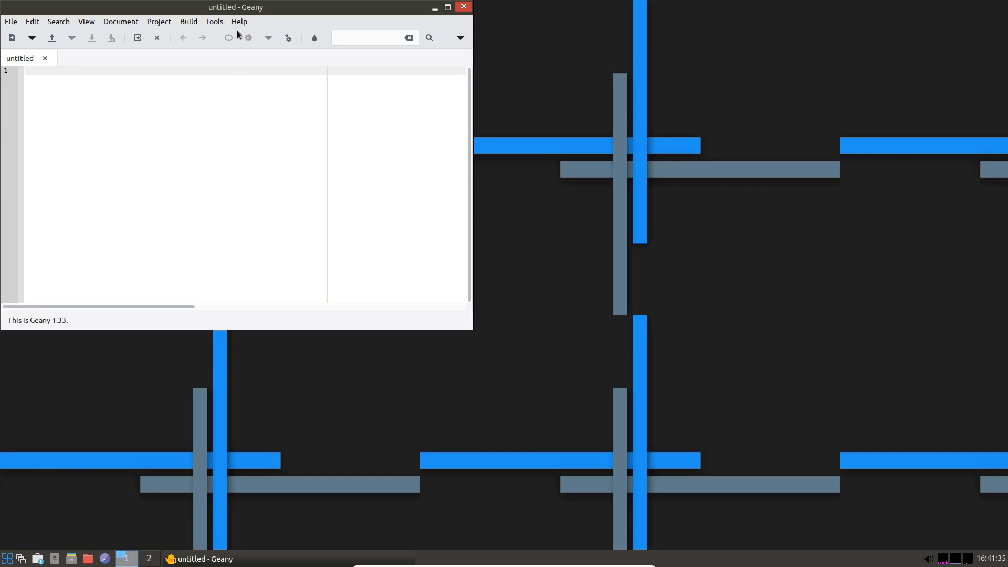
pyautogui.click(238, 21)
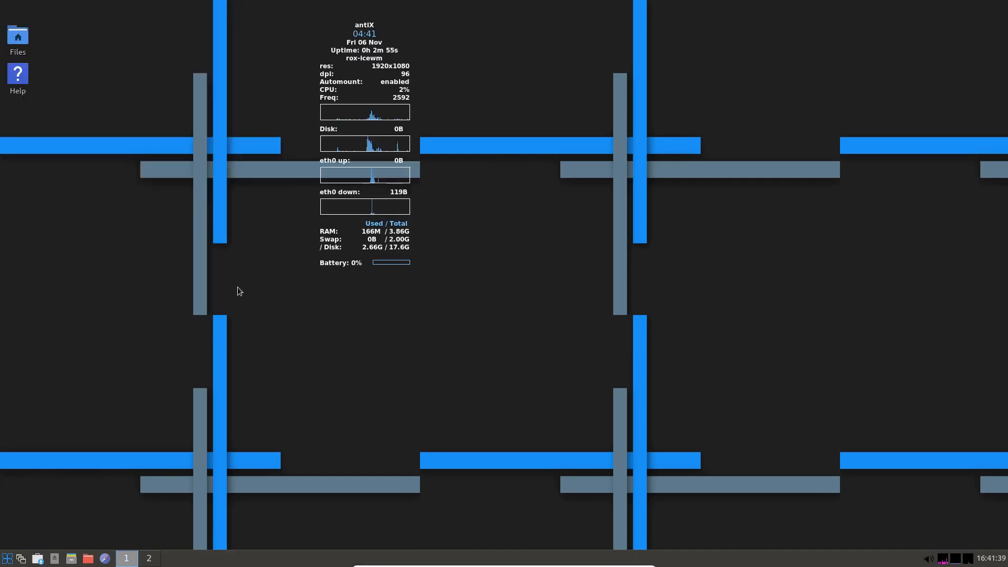
pyautogui.click(8, 557)
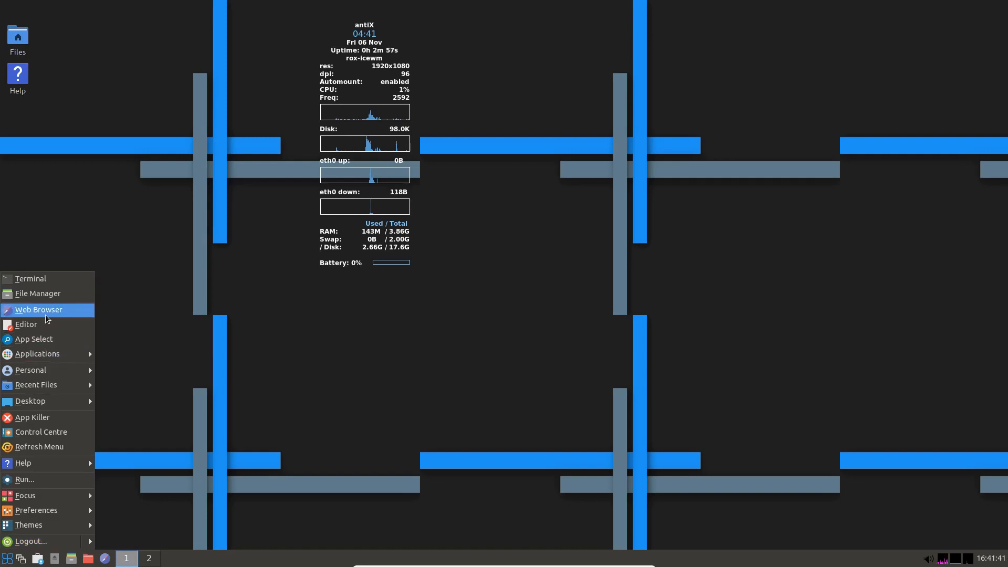
pyautogui.click(31, 278)
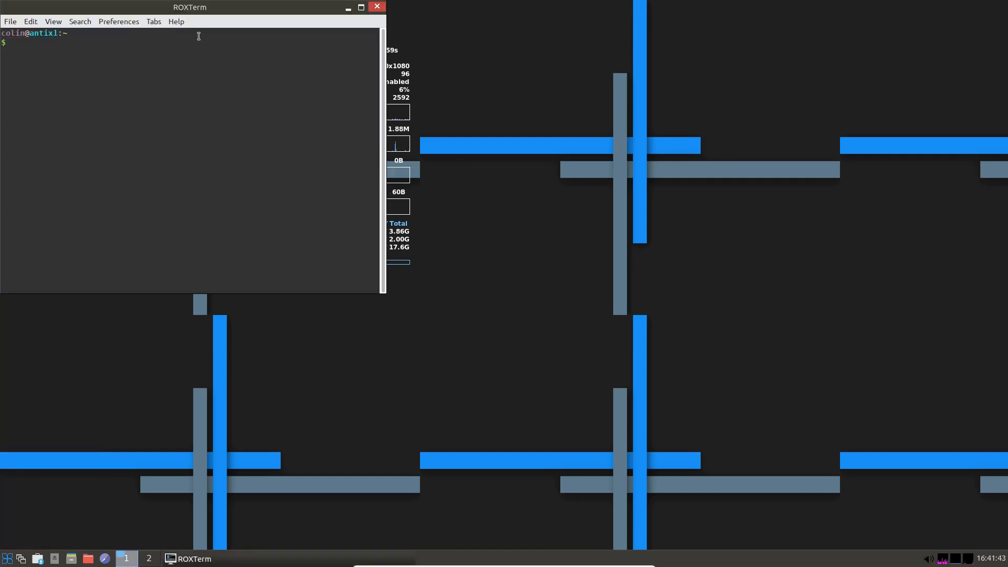
pyautogui.click(175, 21)
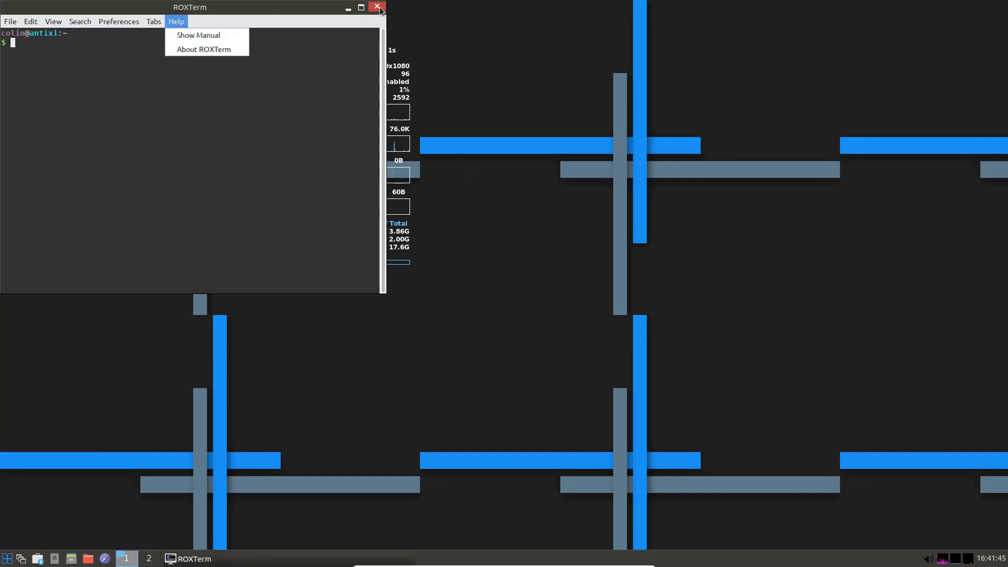
pyautogui.click(377, 8)
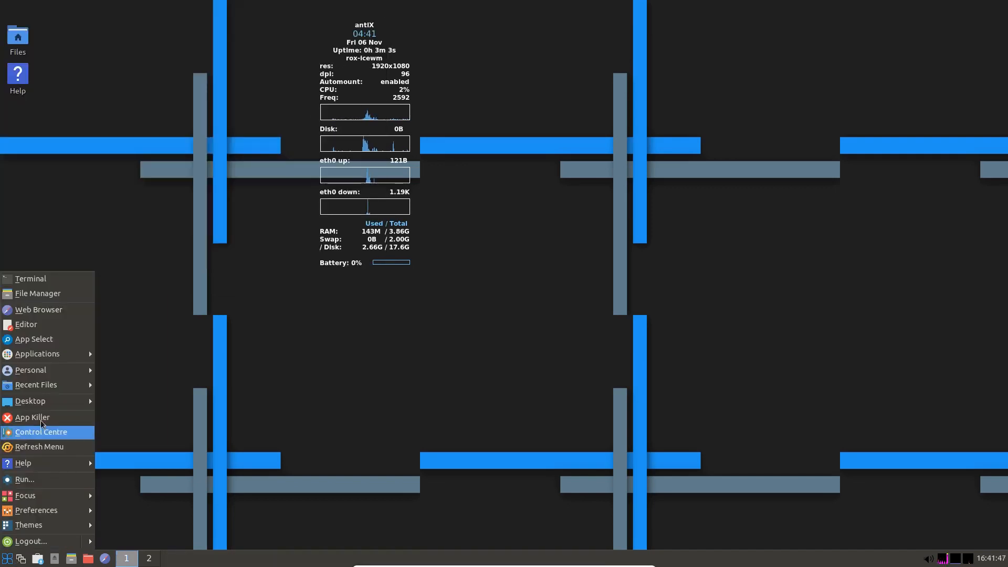
pyautogui.moveTo(27, 324)
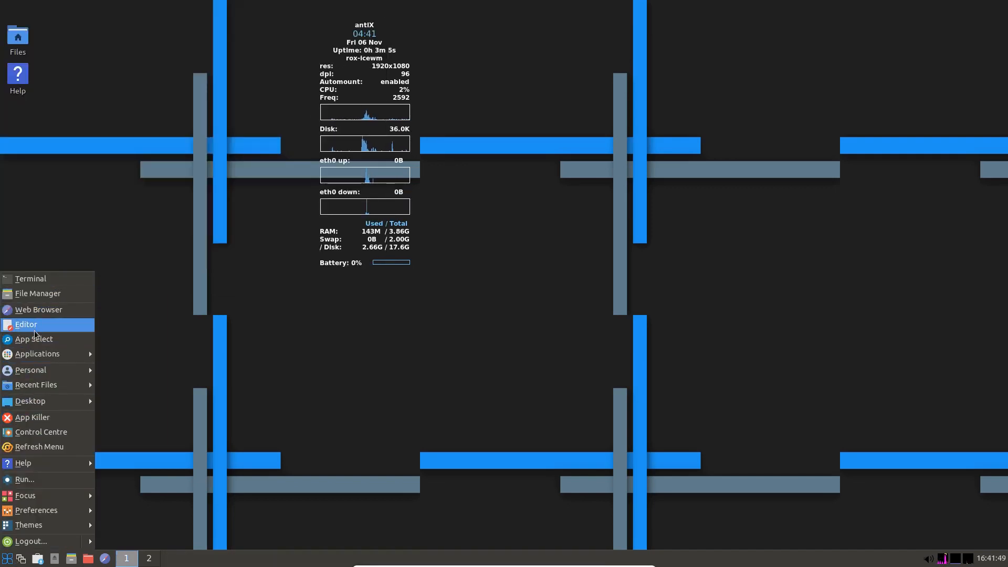
# Step: Launch App Select from the IceWM menu and scroll its filterable application list
pyautogui.click(466, 214)
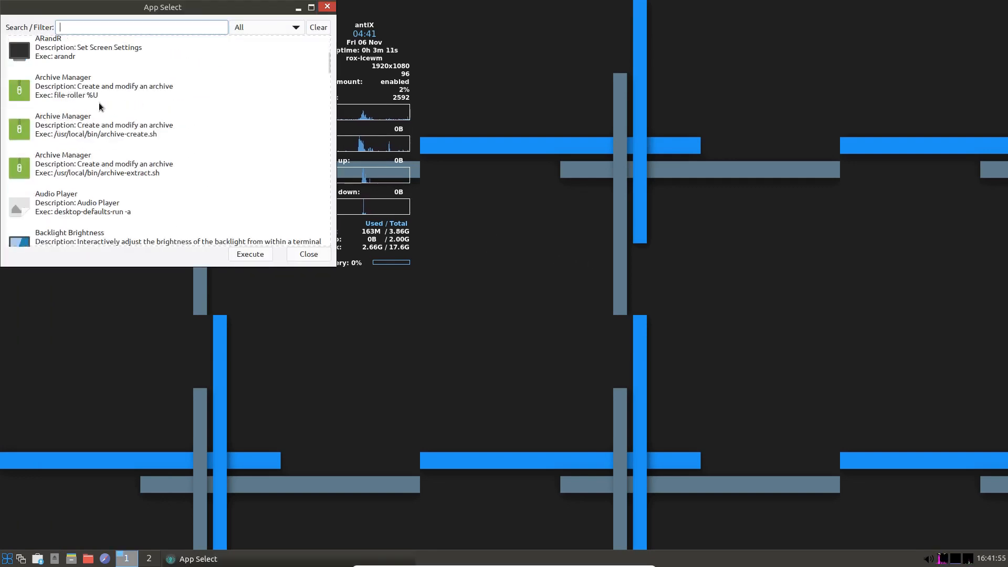
pyautogui.scroll(-3)
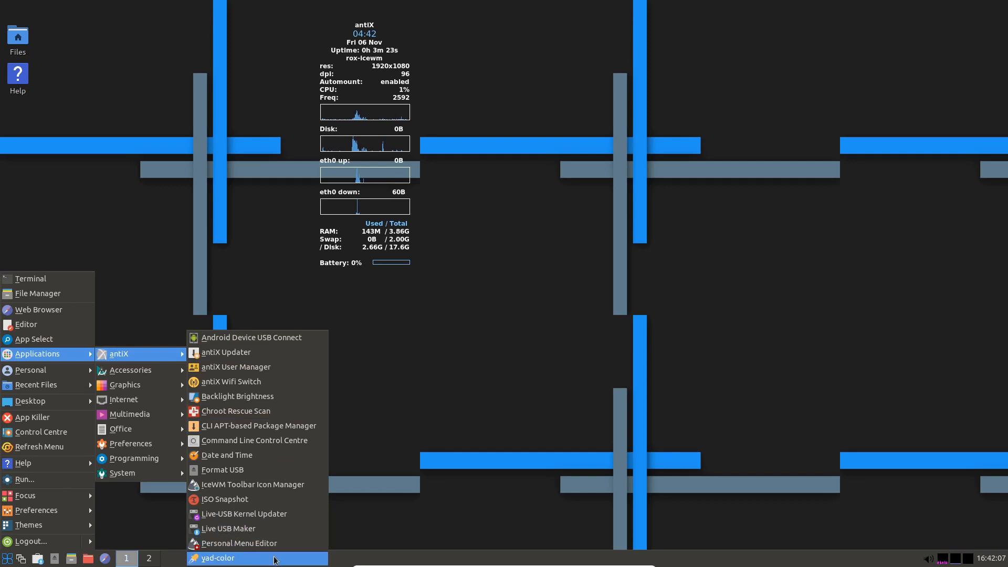
pyautogui.moveTo(257, 366)
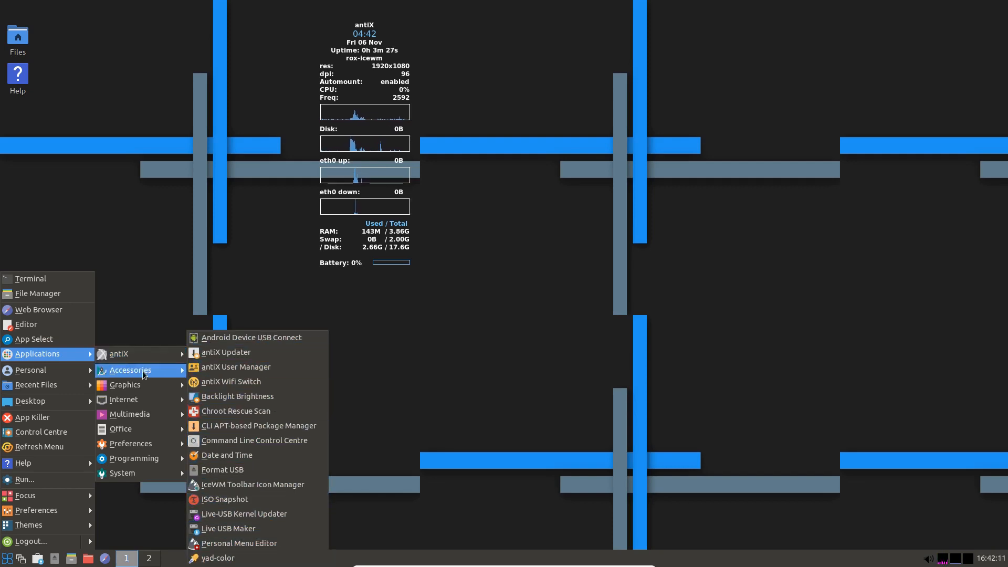
pyautogui.moveTo(130, 369)
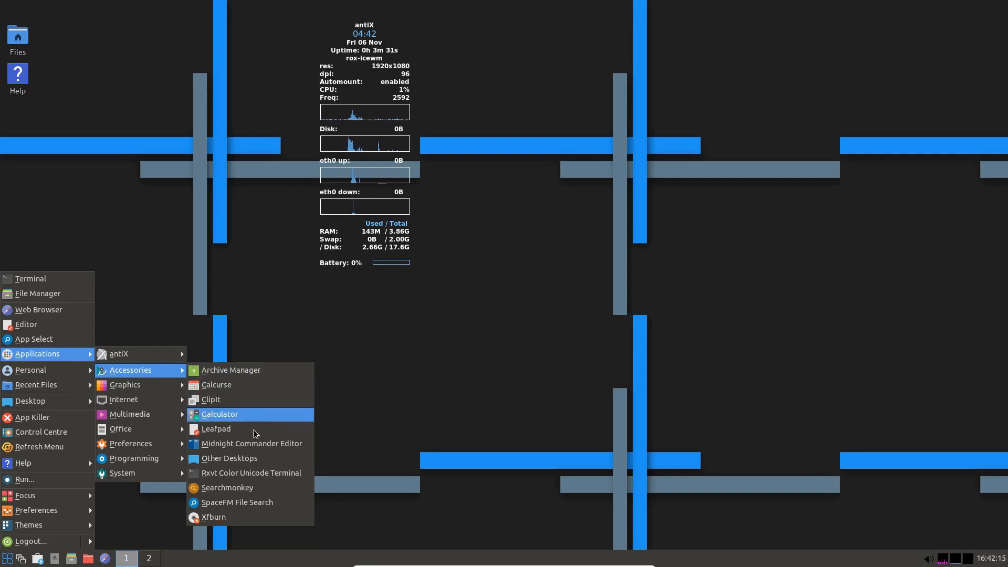
pyautogui.moveTo(273, 443)
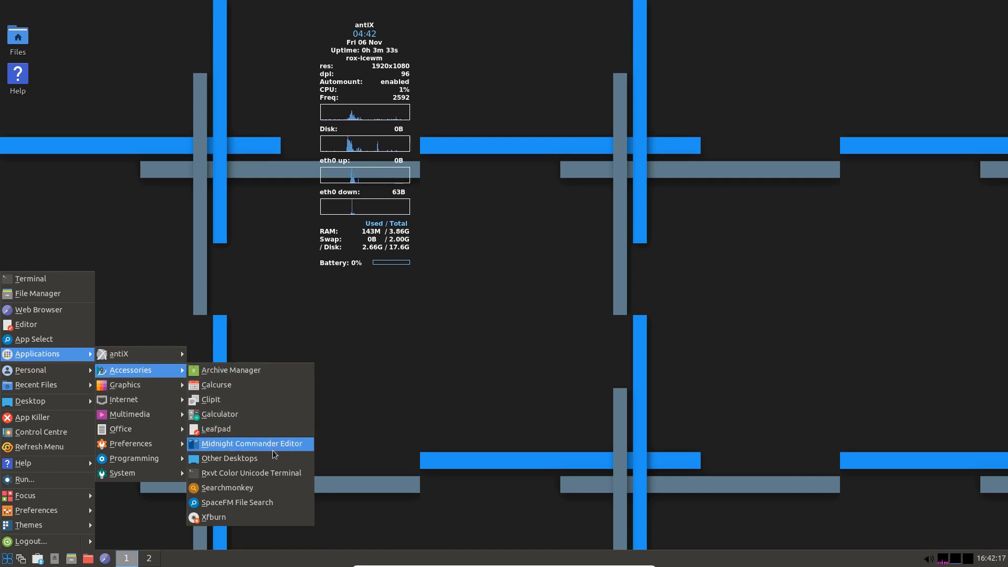
pyautogui.moveTo(273, 487)
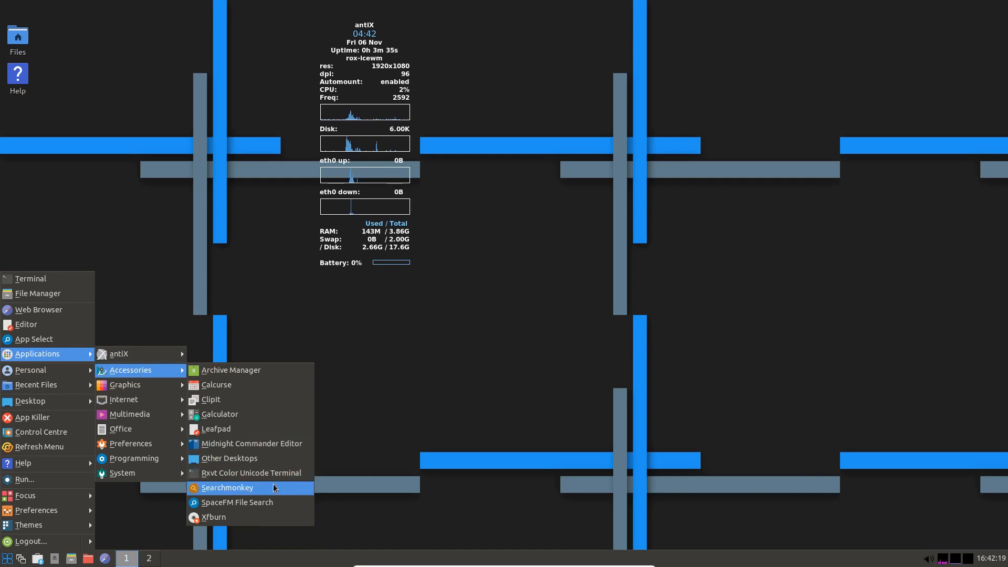
pyautogui.moveTo(273, 502)
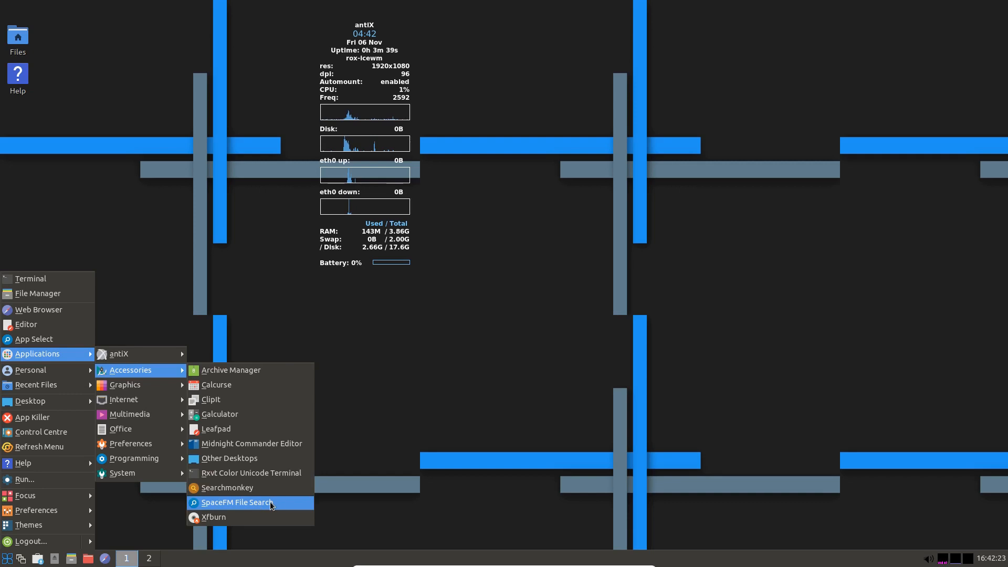
pyautogui.moveTo(231, 511)
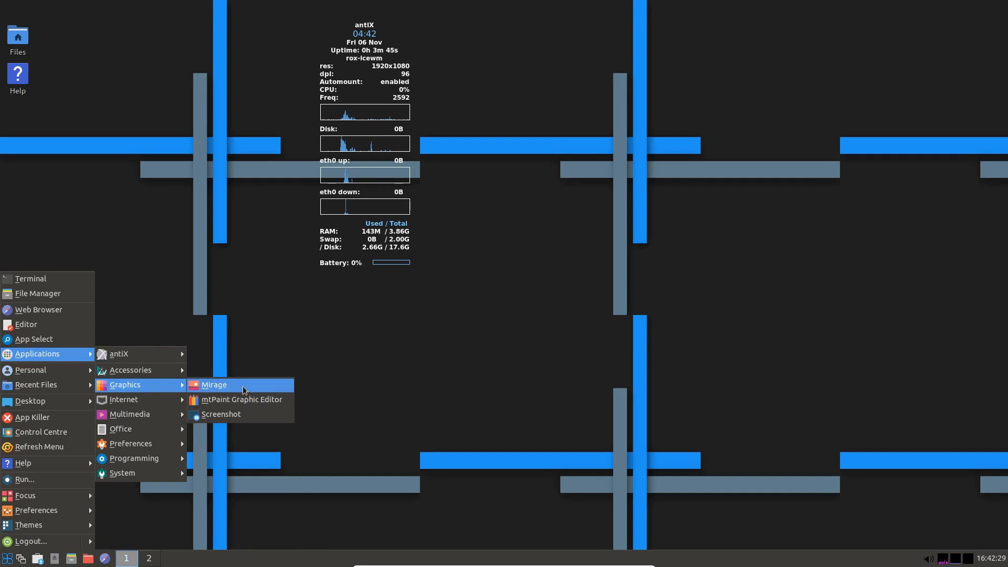
pyautogui.moveTo(122, 399)
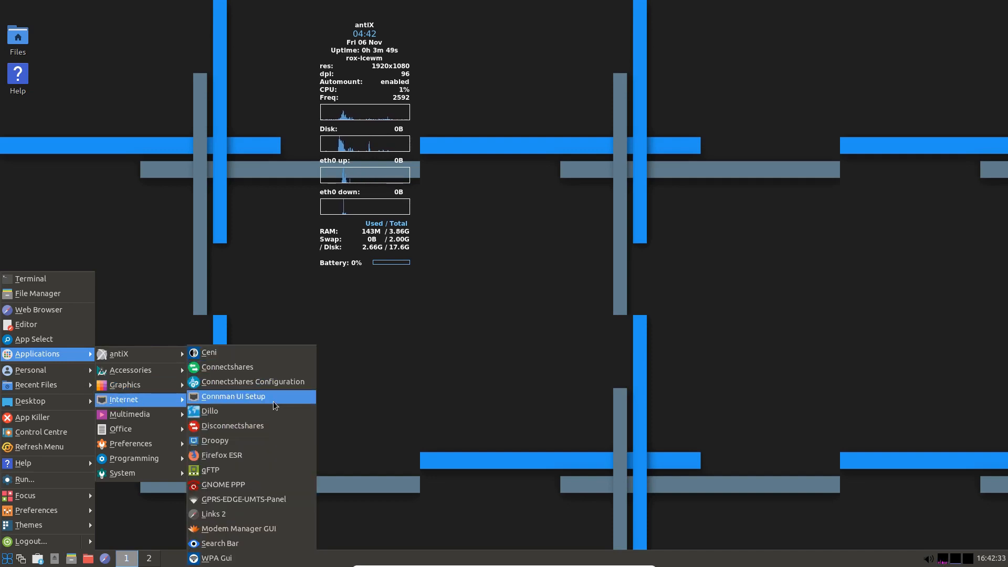
pyautogui.moveTo(275, 440)
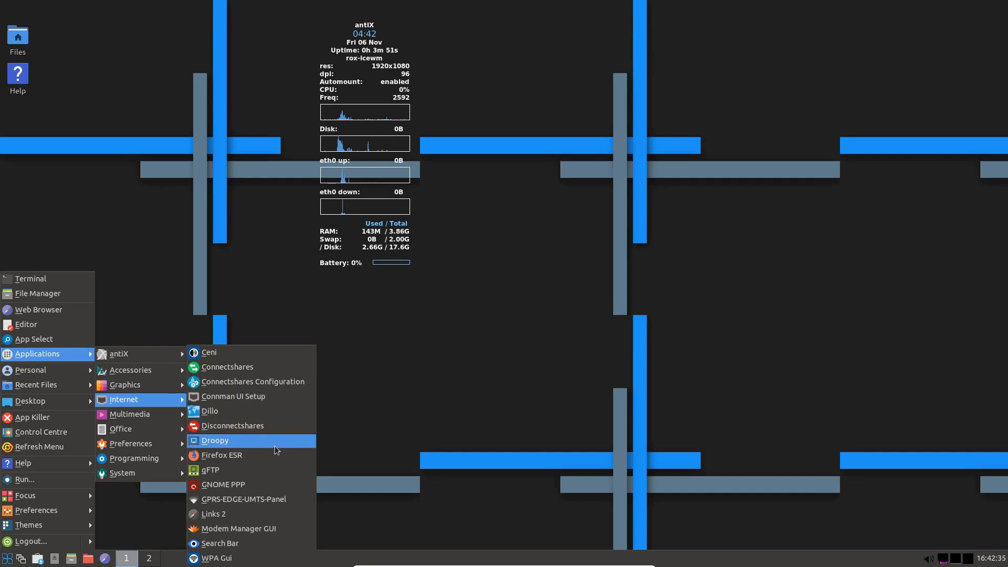
pyautogui.moveTo(266, 470)
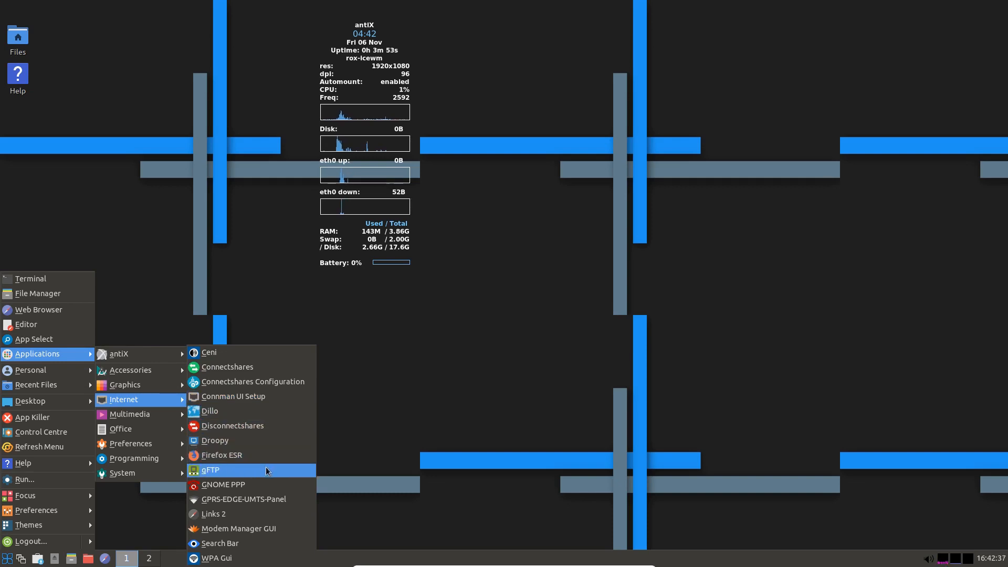
pyautogui.moveTo(262, 538)
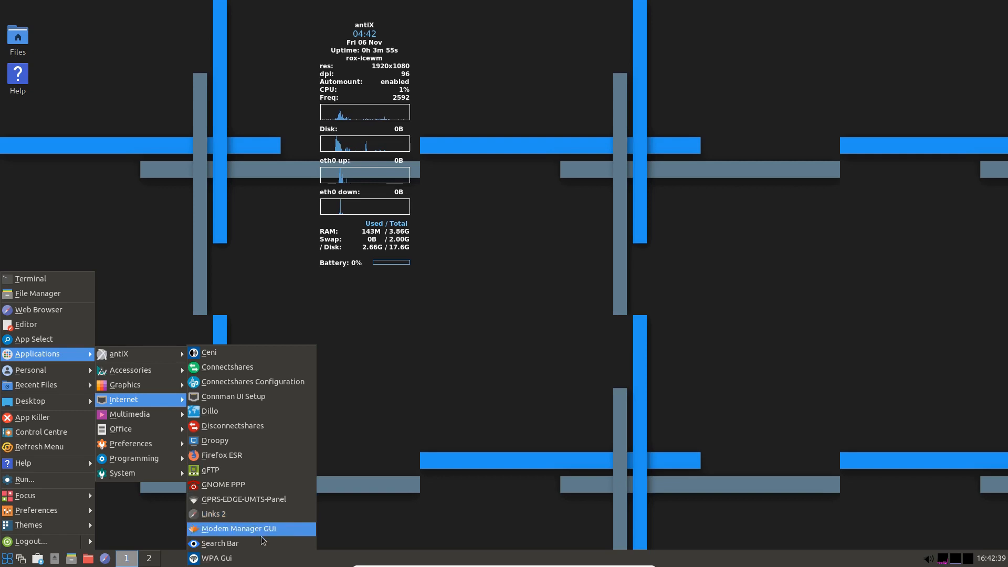
pyautogui.moveTo(129, 414)
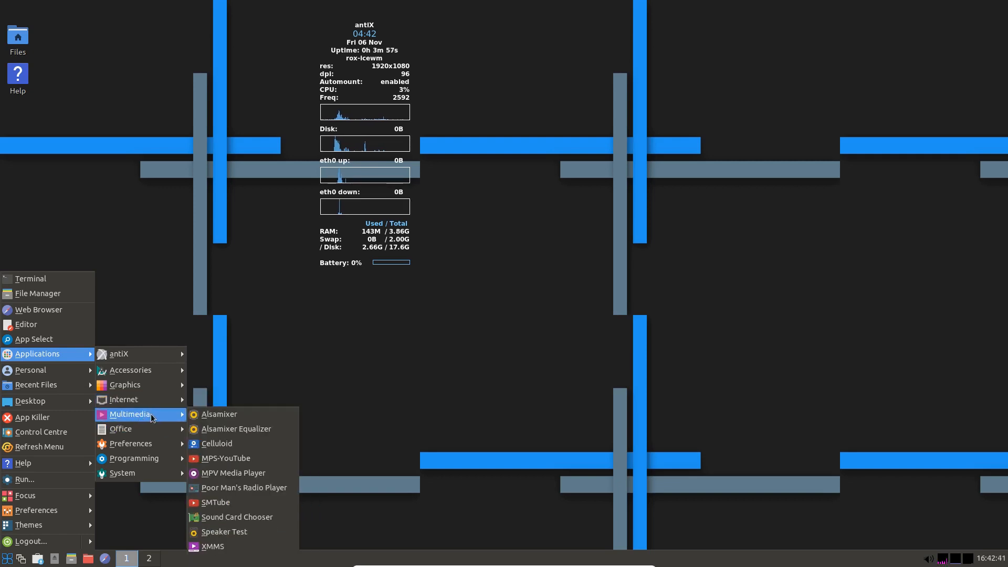
pyautogui.moveTo(242, 458)
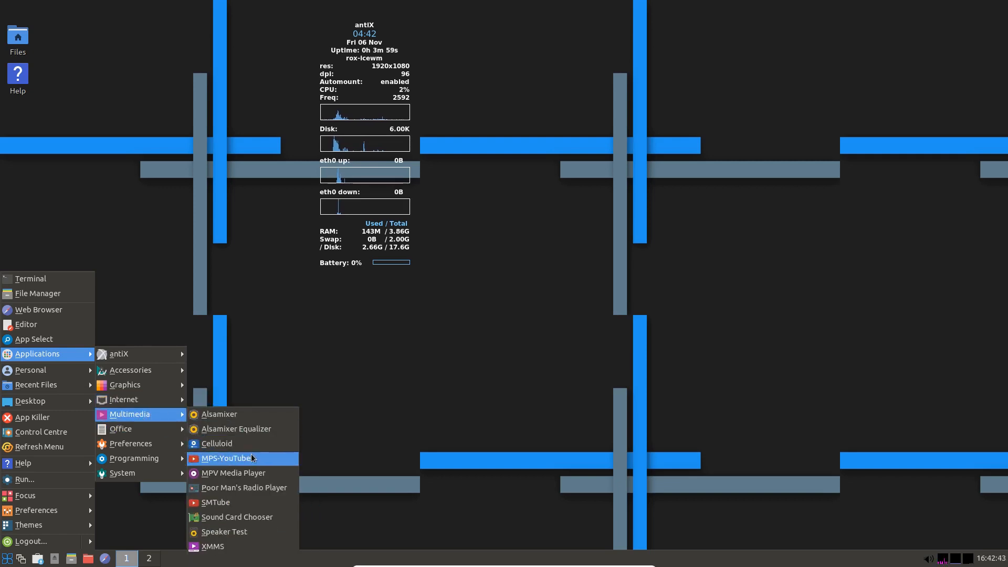
pyautogui.moveTo(235, 507)
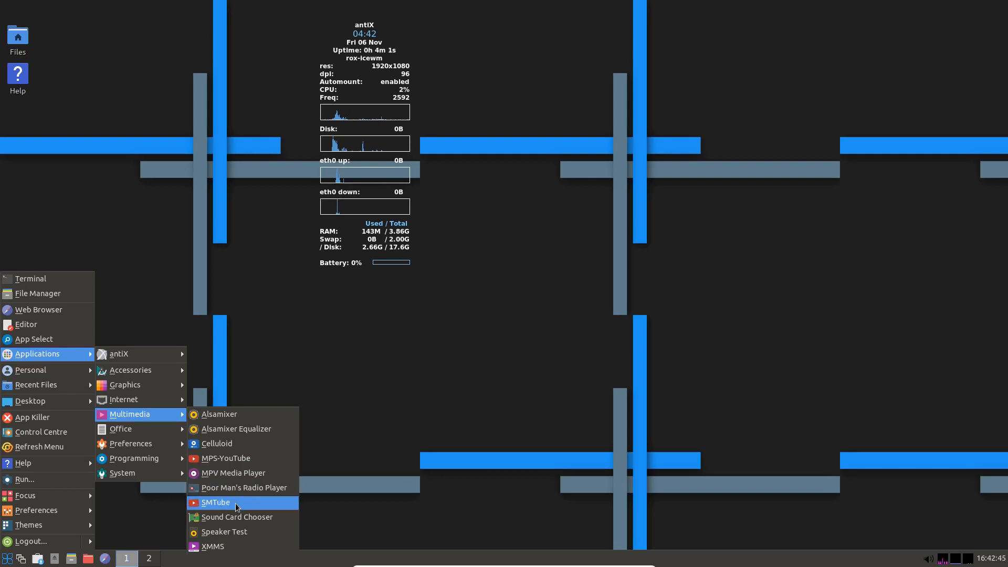
pyautogui.moveTo(244, 517)
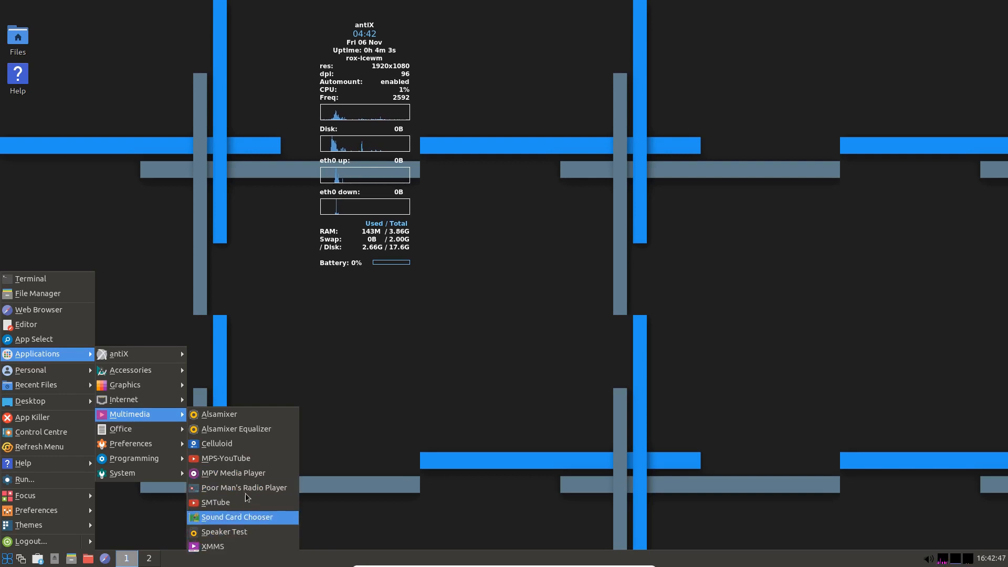
pyautogui.moveTo(120, 428)
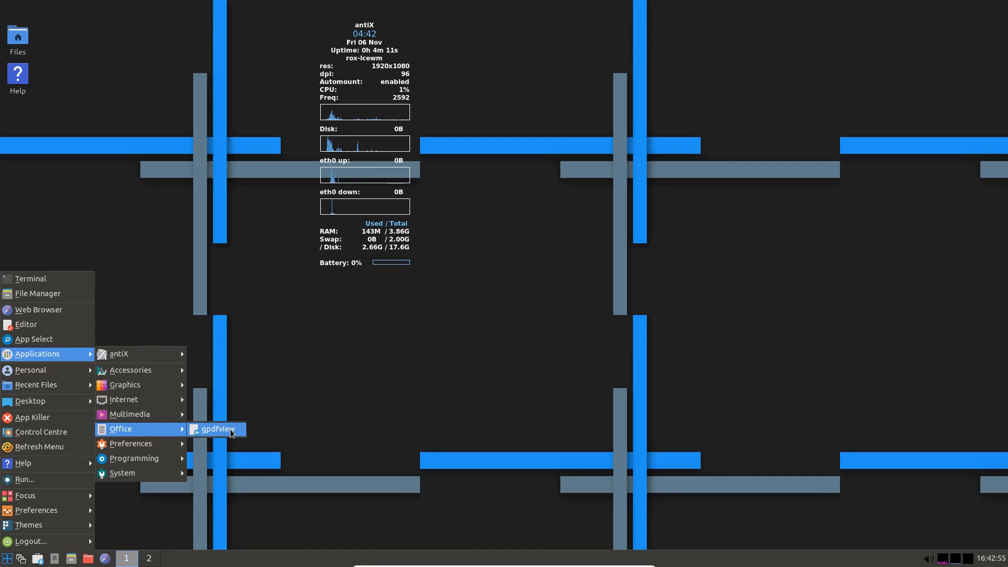
pyautogui.moveTo(201, 437)
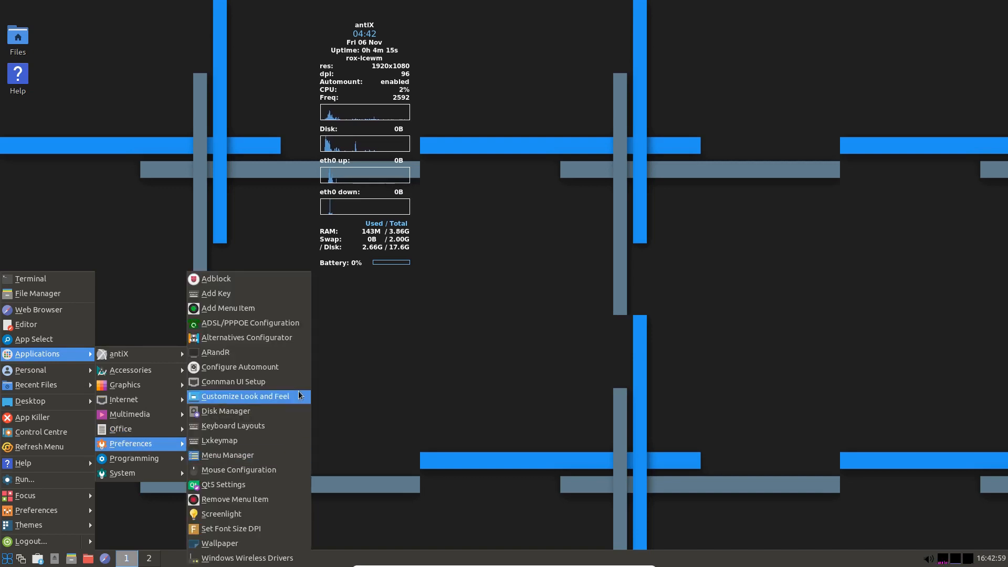
pyautogui.moveTo(248, 557)
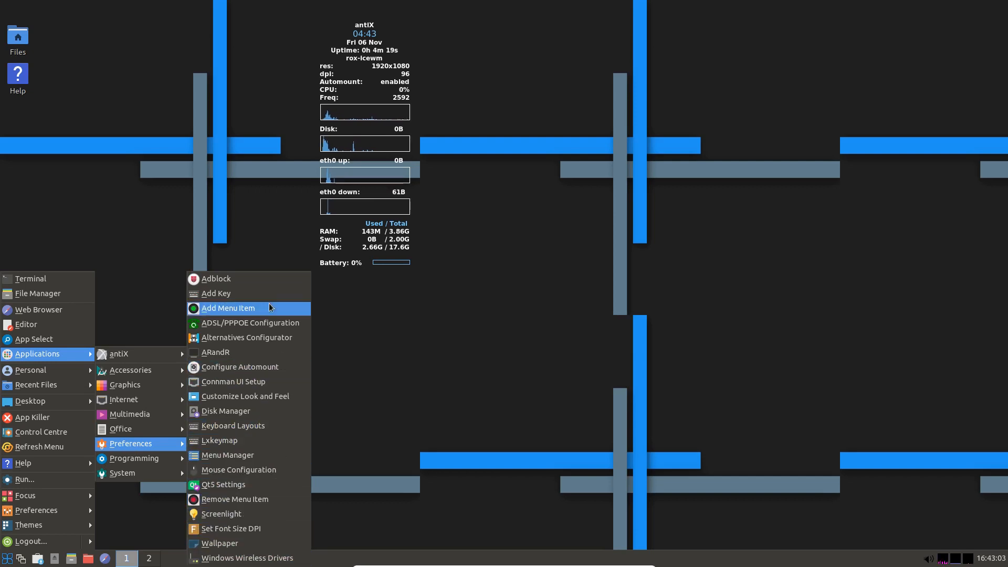
pyautogui.moveTo(134, 459)
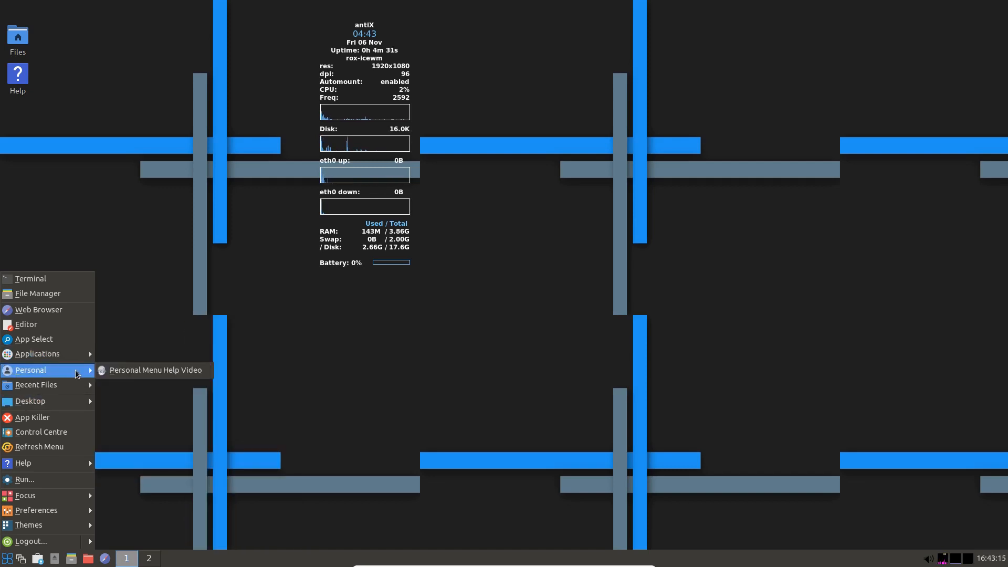
pyautogui.moveTo(37, 384)
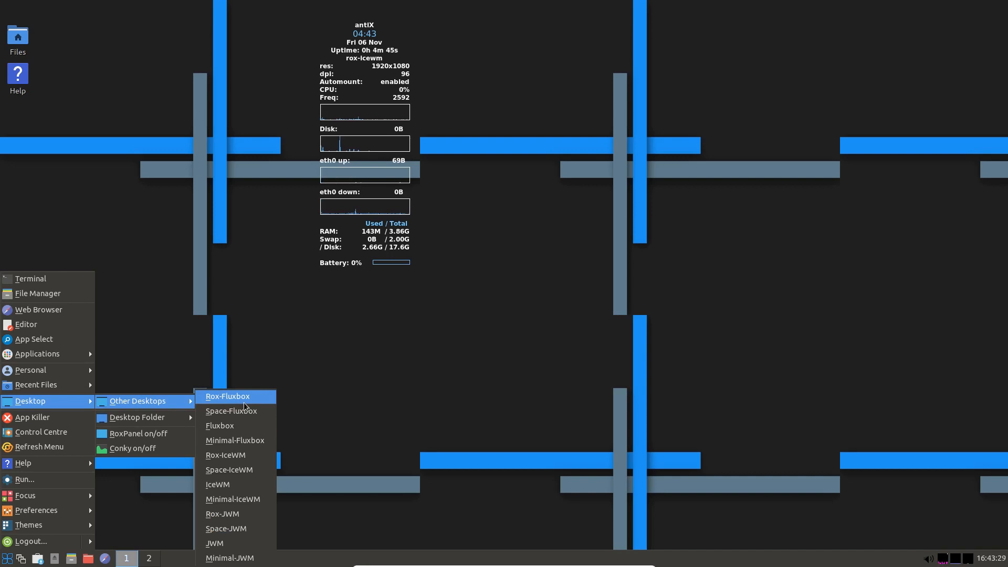
pyautogui.moveTo(33, 417)
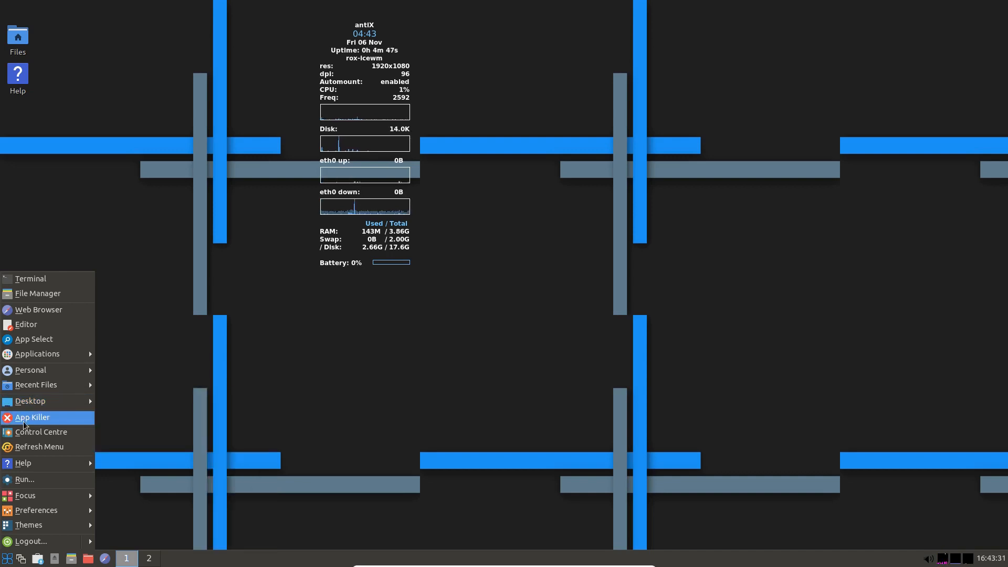
pyautogui.moveTo(41, 495)
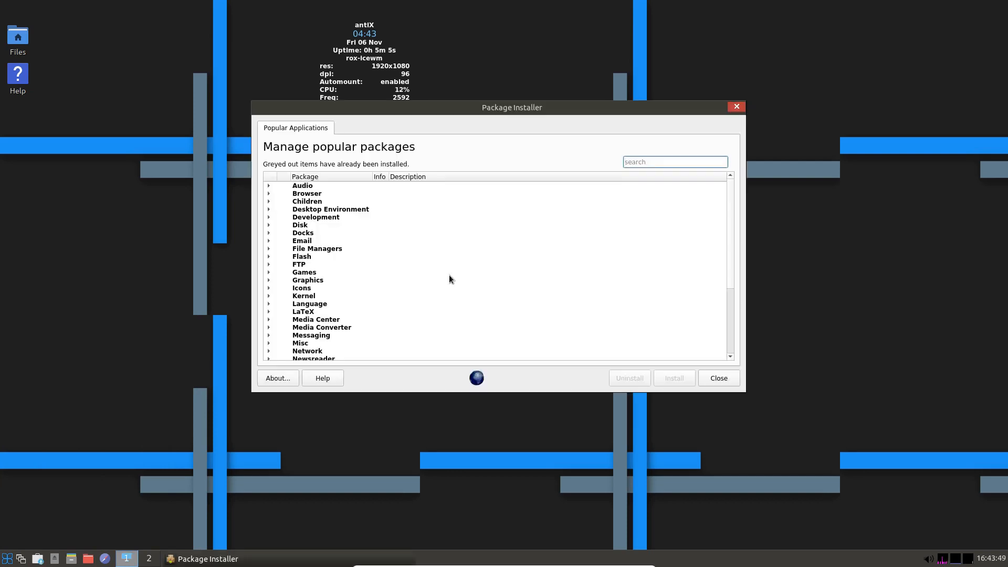
# Step: Review the Office packages with the installer maximized vertically, then close the installer
pyautogui.scroll(-3)
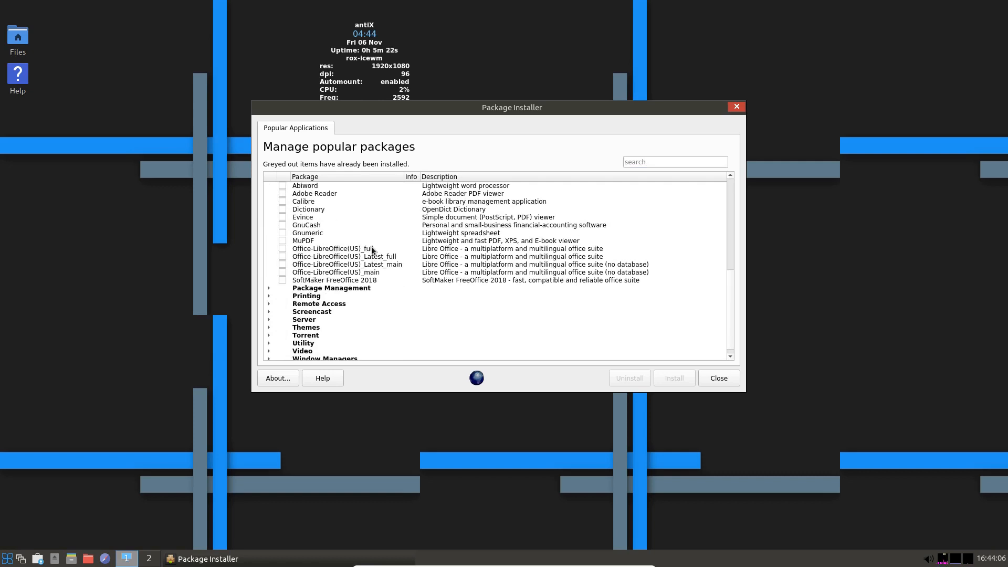
pyautogui.moveTo(334, 251)
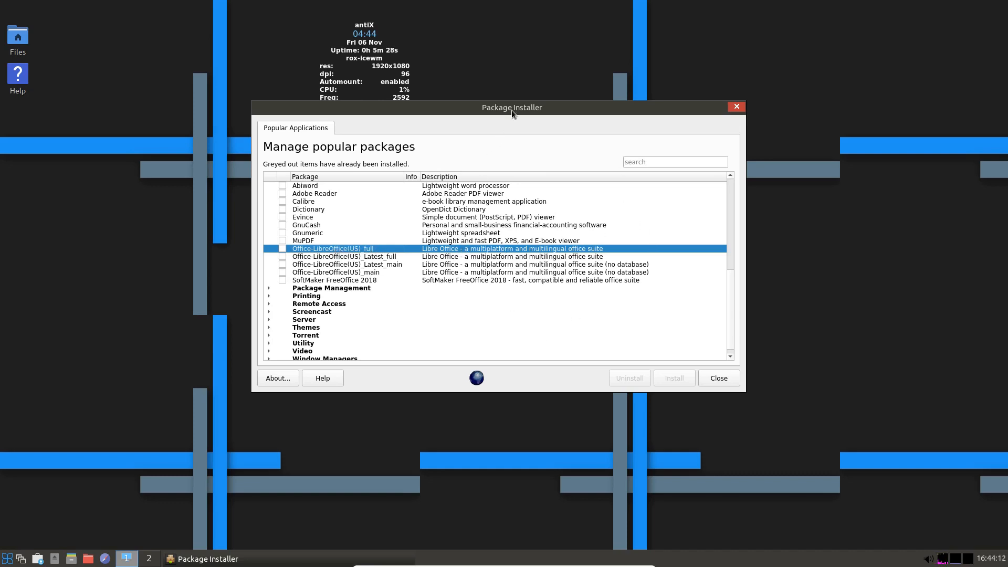
pyautogui.rightClick(512, 107)
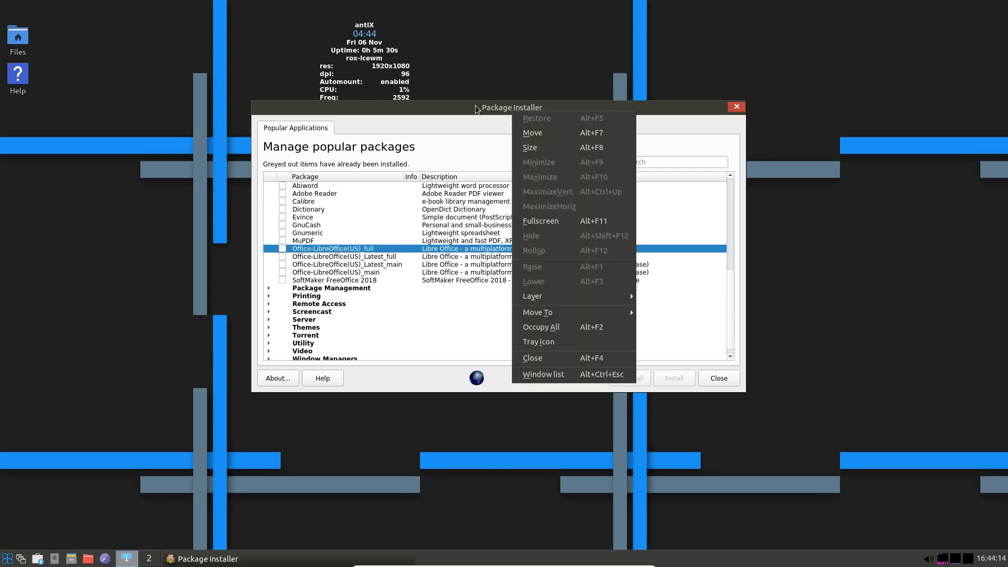
pyautogui.moveTo(571, 191)
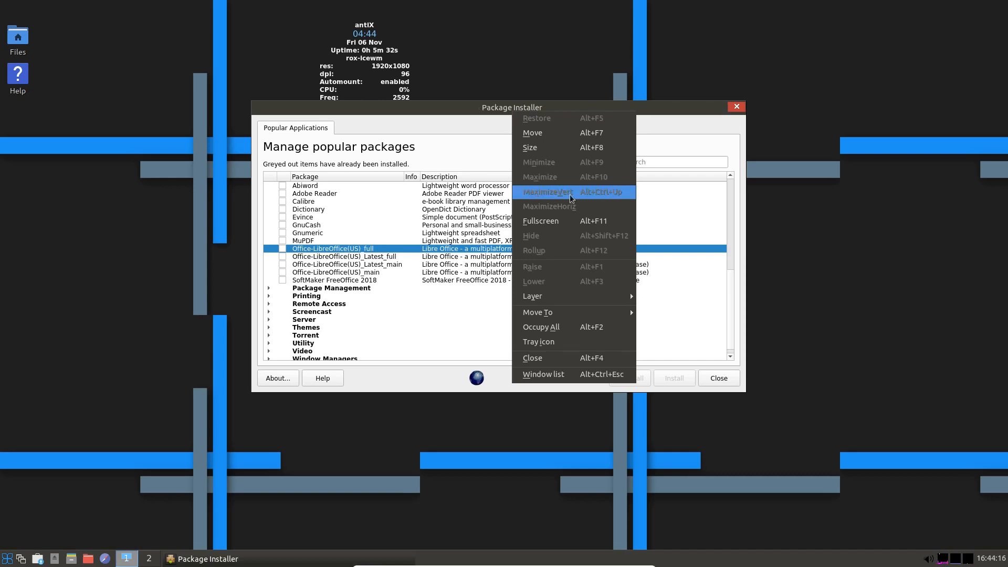
pyautogui.click(545, 191)
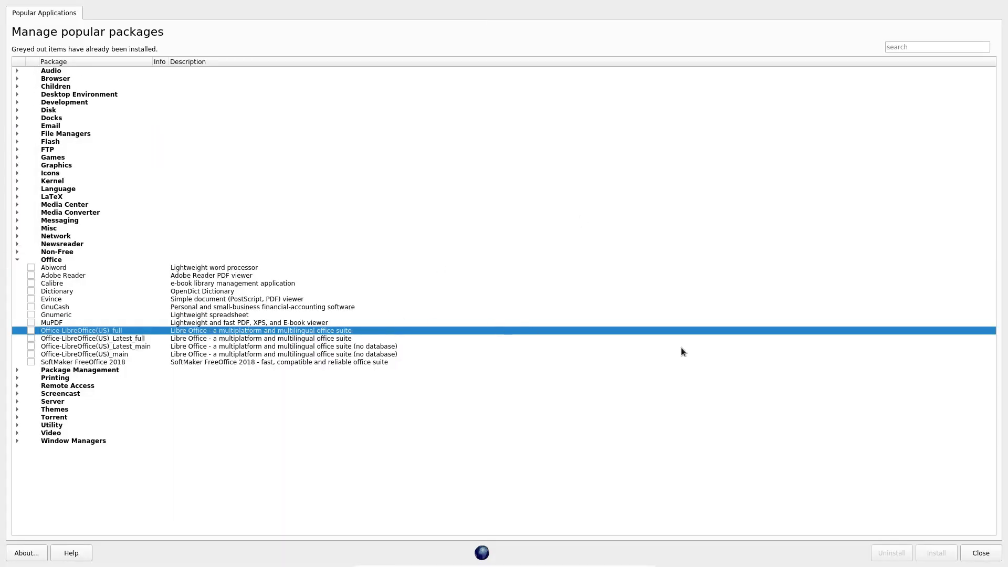
pyautogui.moveTo(140, 330)
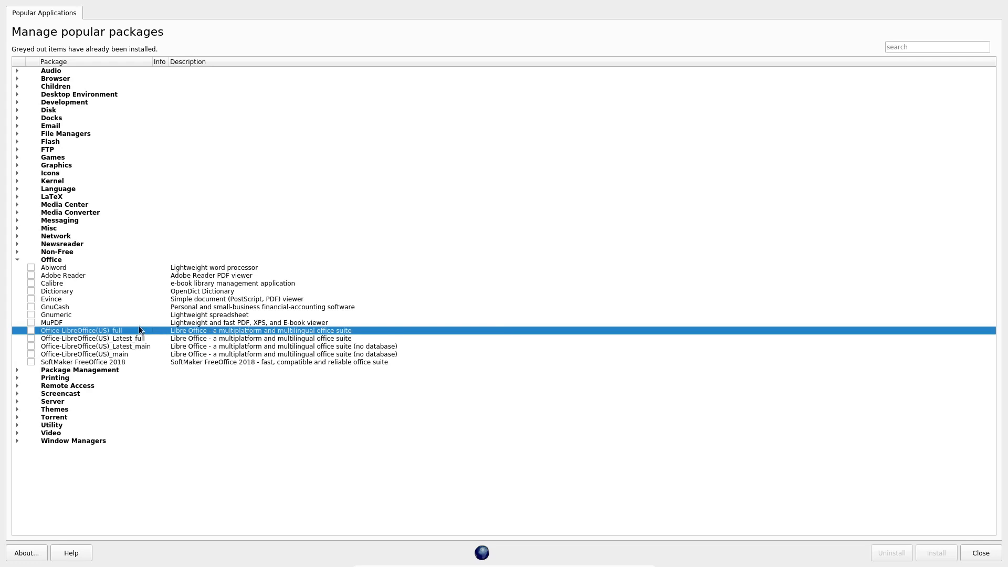
pyautogui.moveTo(125, 213)
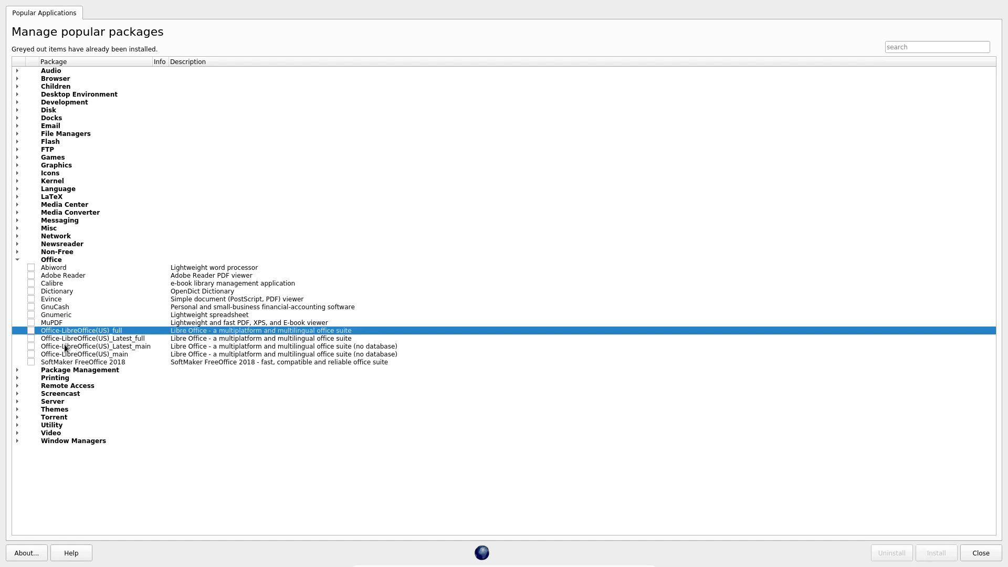
pyautogui.moveTo(30, 235)
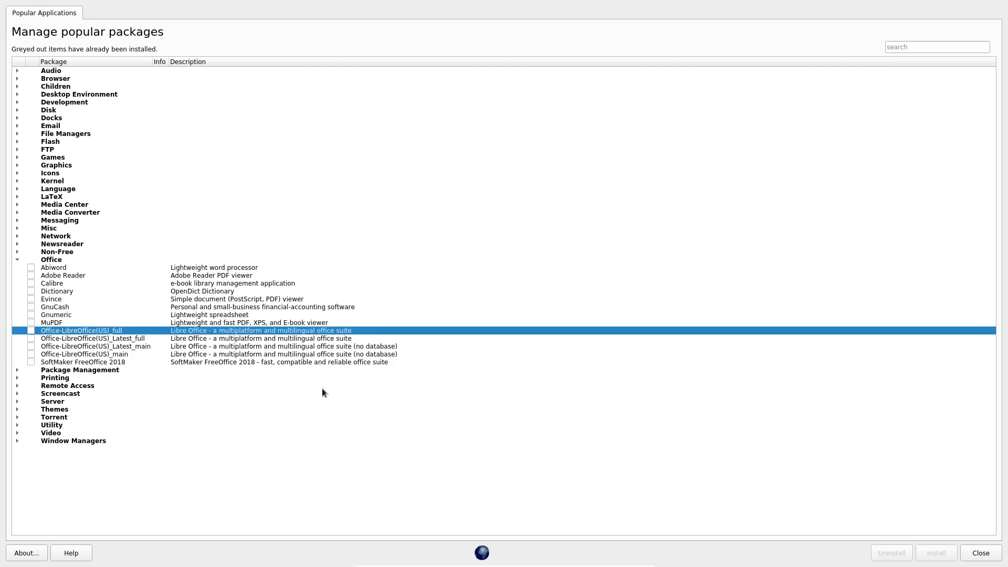
pyautogui.click(980, 554)
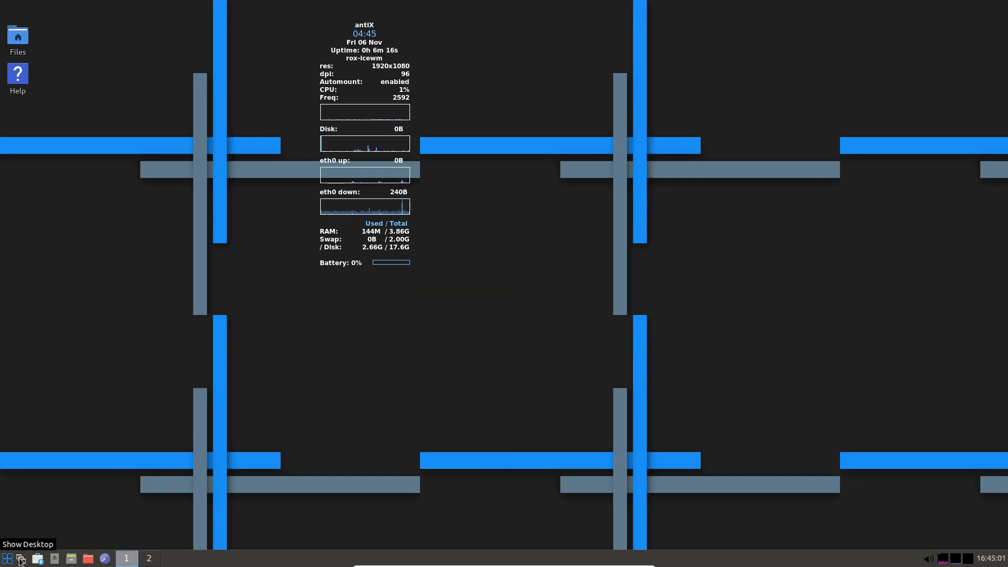
pyautogui.moveTo(7, 558)
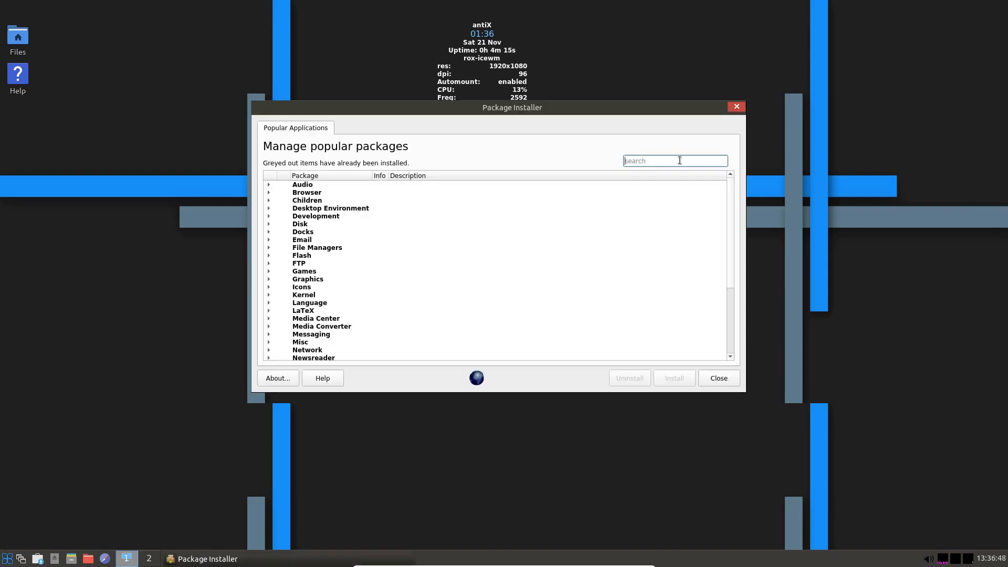
# Step: Search 'sy', mark synaptic for installation and start the install
pyautogui.write('synaptic')
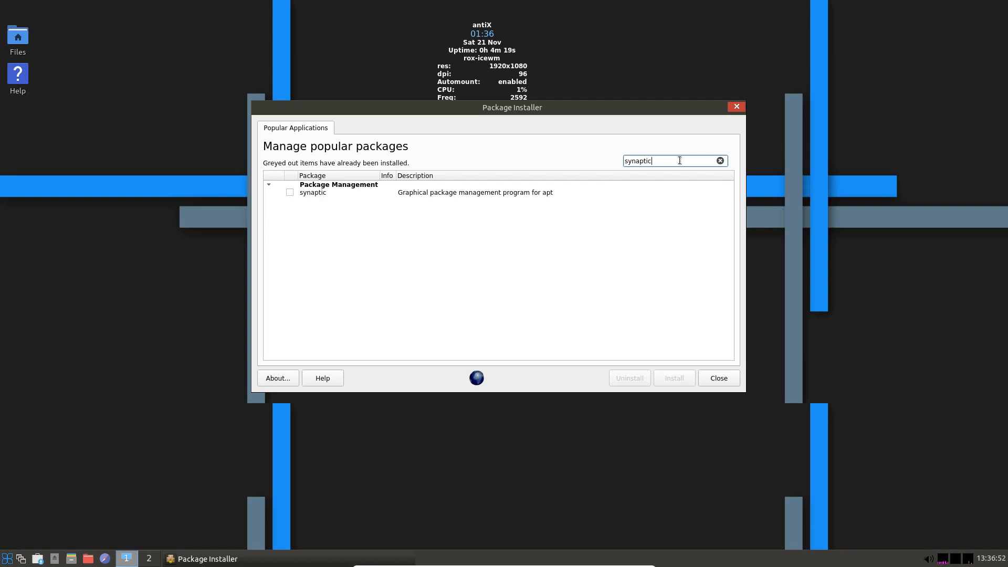
pyautogui.moveTo(296, 196)
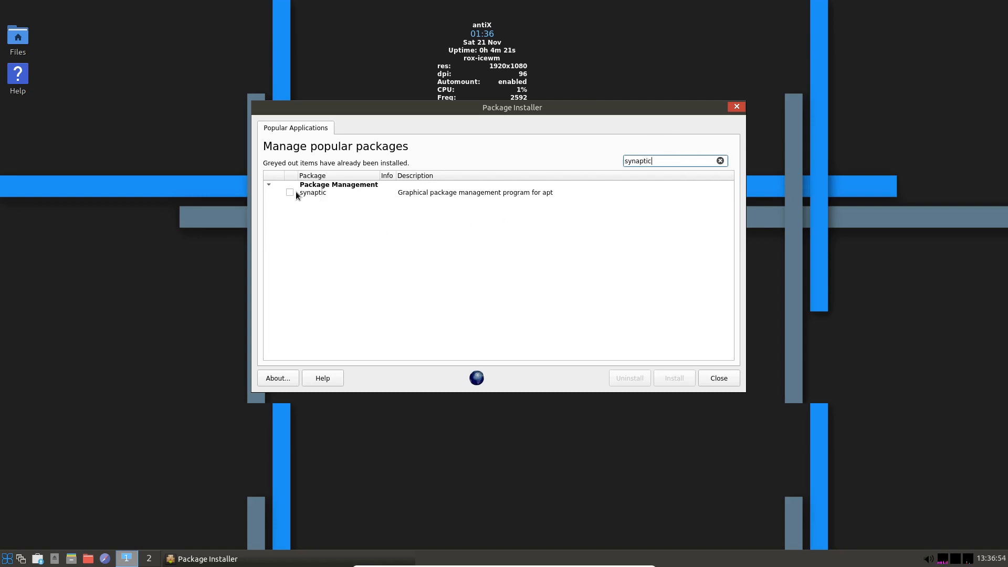
pyautogui.click(289, 192)
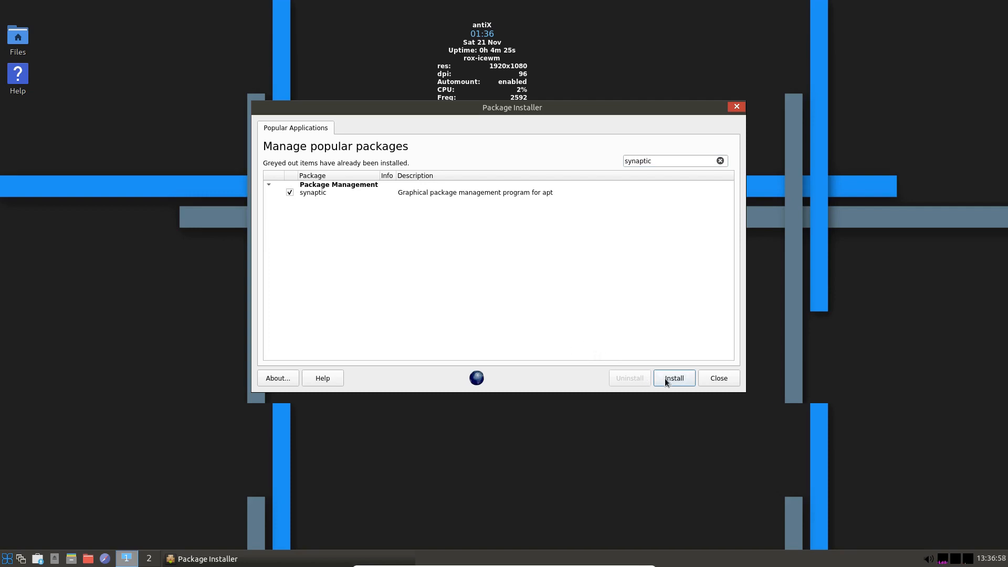
pyautogui.click(673, 378)
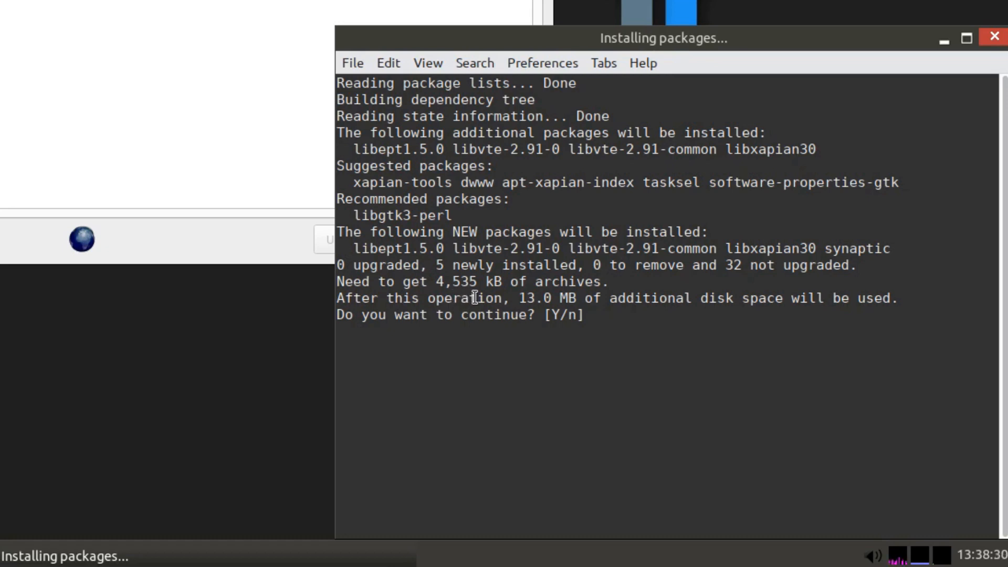
pyautogui.moveTo(508, 367)
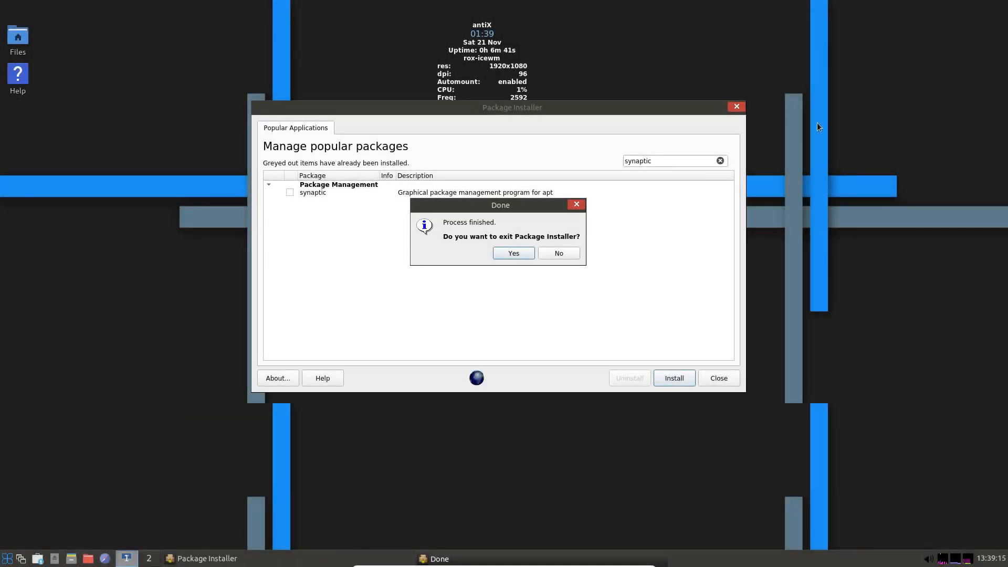
# Step: Decline exiting the installer, expand Office and mark Office-LibreOffice(US)_Latest_full for installation
pyautogui.click(558, 253)
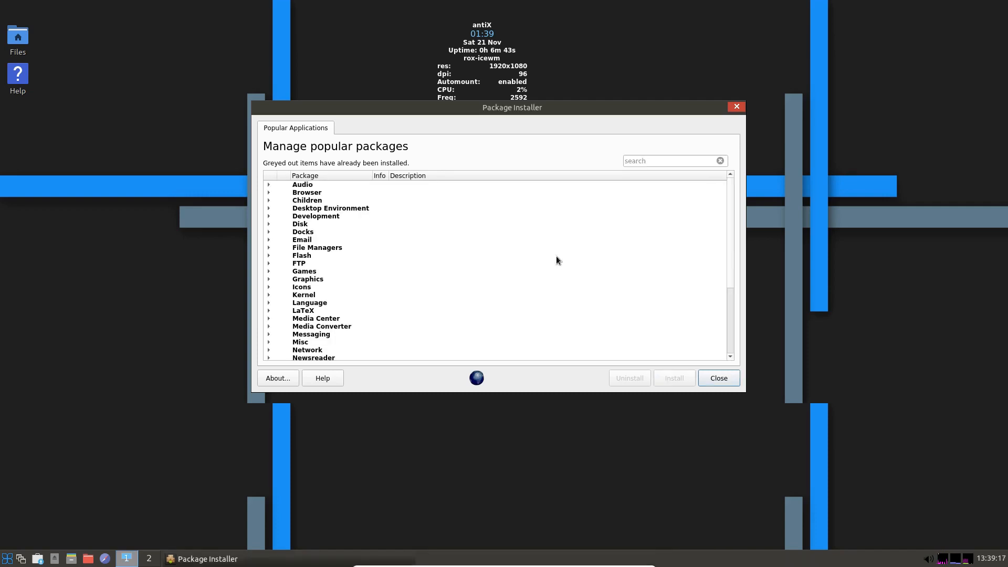
pyautogui.moveTo(276, 315)
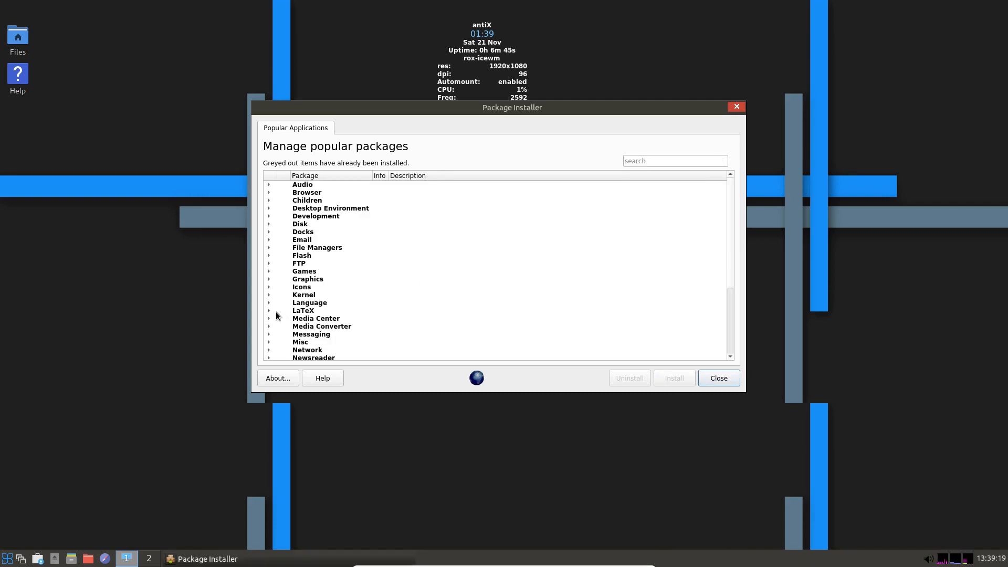
pyautogui.scroll(-3)
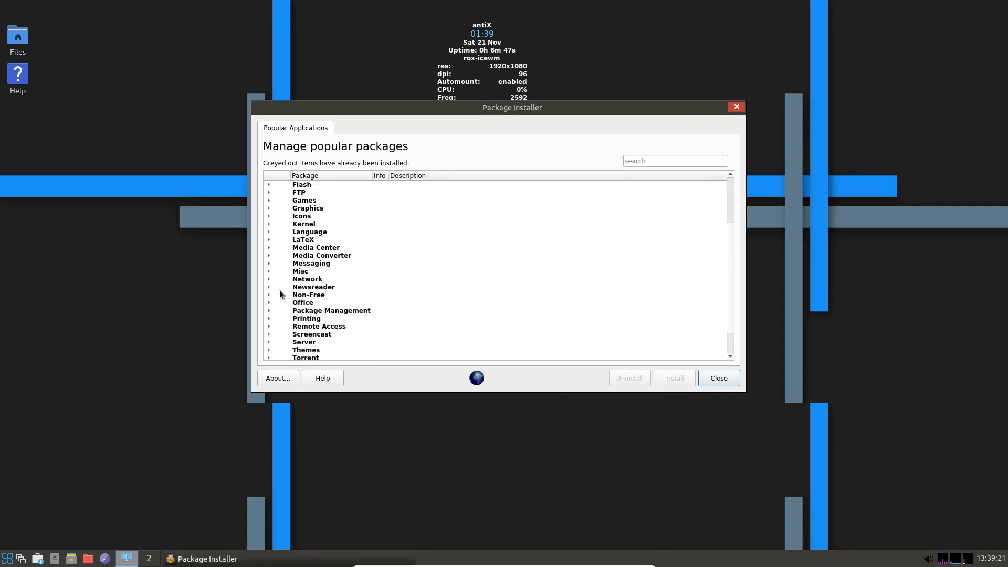
pyautogui.click(269, 302)
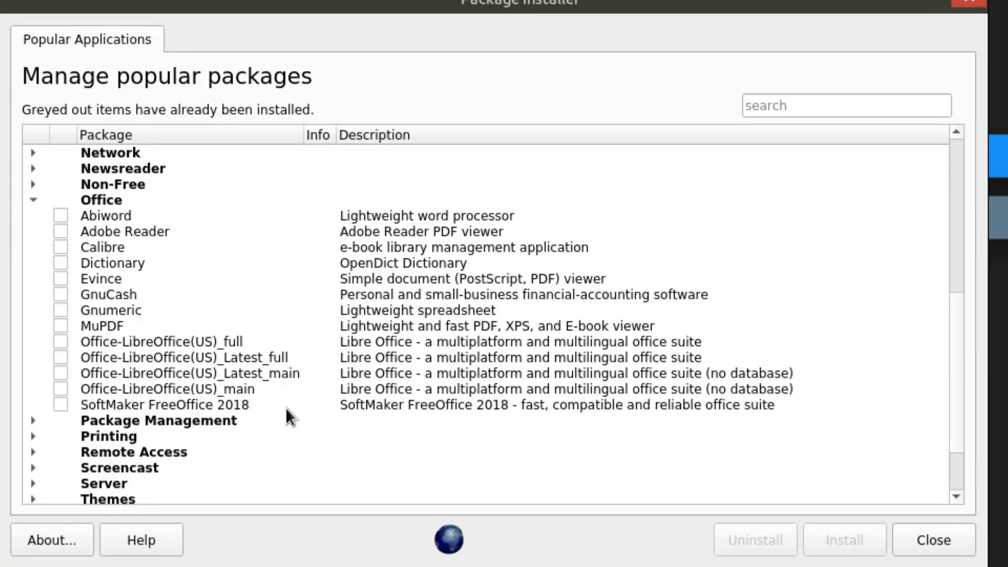
pyautogui.moveTo(201, 349)
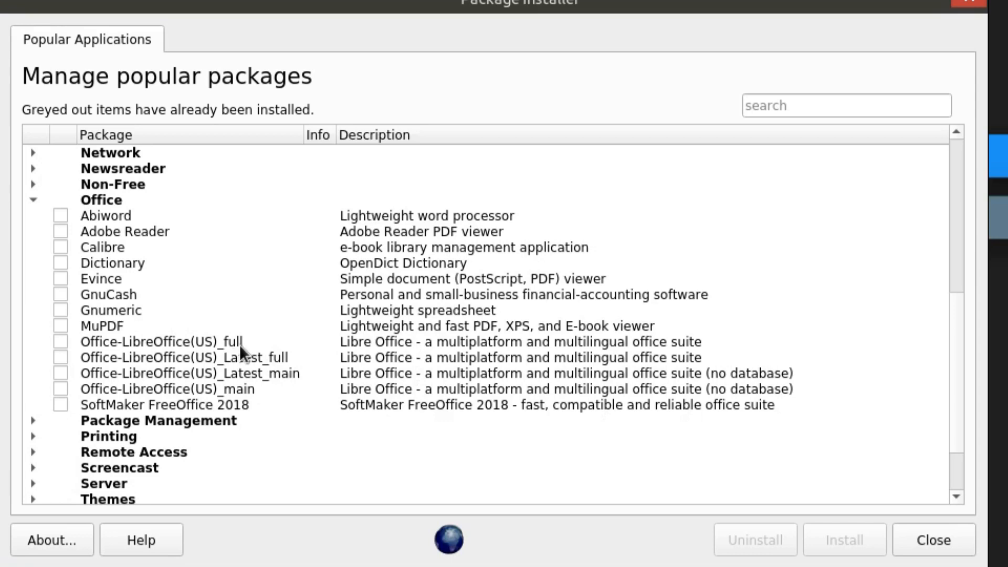
pyautogui.moveTo(93, 330)
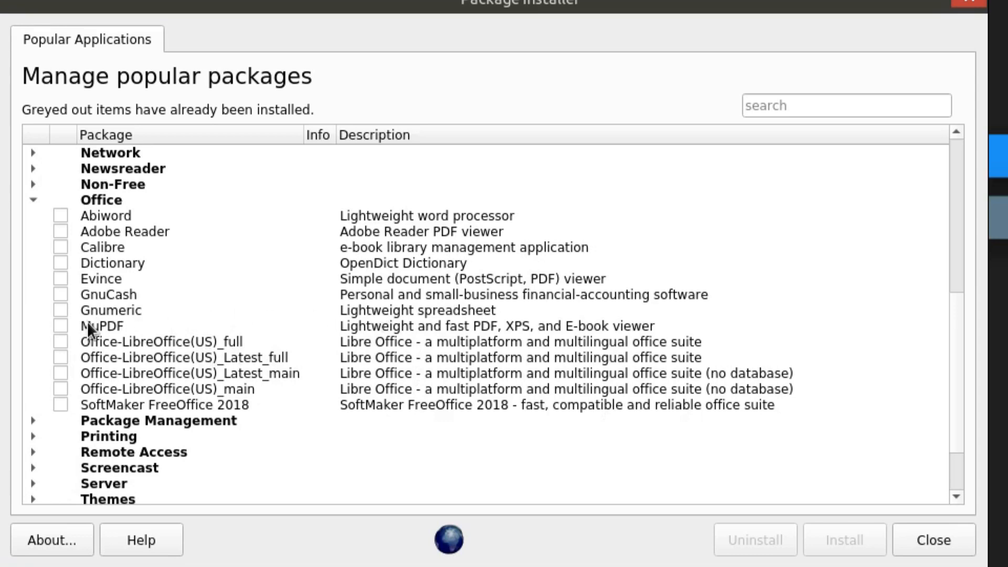
pyautogui.moveTo(487, 320)
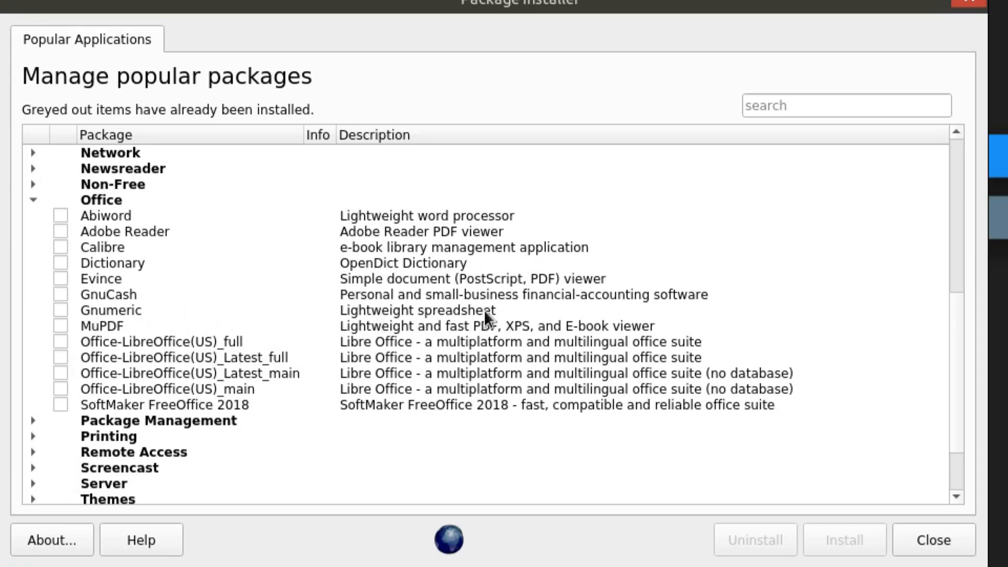
pyautogui.moveTo(247, 227)
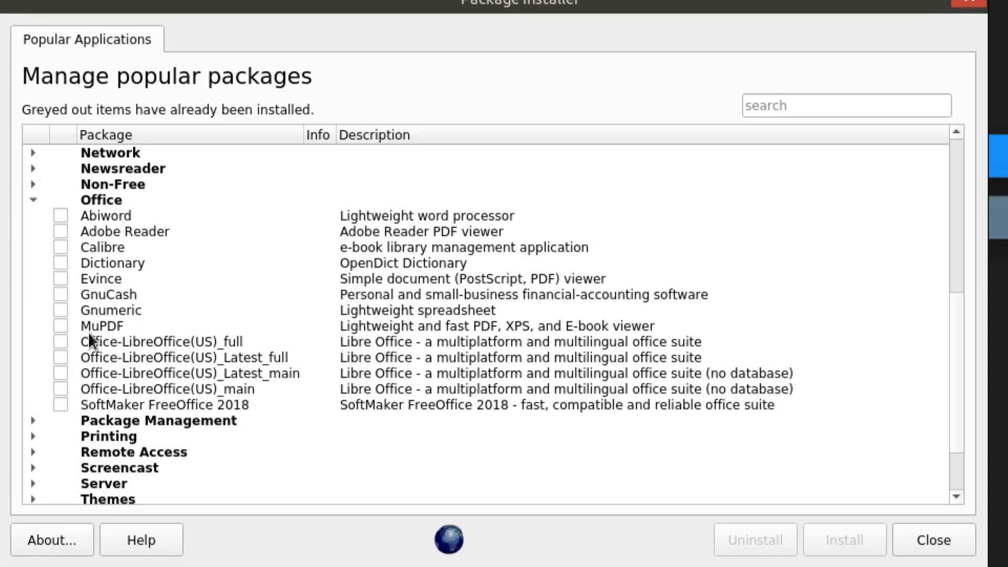
pyautogui.moveTo(100, 348)
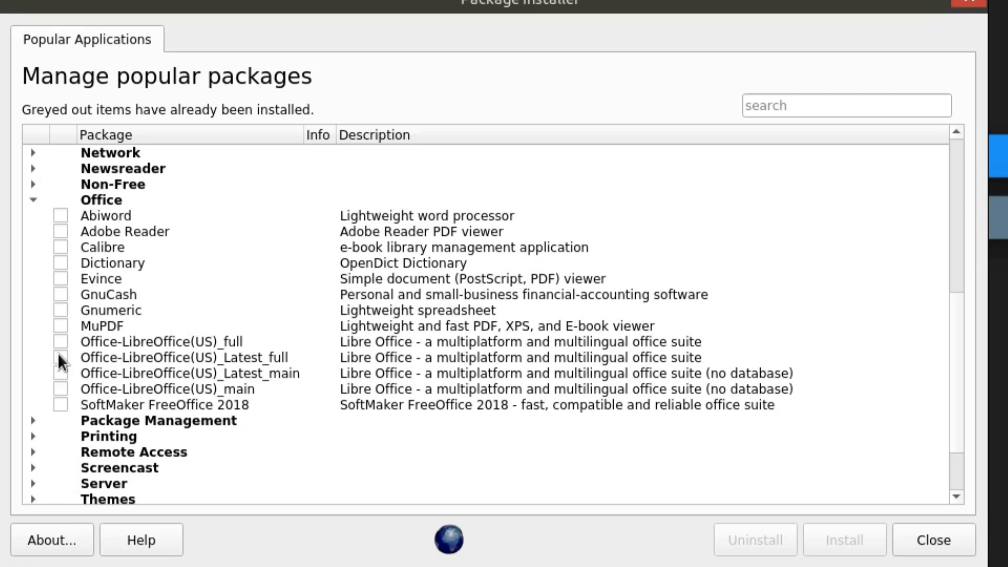
pyautogui.click(60, 357)
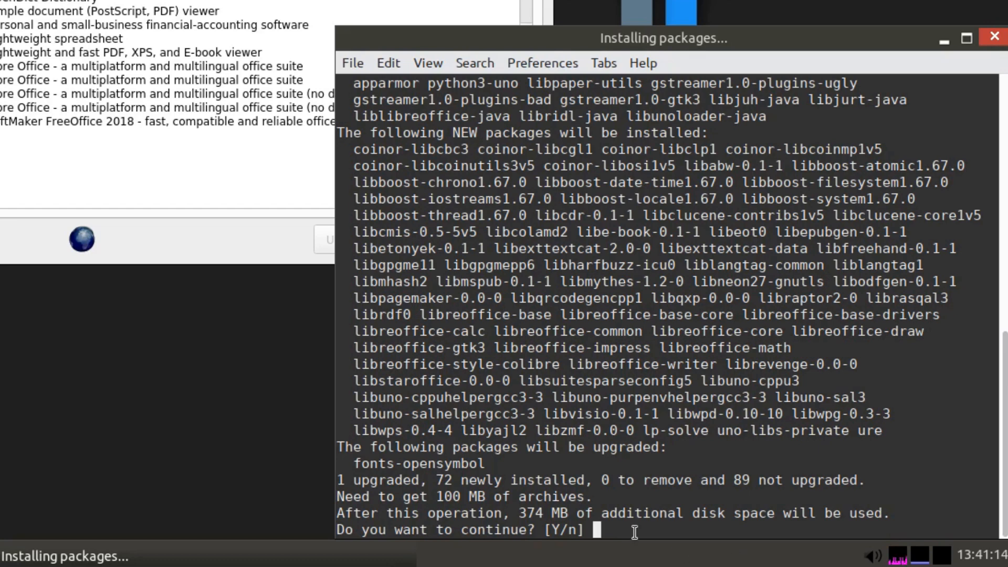
pyautogui.moveTo(450, 497)
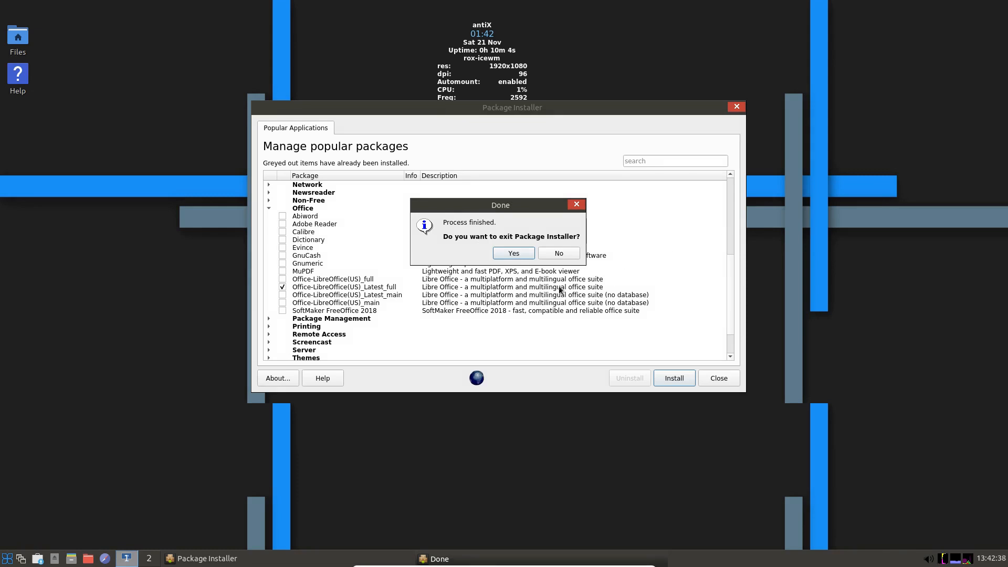
# Step: Exit the finished installer and launch LibreOffice Calc from Applications > Office
pyautogui.click(512, 253)
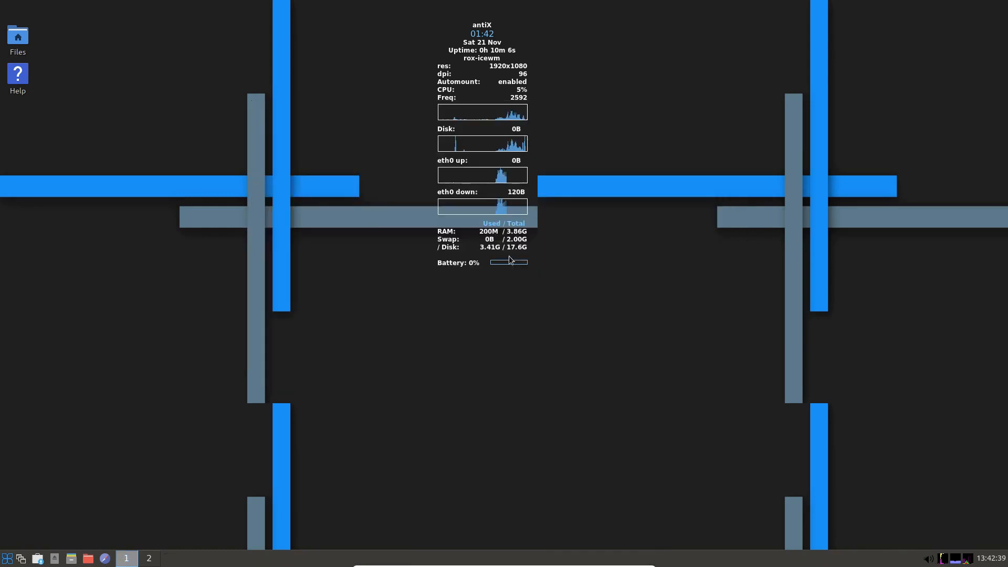
pyautogui.click(8, 557)
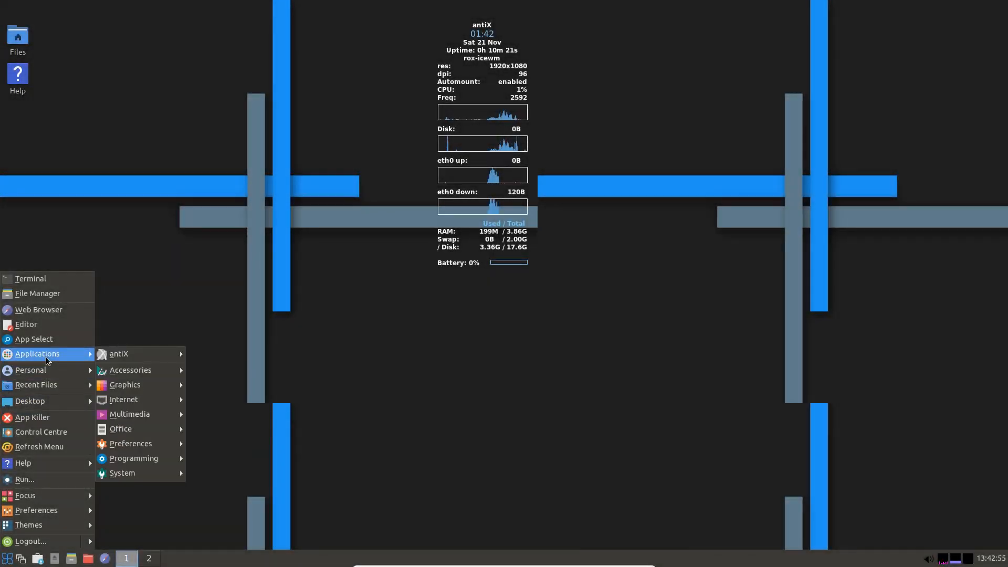
pyautogui.moveTo(119, 354)
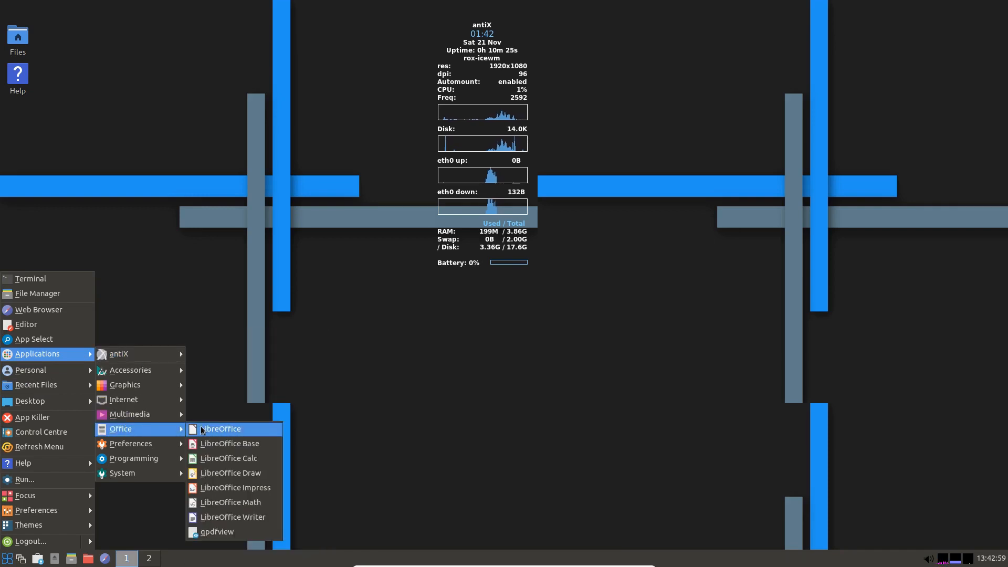
pyautogui.moveTo(243, 443)
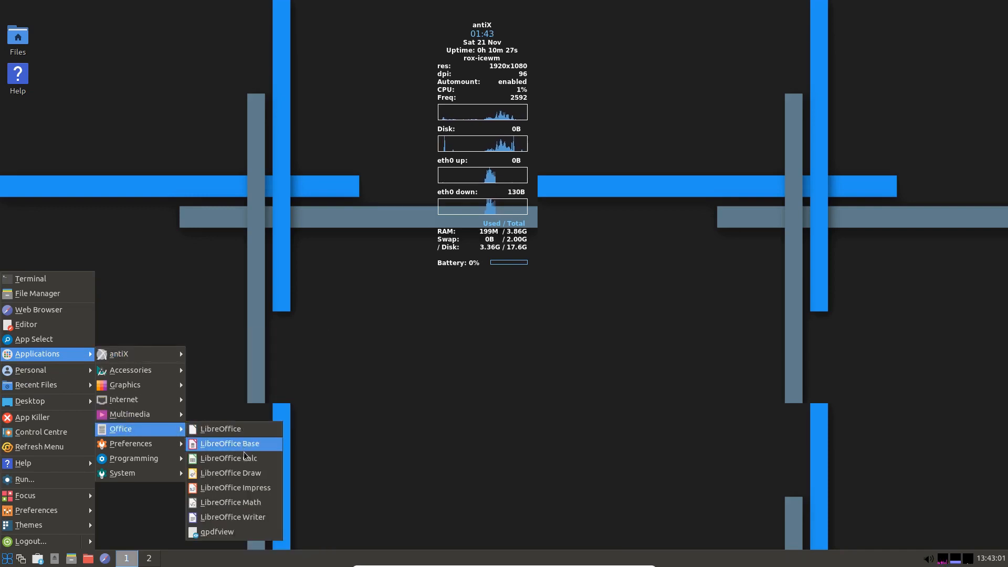
pyautogui.click(228, 458)
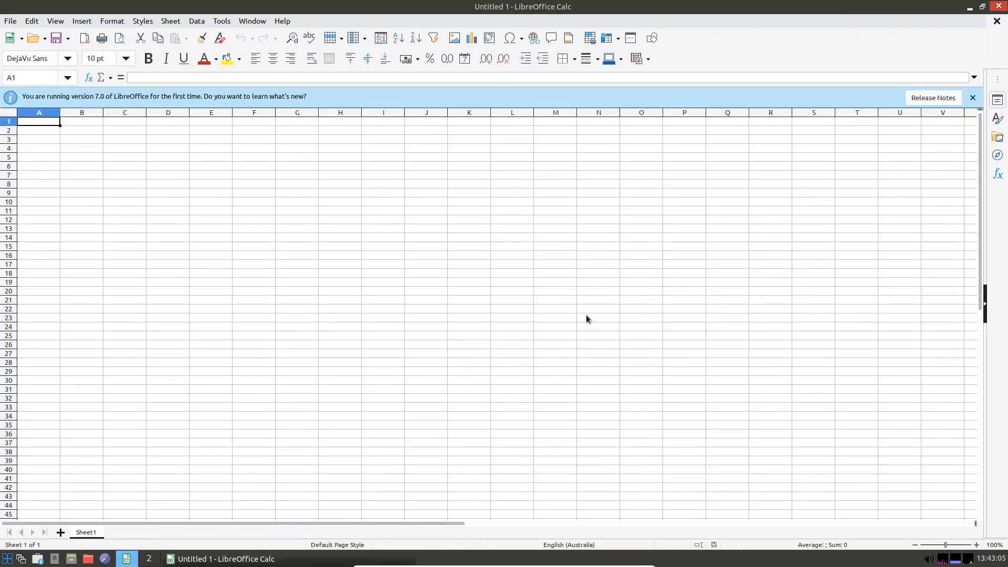
# Step: View Help > About LibreOffice confirming version 7.0.3.1, then dismiss the dialog
pyautogui.click(281, 21)
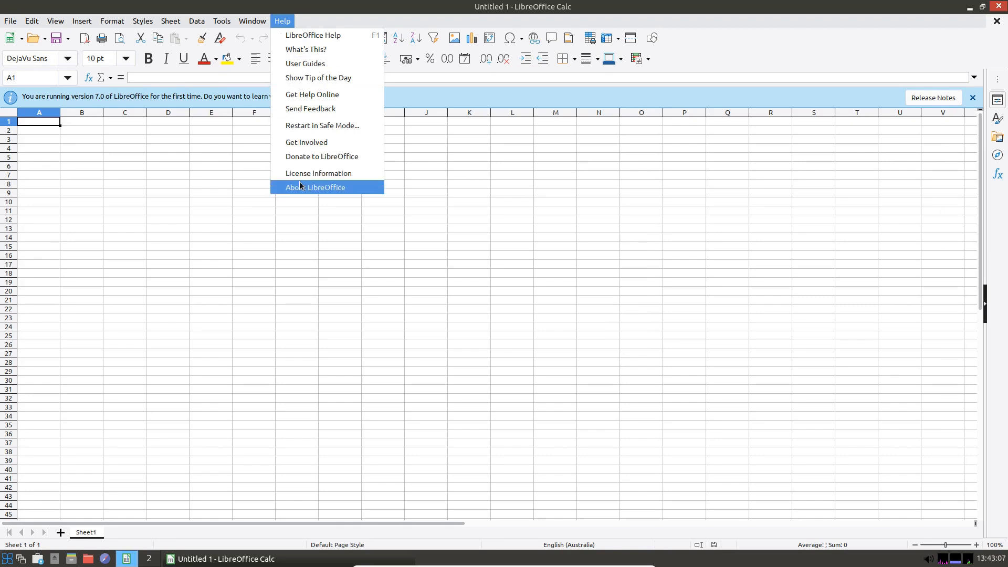
pyautogui.click(314, 187)
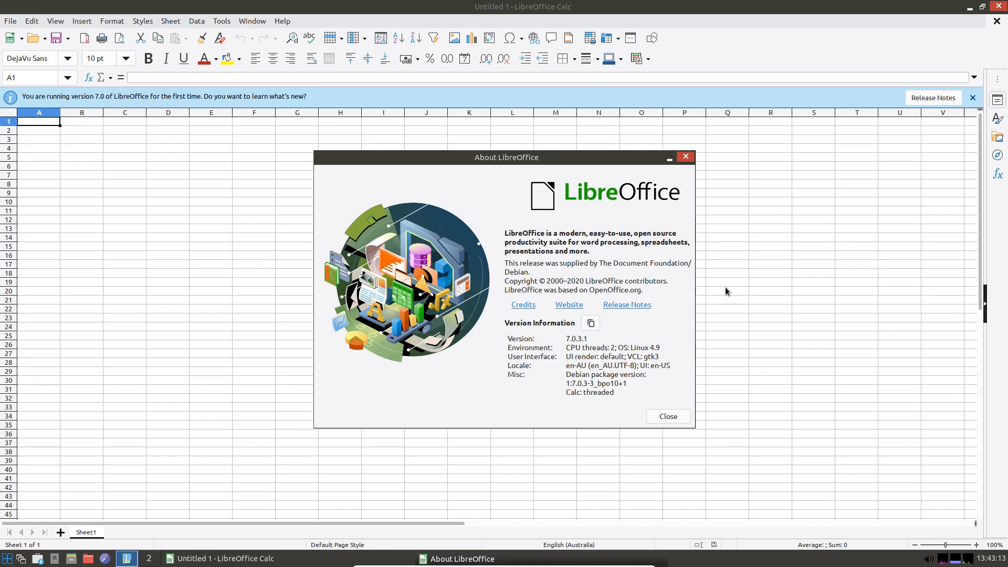
pyautogui.moveTo(744, 158)
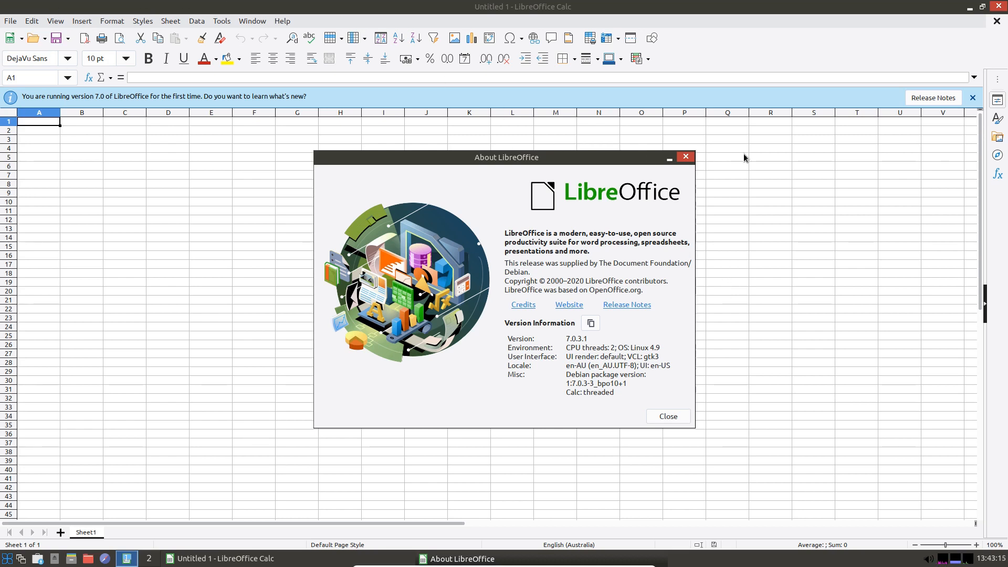
pyautogui.moveTo(796, 195)
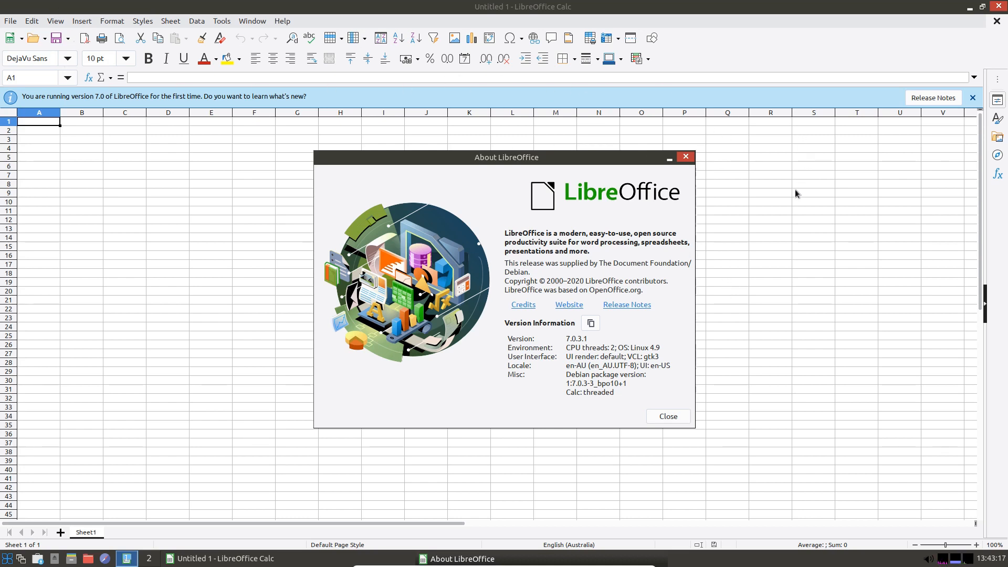
pyautogui.click(668, 415)
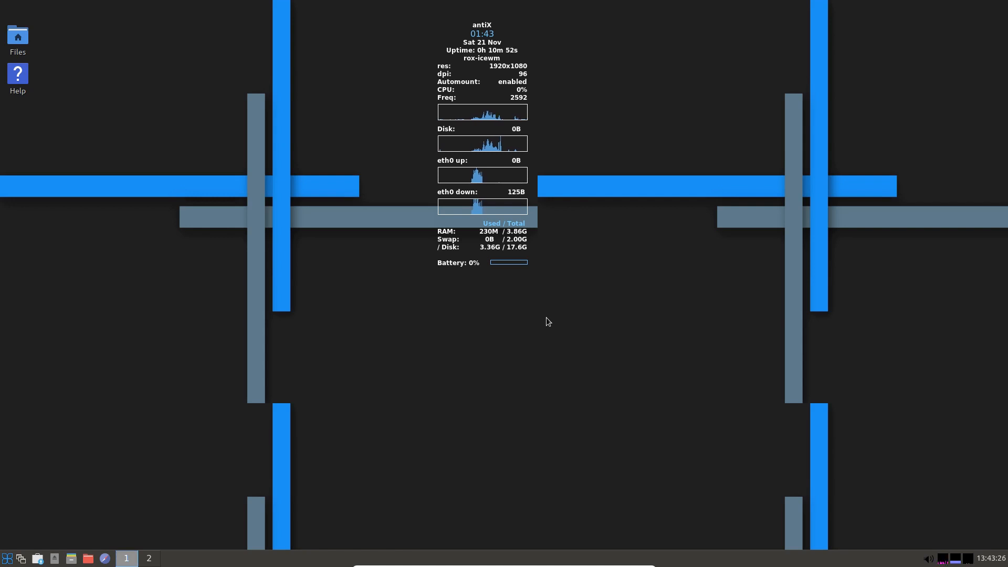
pyautogui.moveTo(544, 371)
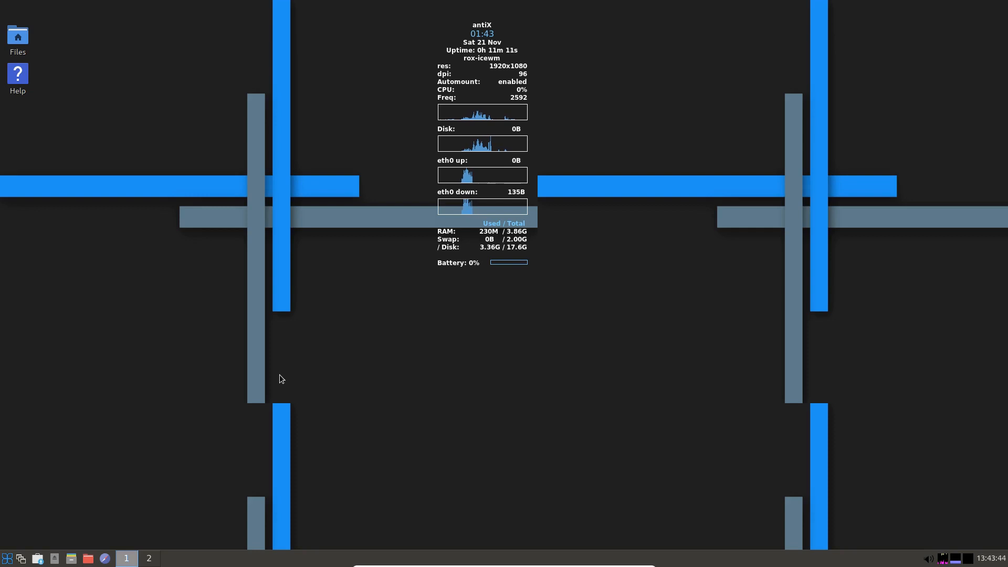
pyautogui.moveTo(488, 330)
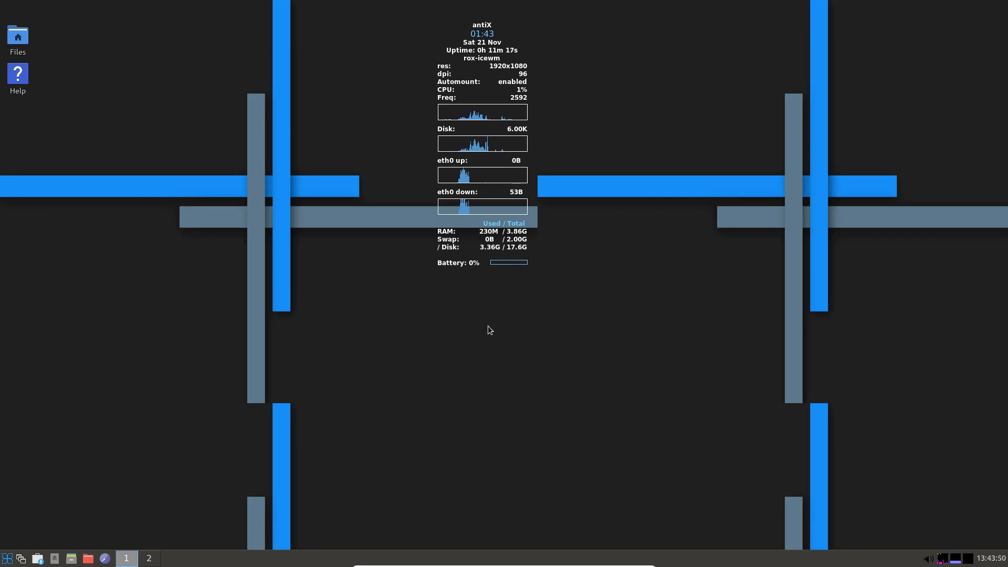
pyautogui.click(7, 558)
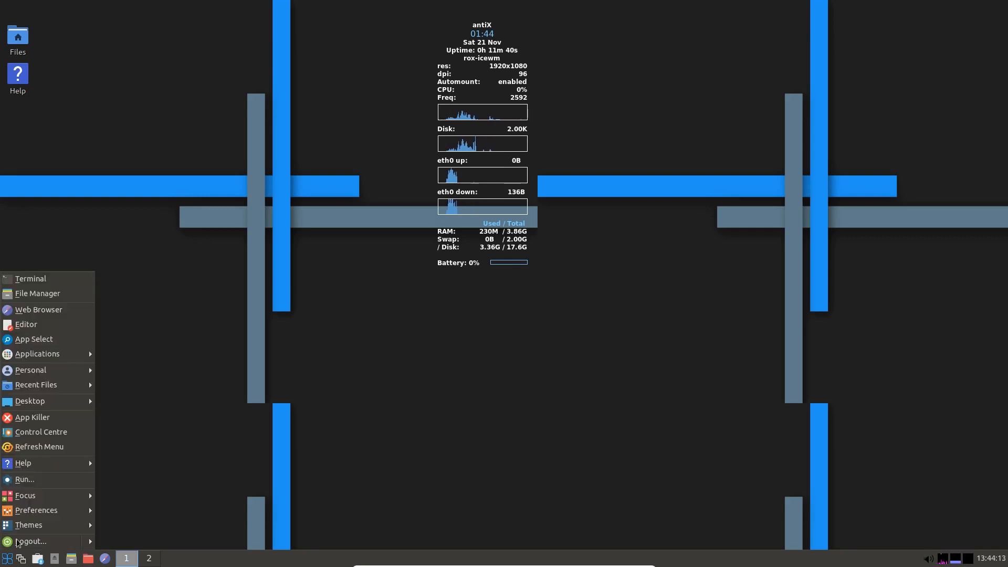
pyautogui.click(37, 354)
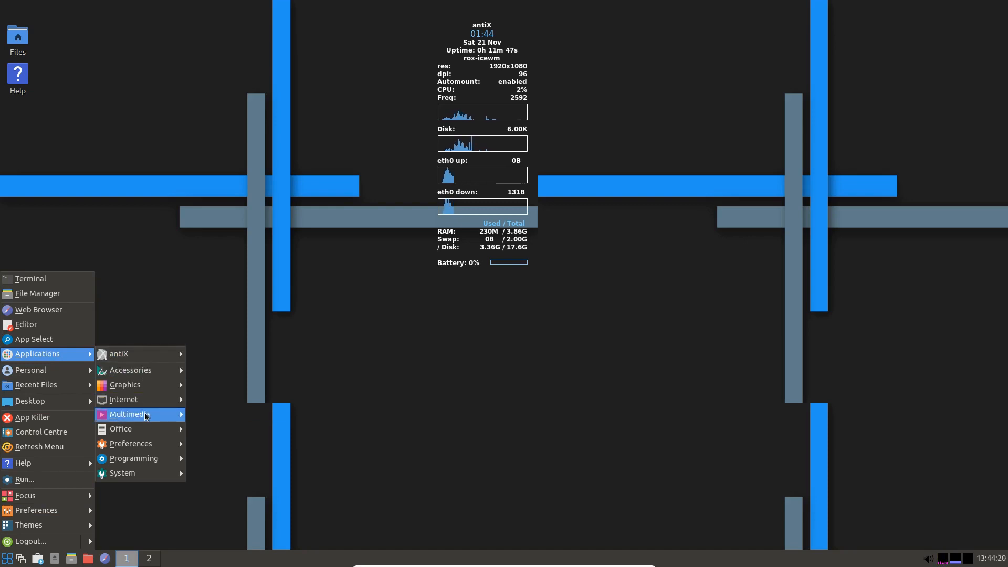
pyautogui.moveTo(120, 428)
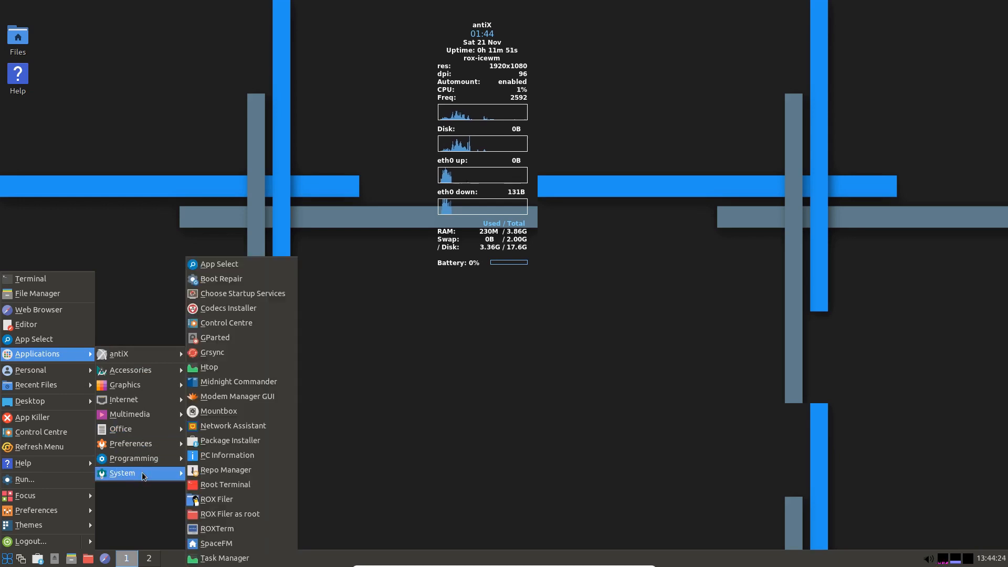
pyautogui.moveTo(224, 558)
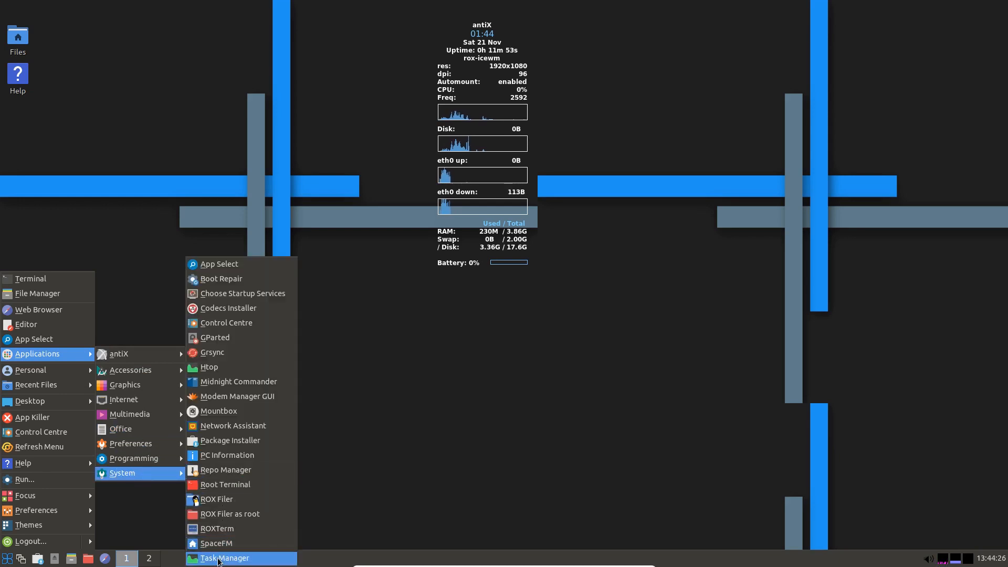
pyautogui.click(225, 558)
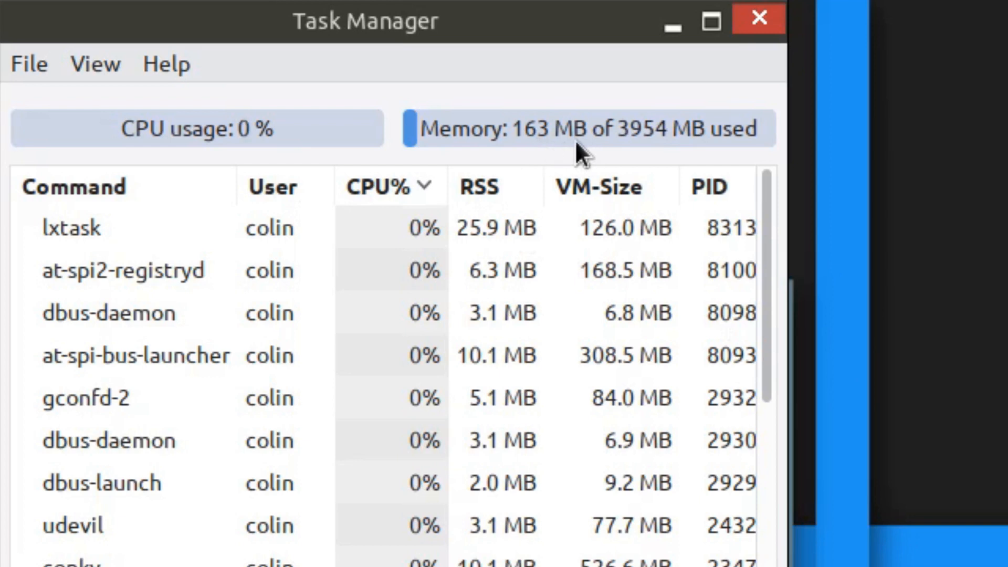
pyautogui.moveTo(214, 205)
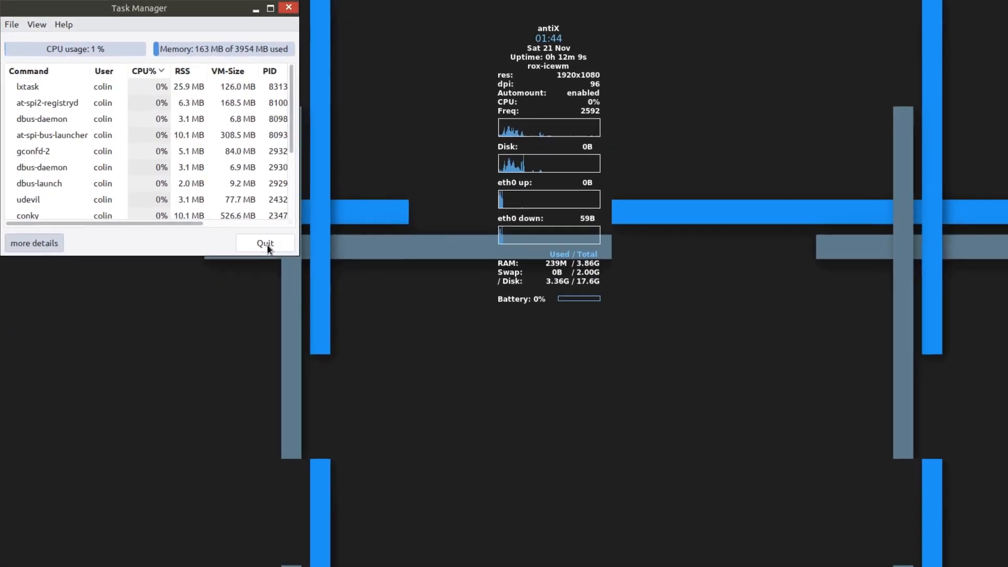
pyautogui.click(266, 243)
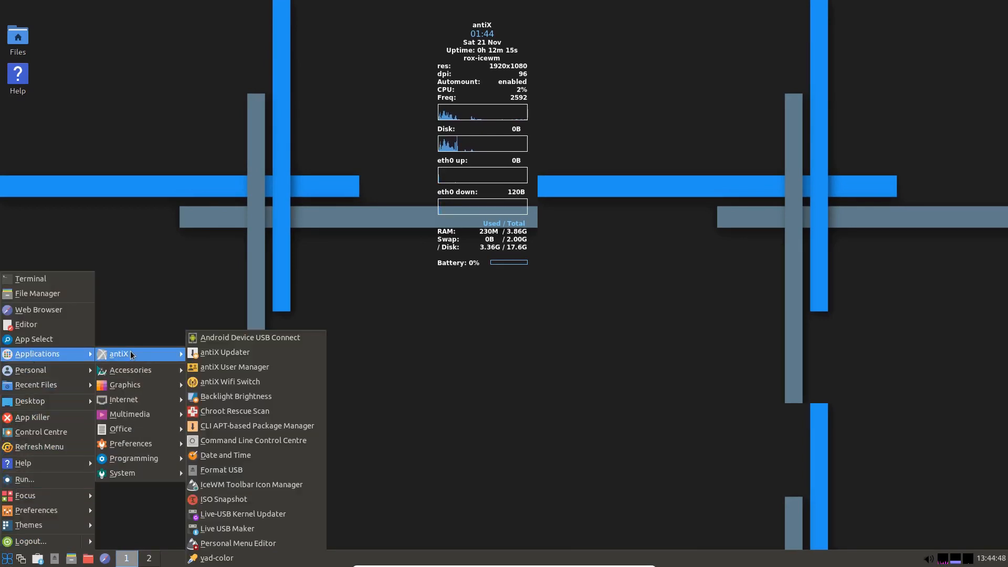
pyautogui.moveTo(255, 337)
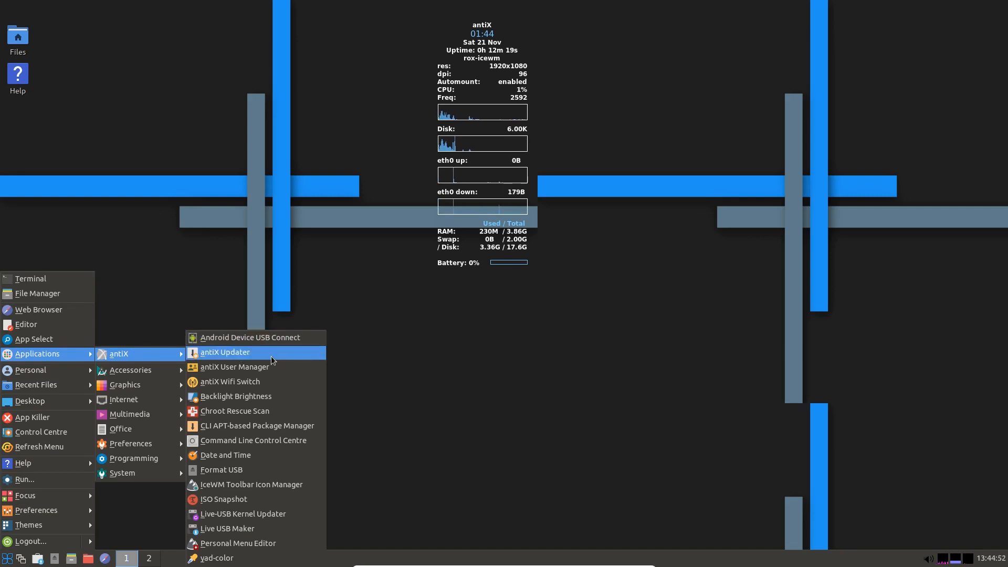
pyautogui.moveTo(273, 368)
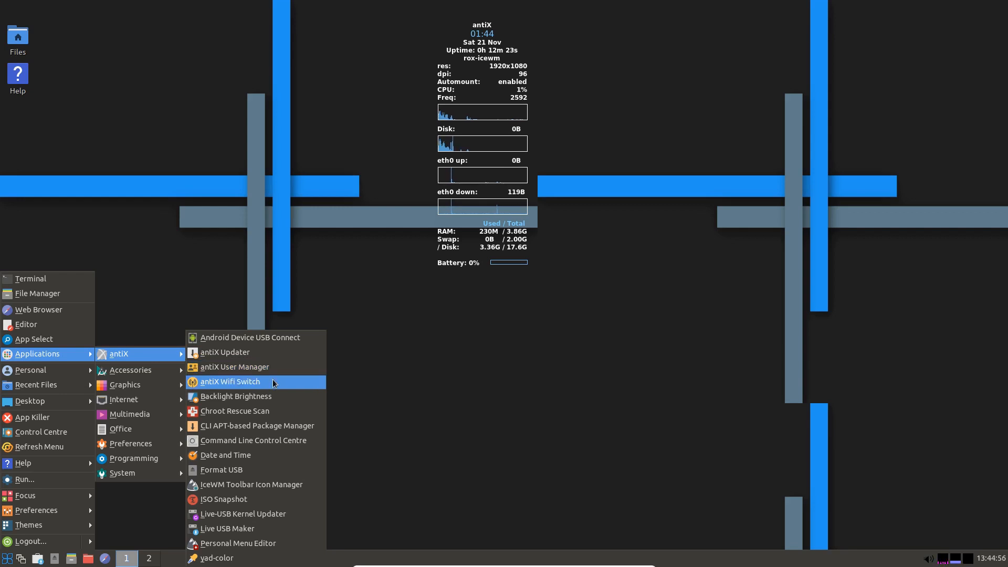
pyautogui.moveTo(276, 395)
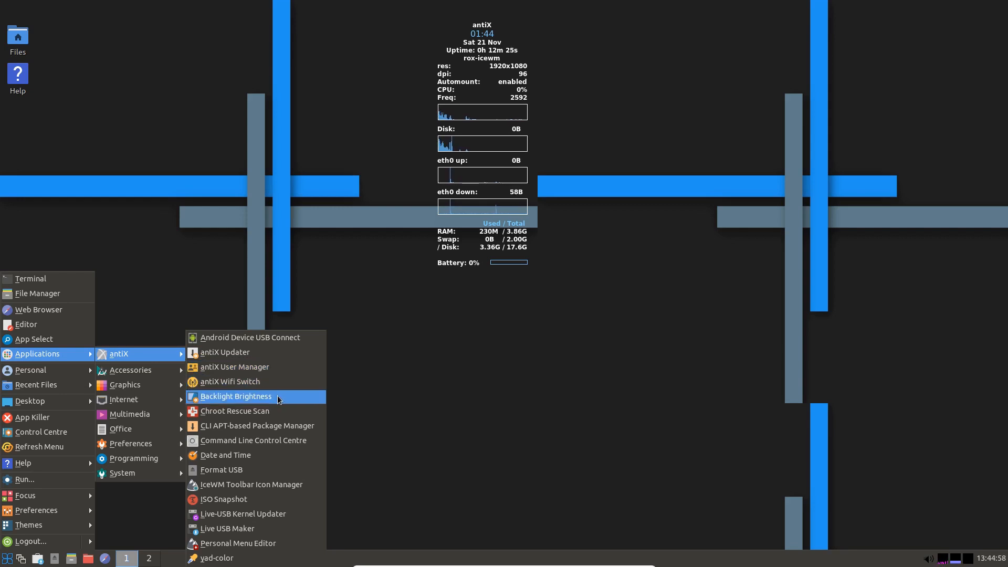
pyautogui.moveTo(285, 412)
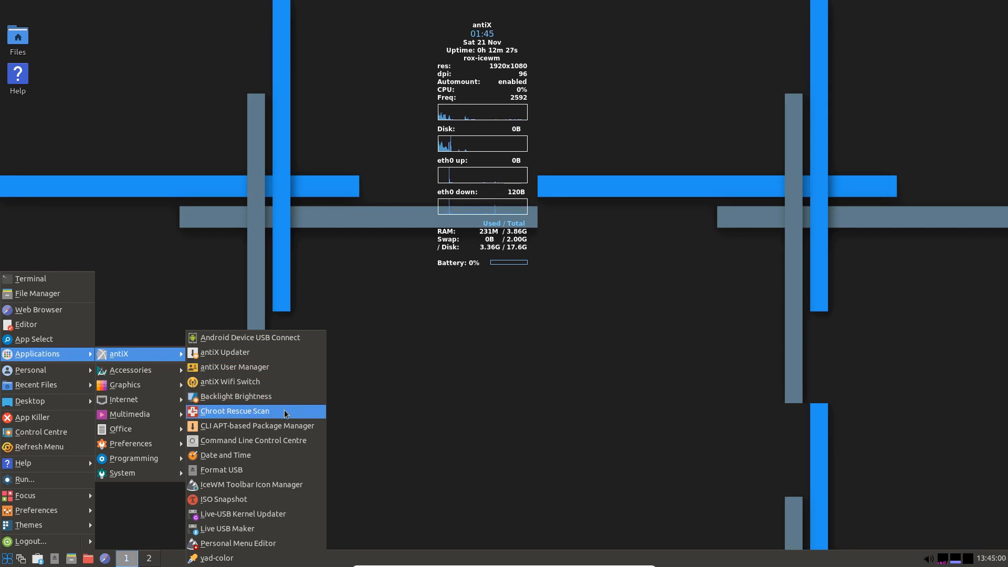
pyautogui.moveTo(288, 430)
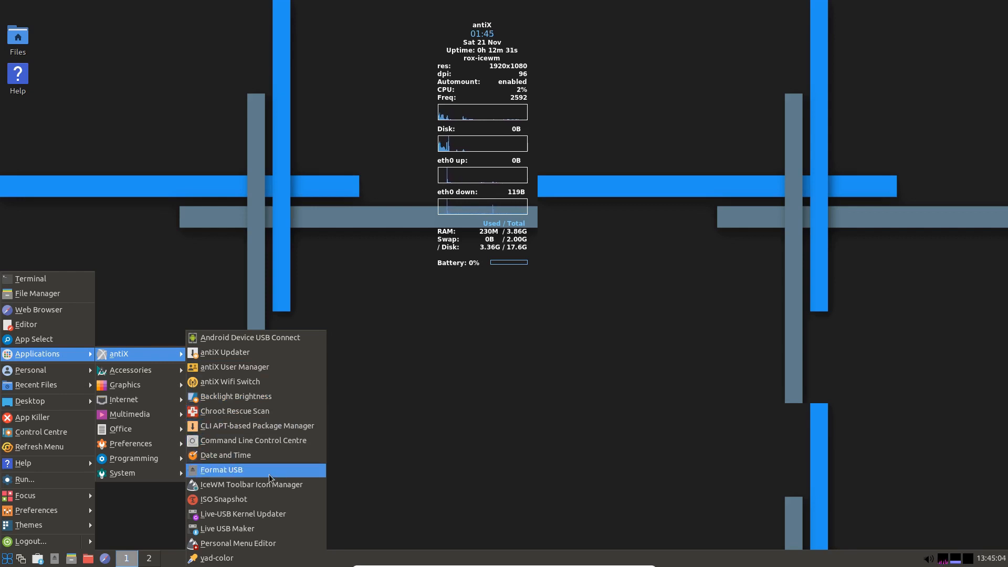
pyautogui.moveTo(230, 478)
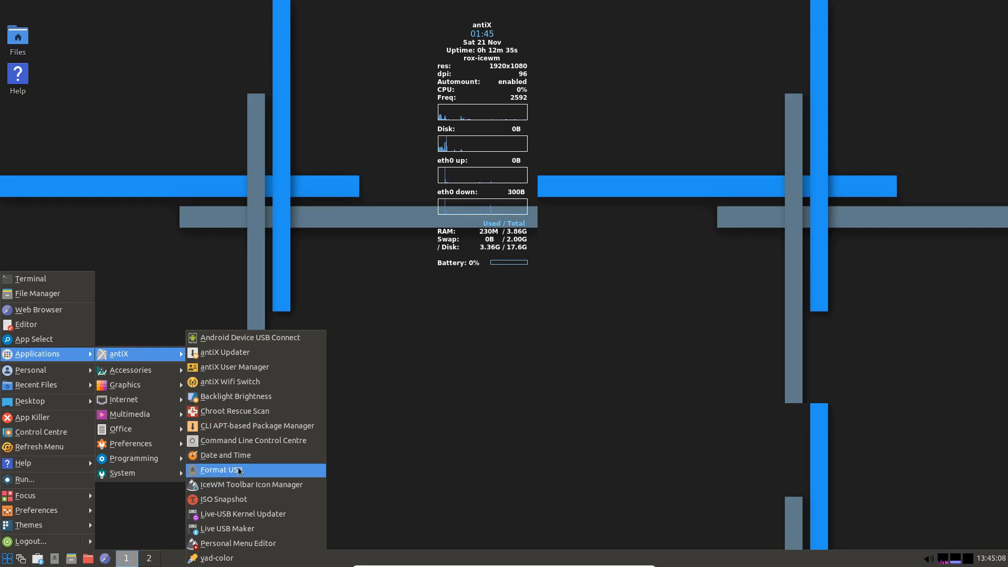
pyautogui.moveTo(289, 488)
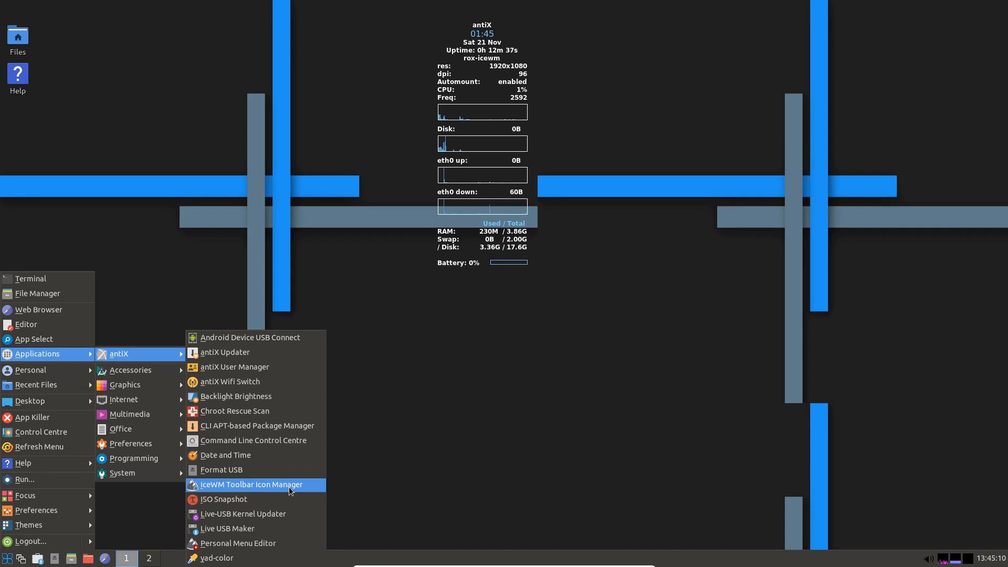
pyautogui.moveTo(223, 499)
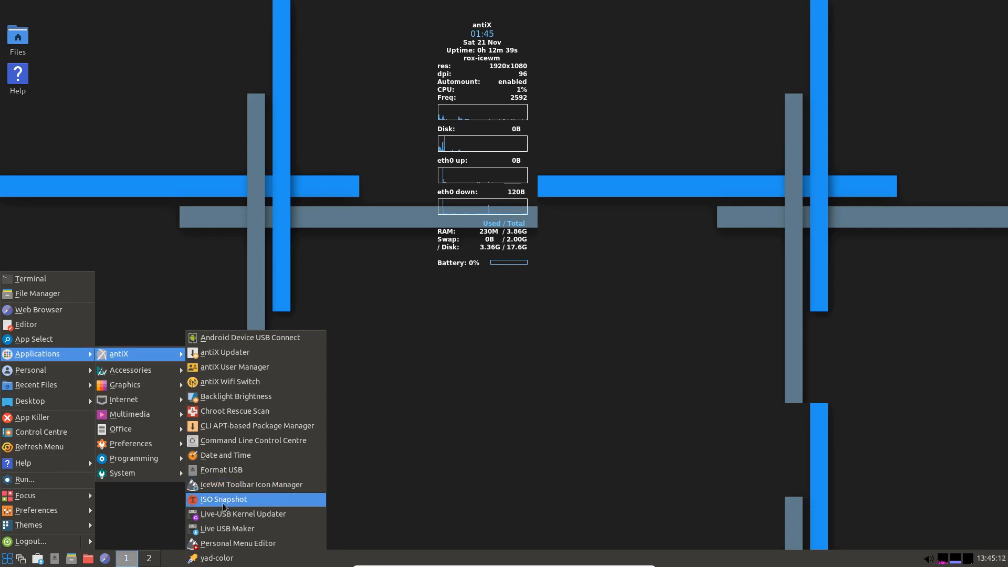
pyautogui.moveTo(243, 514)
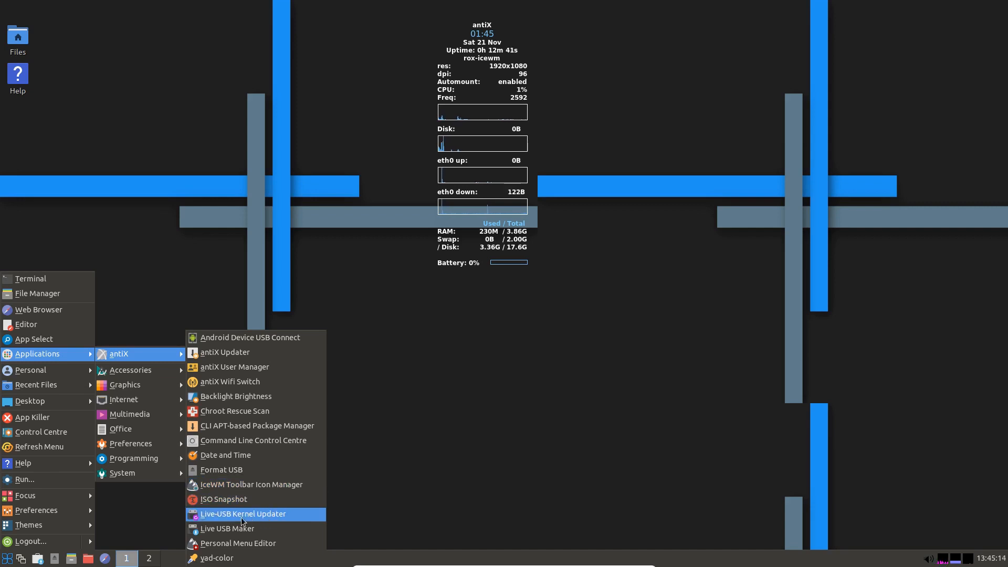
pyautogui.moveTo(238, 528)
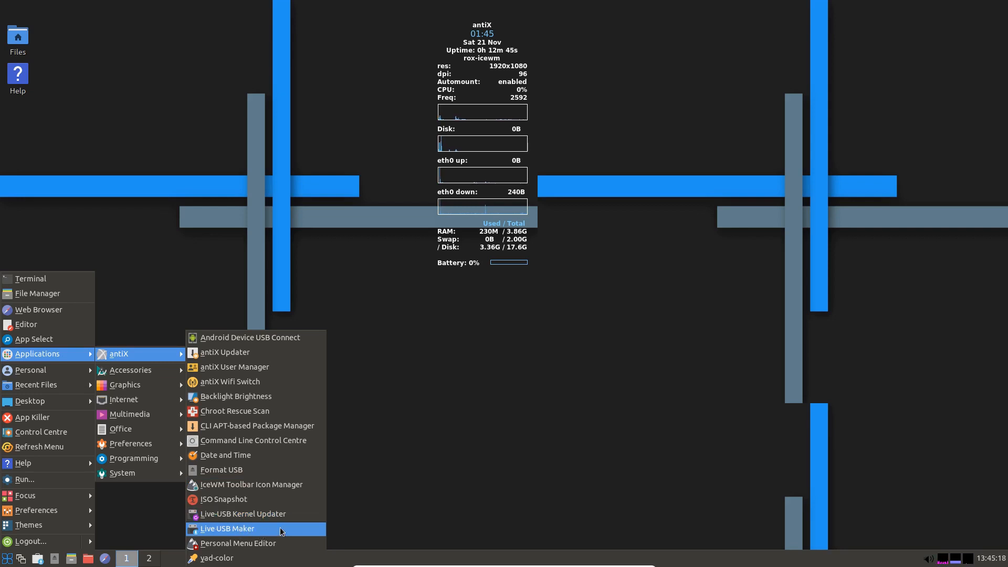
pyautogui.moveTo(230, 561)
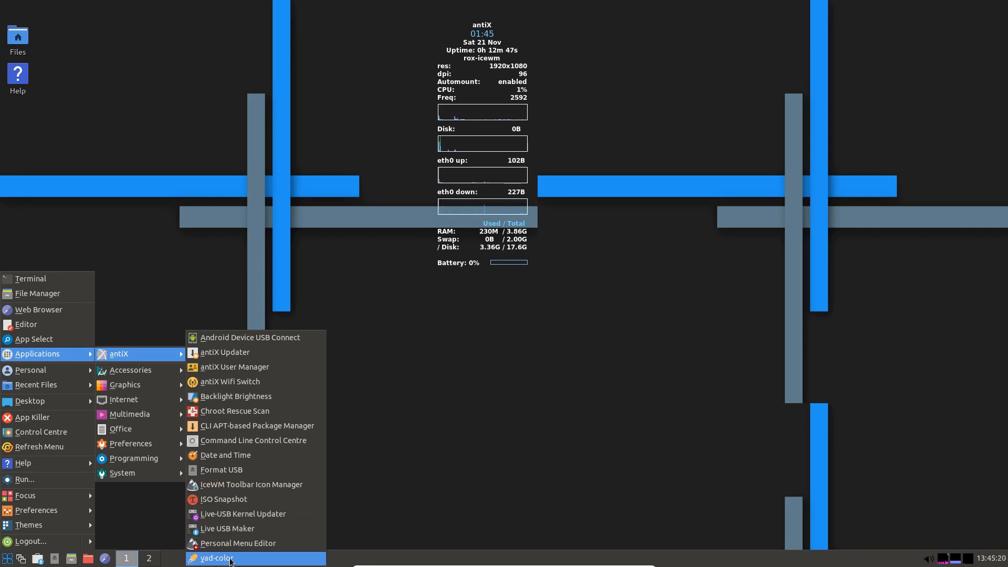
pyautogui.moveTo(130, 370)
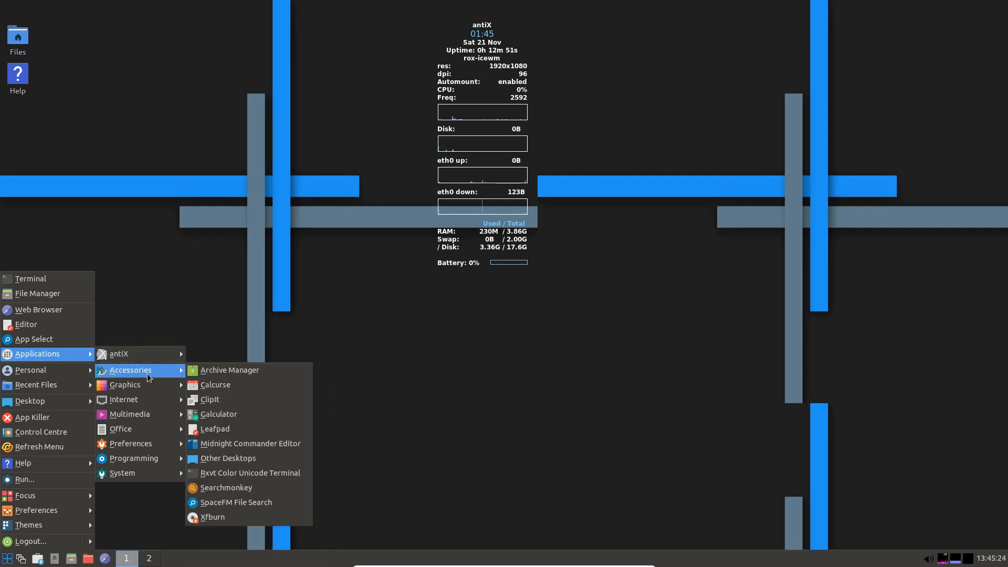
pyautogui.moveTo(235, 385)
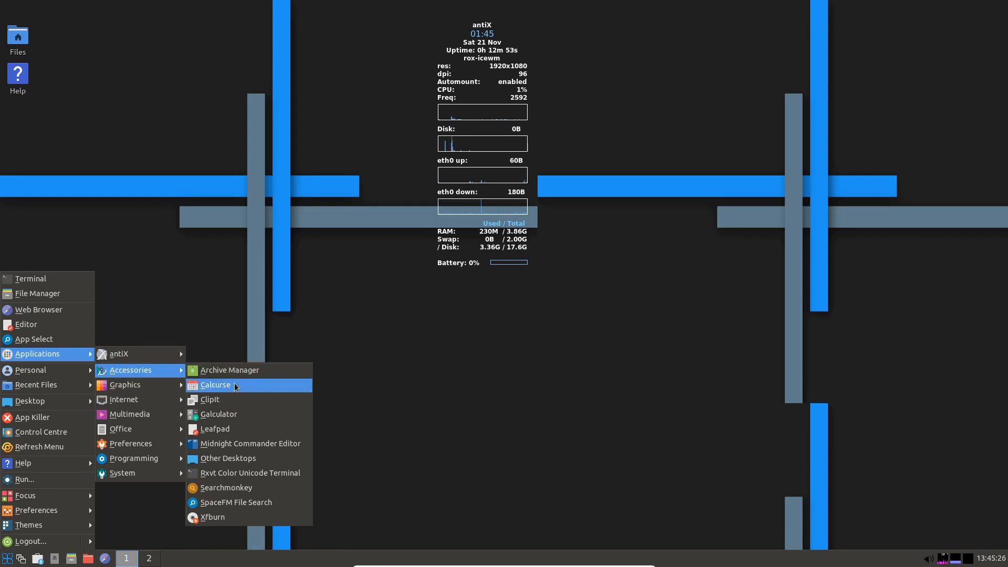
pyautogui.moveTo(244, 387)
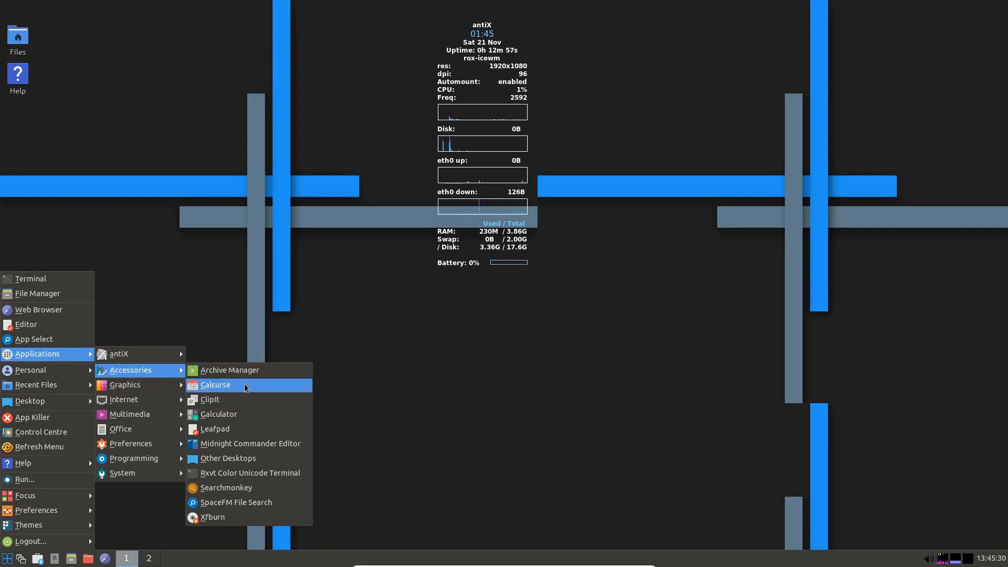
pyautogui.click(215, 384)
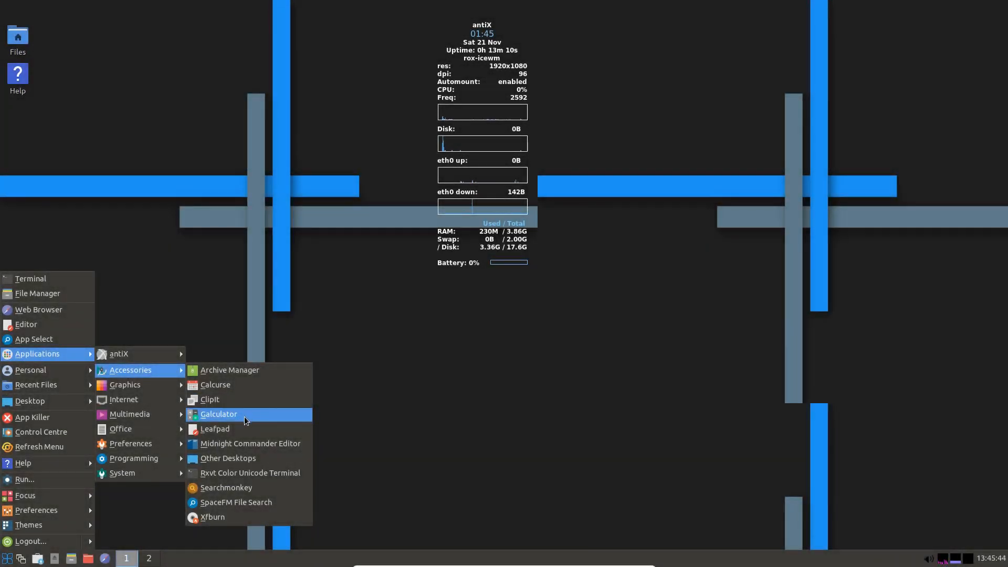
pyautogui.moveTo(219, 429)
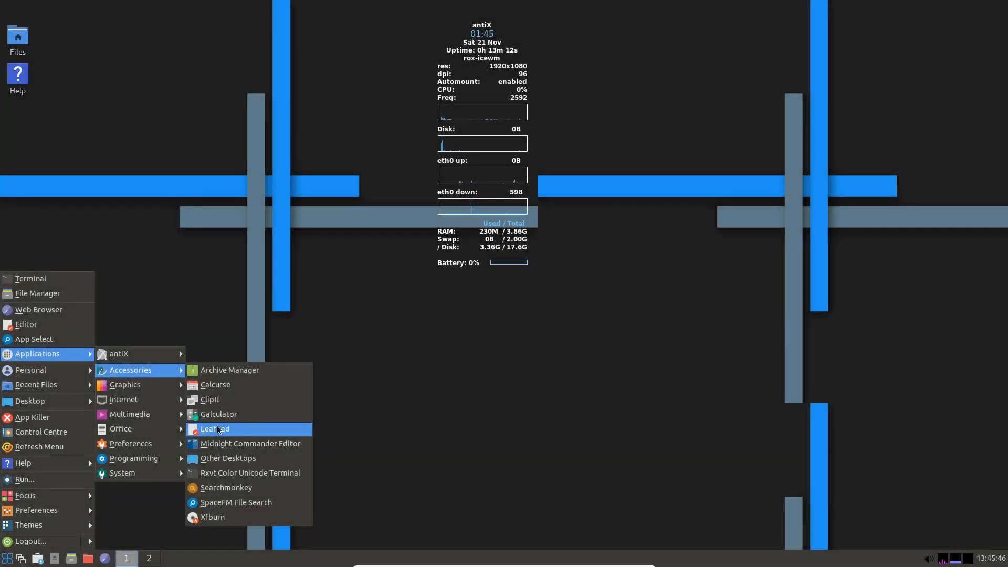
pyautogui.moveTo(250, 443)
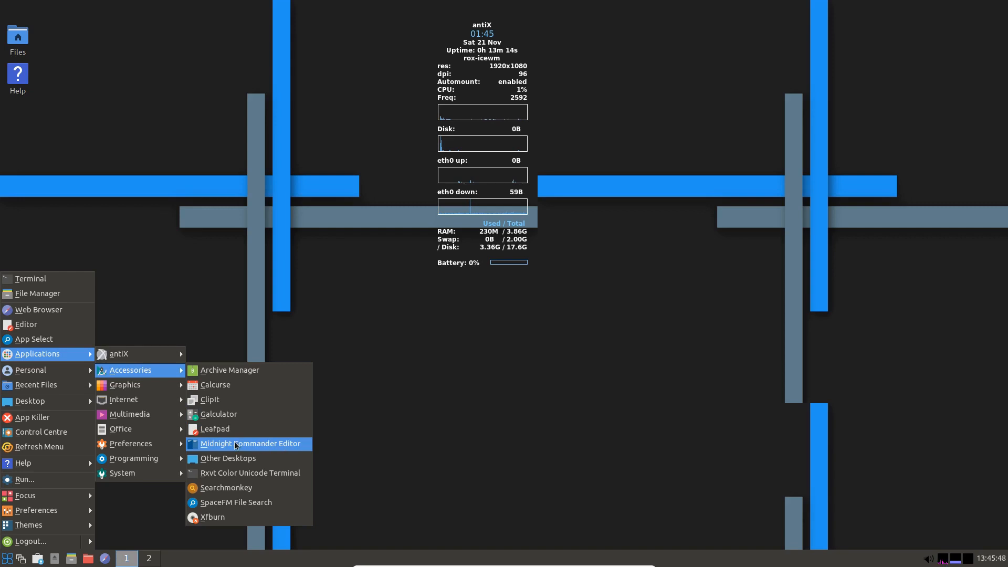
pyautogui.moveTo(257, 448)
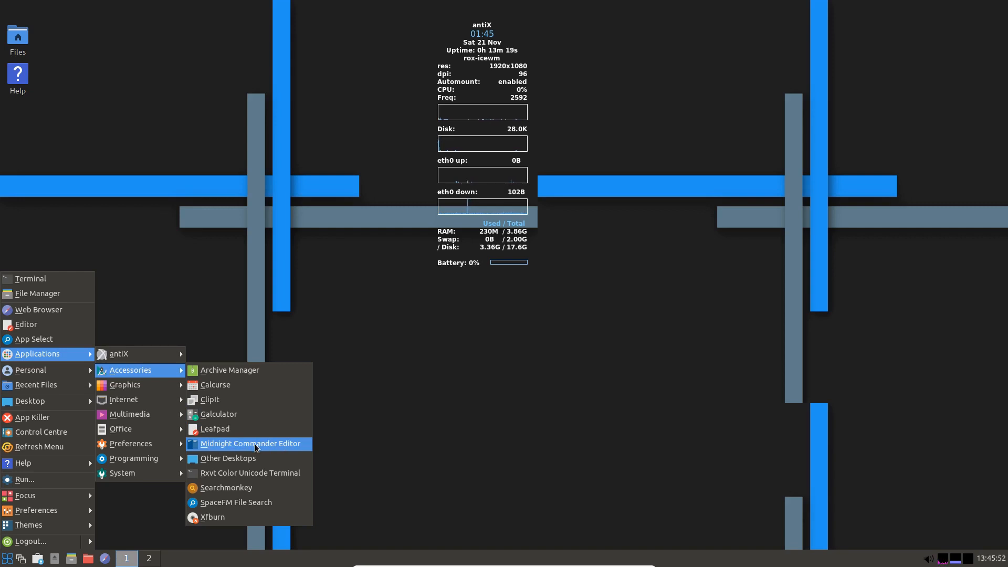
pyautogui.moveTo(260, 448)
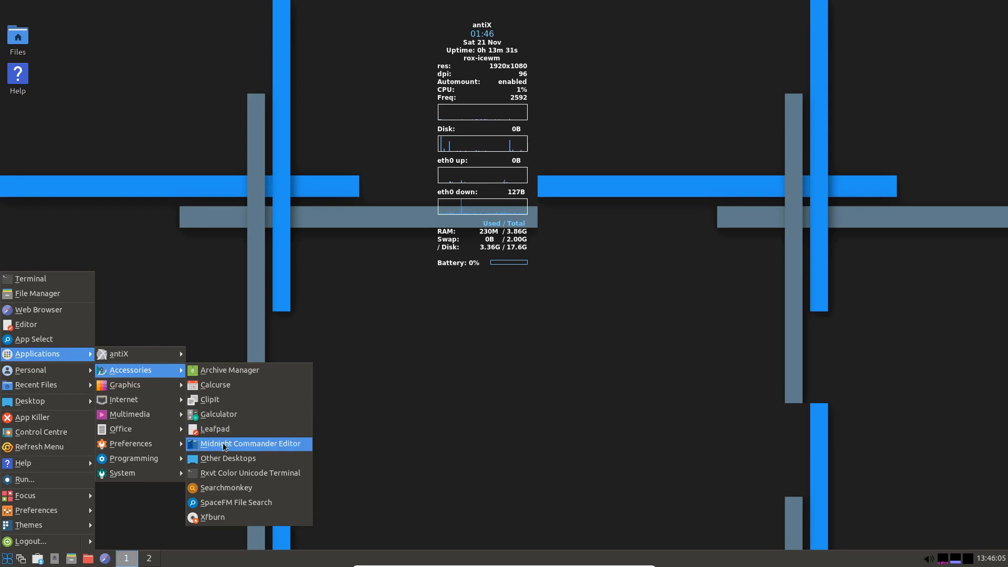
pyautogui.moveTo(243, 459)
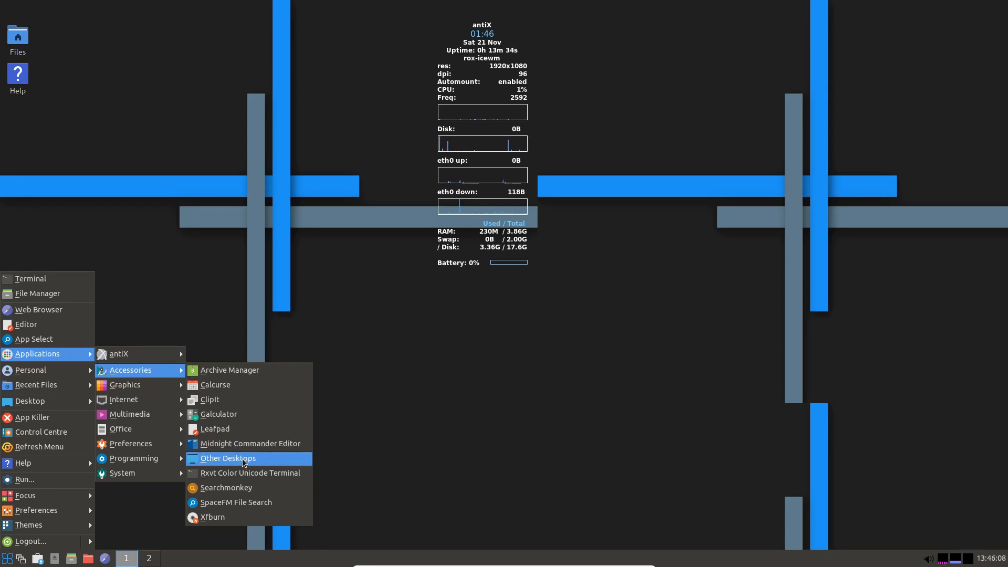
pyautogui.moveTo(241, 487)
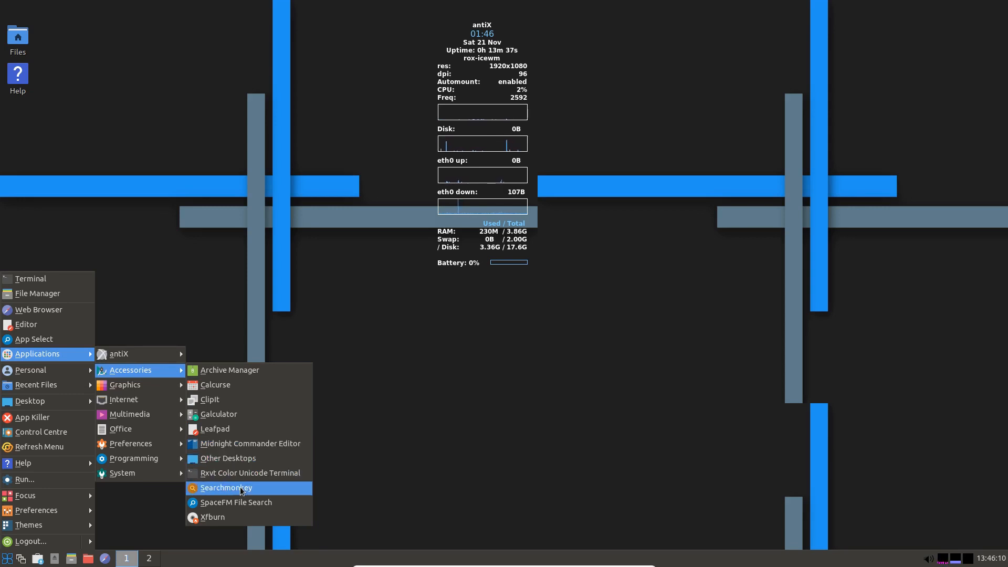
pyautogui.moveTo(256, 502)
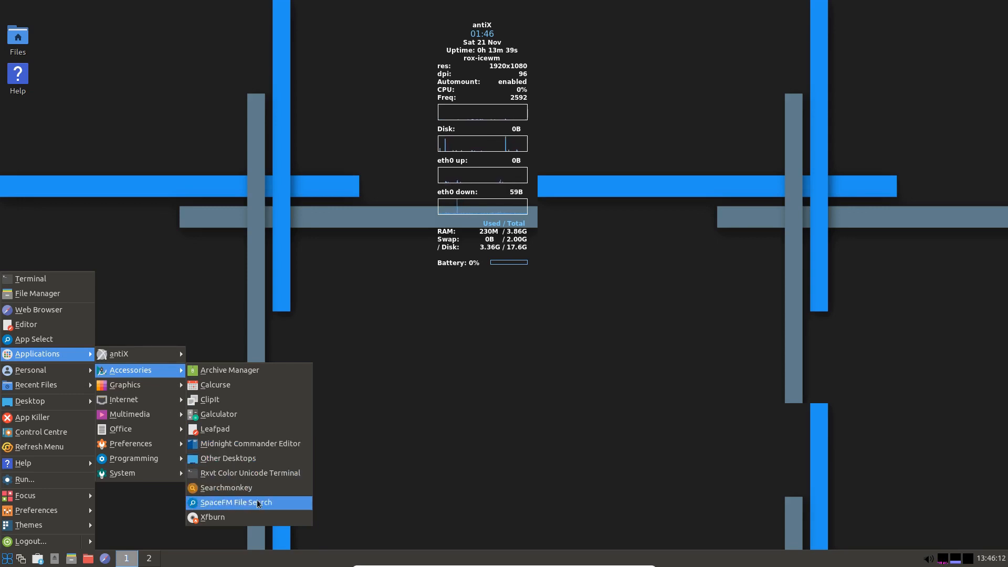
pyautogui.click(238, 502)
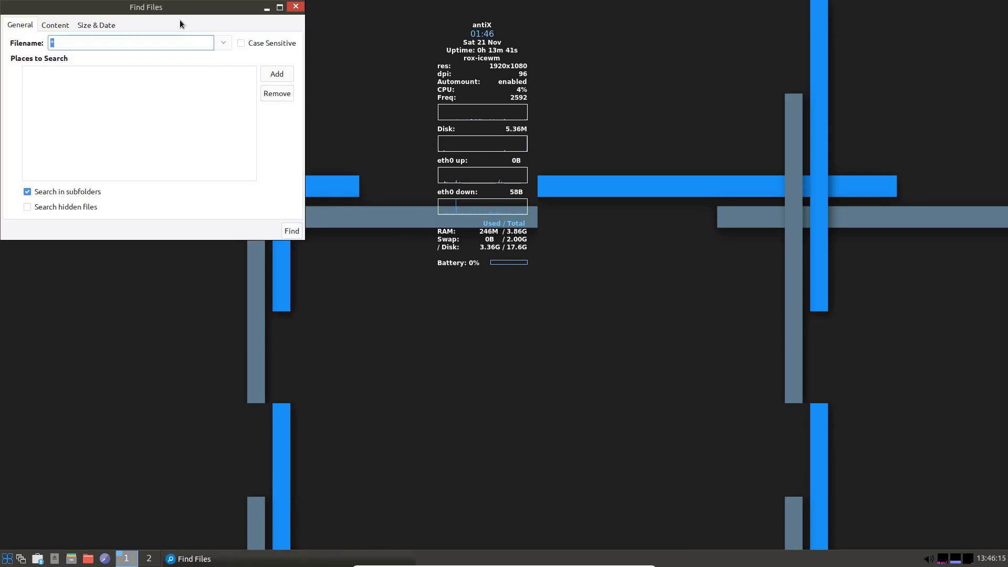
pyautogui.moveTo(146, 7); pyautogui.dragTo(274, 111)
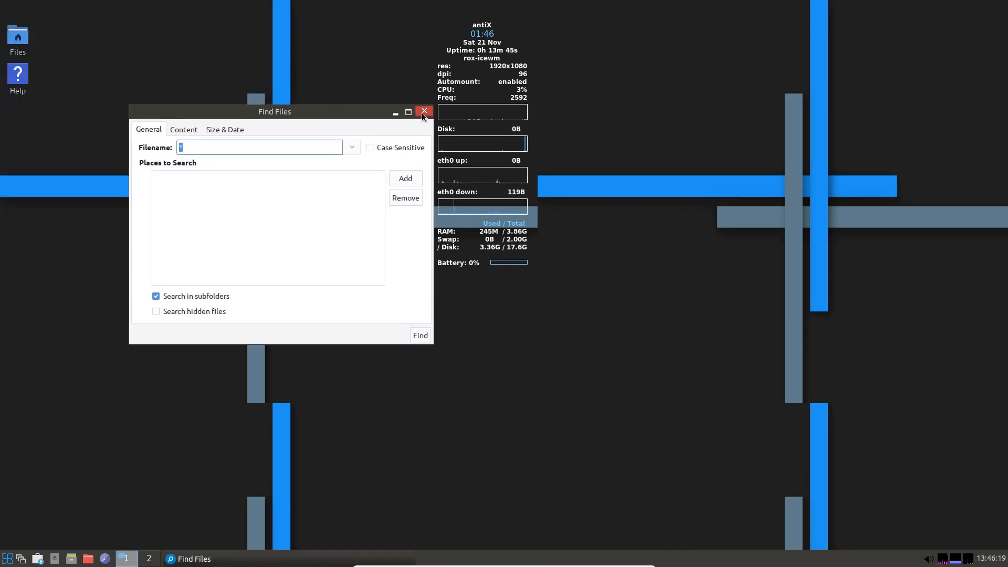
pyautogui.click(423, 111)
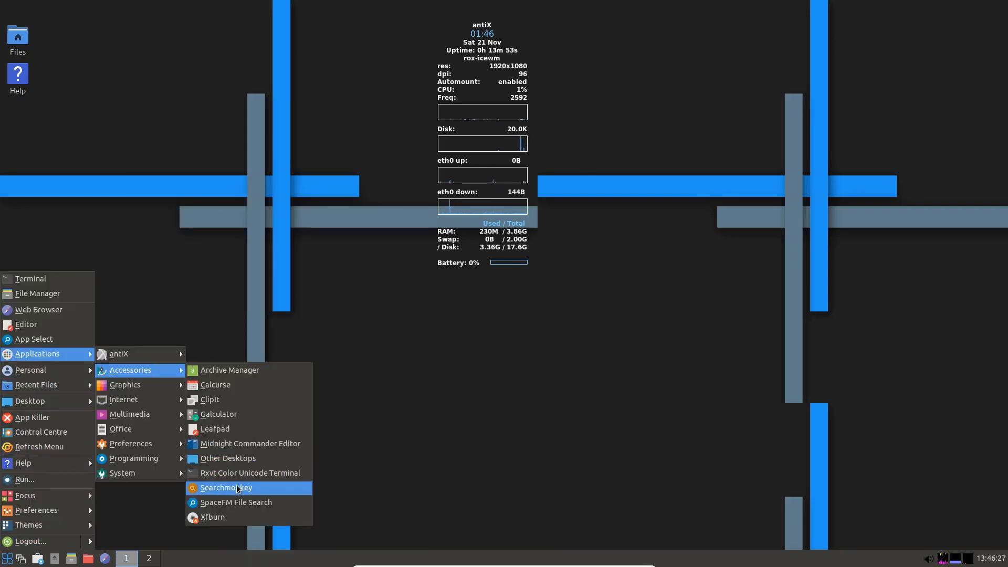
pyautogui.click(225, 488)
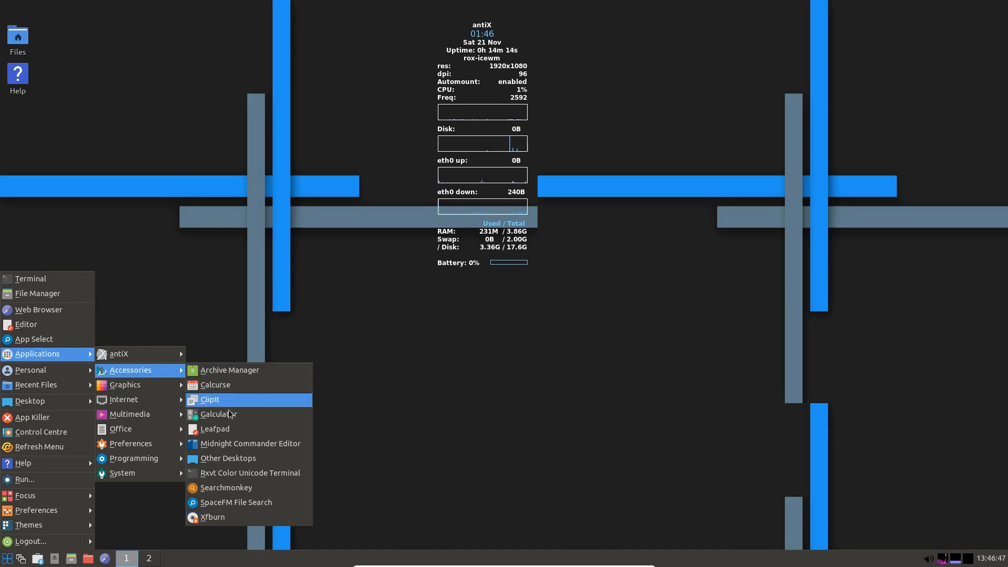
pyautogui.moveTo(128, 384)
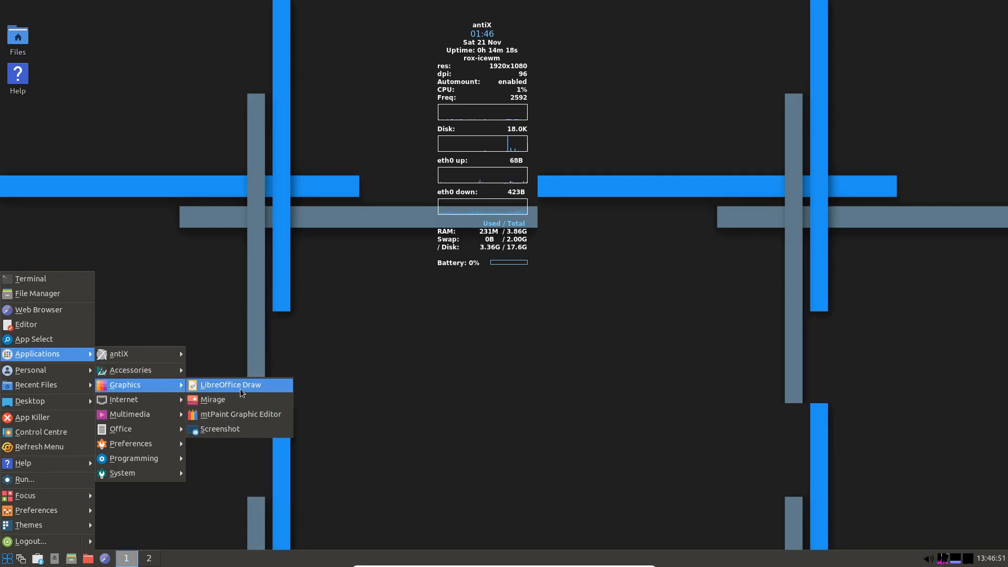
pyautogui.moveTo(212, 399)
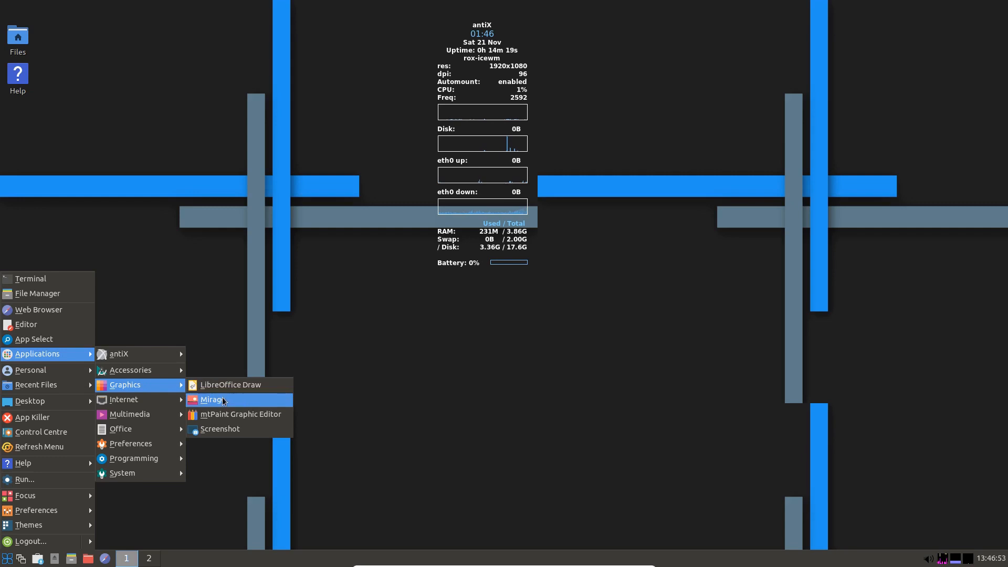
# Step: Launch the Mirage image viewer from the Graphics submenu and close it again
pyautogui.click(211, 399)
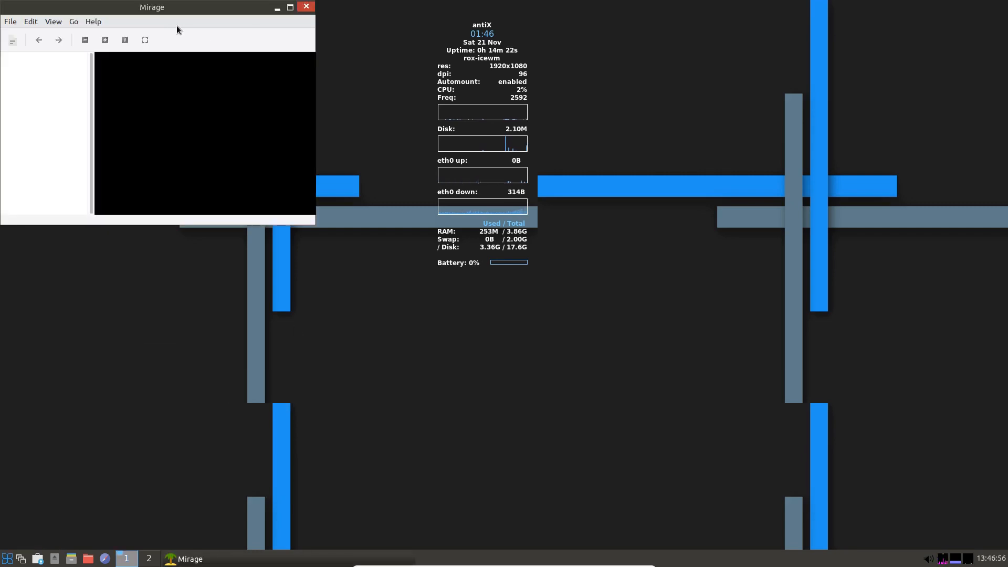
pyautogui.click(92, 21)
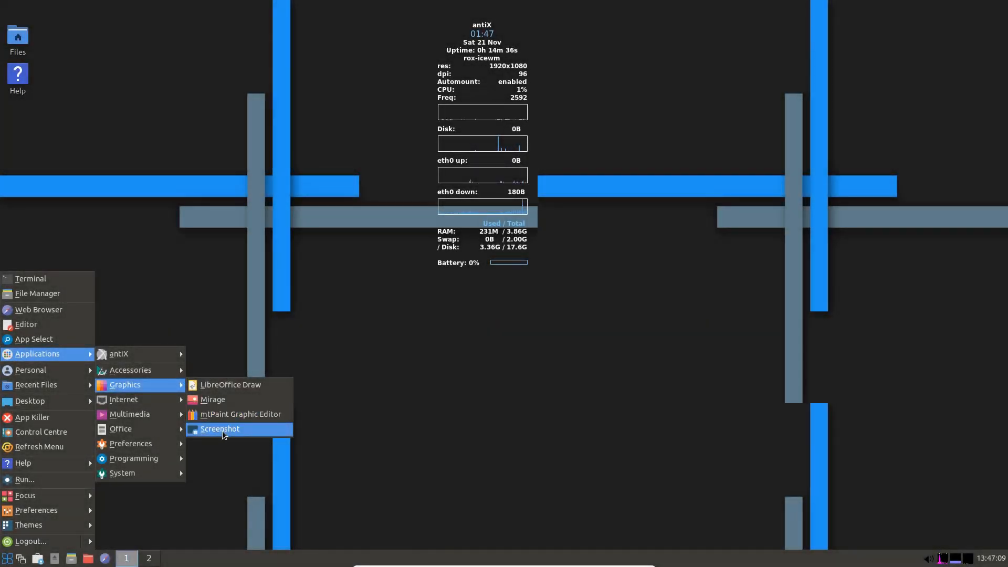
pyautogui.moveTo(124, 399)
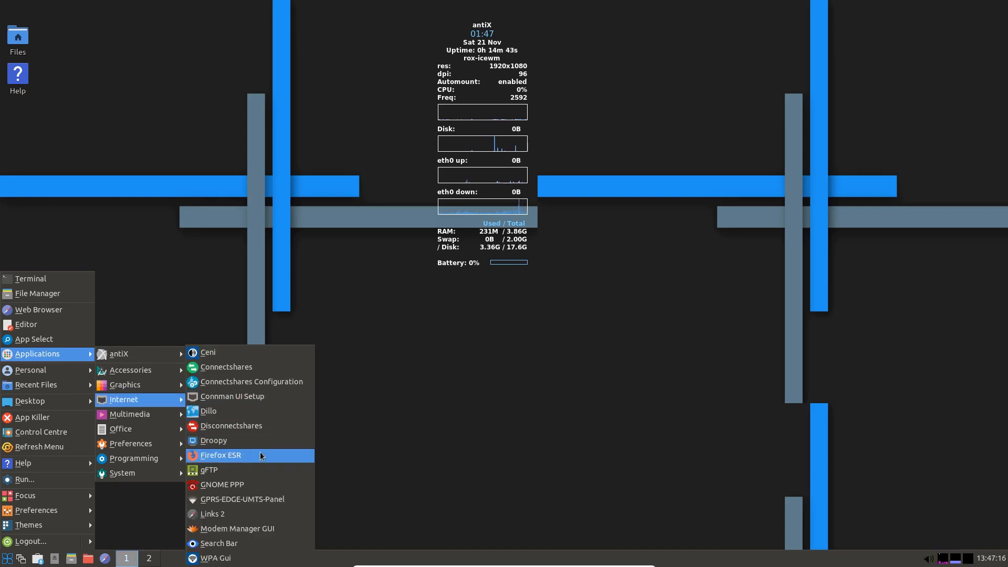
pyautogui.moveTo(253, 393)
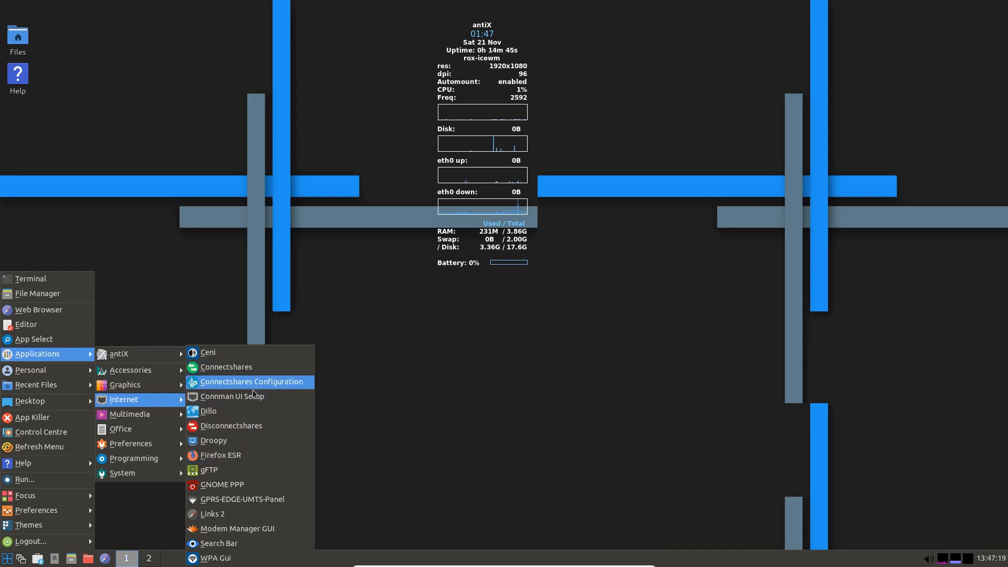
pyautogui.moveTo(217, 443)
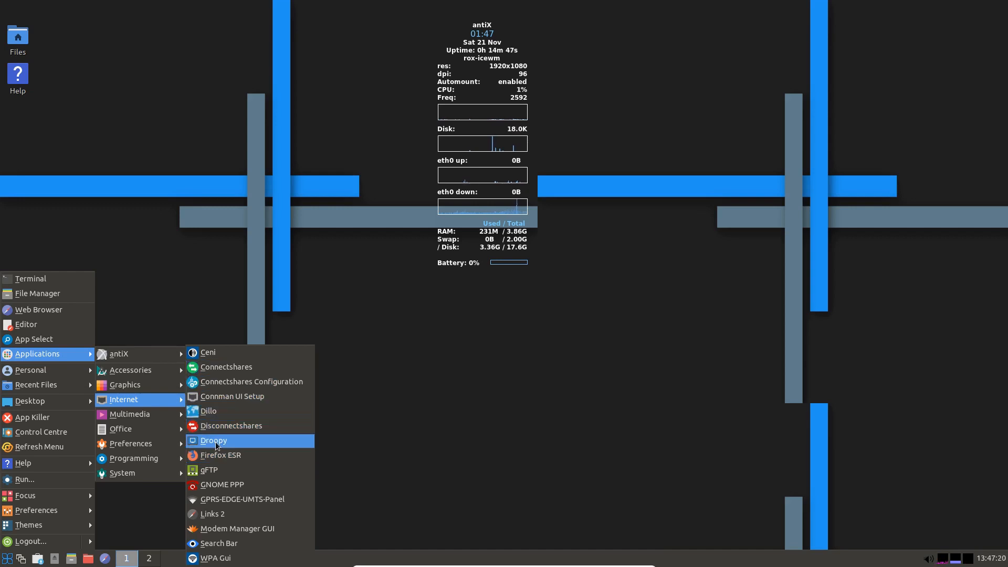
pyautogui.moveTo(242, 500)
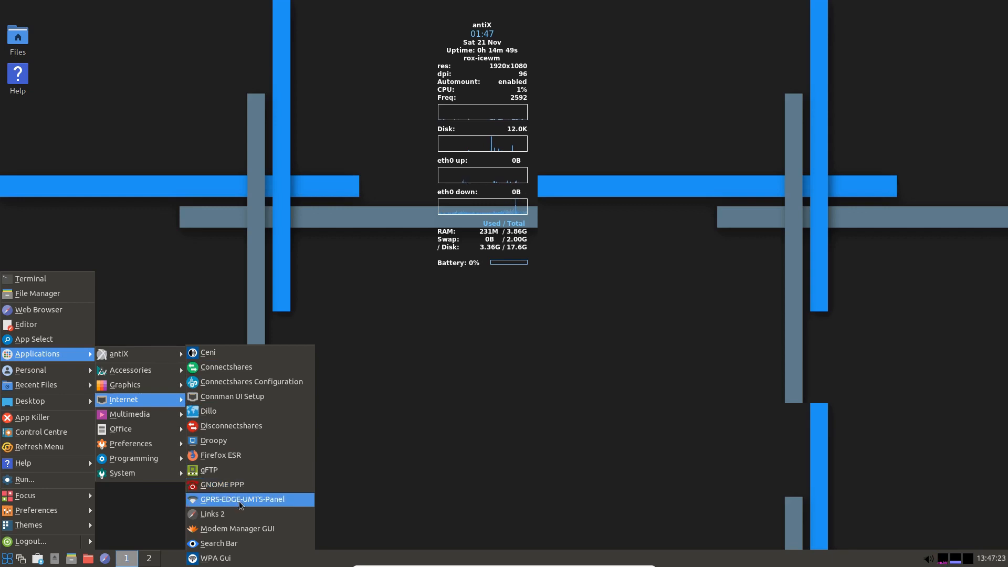
pyautogui.moveTo(128, 414)
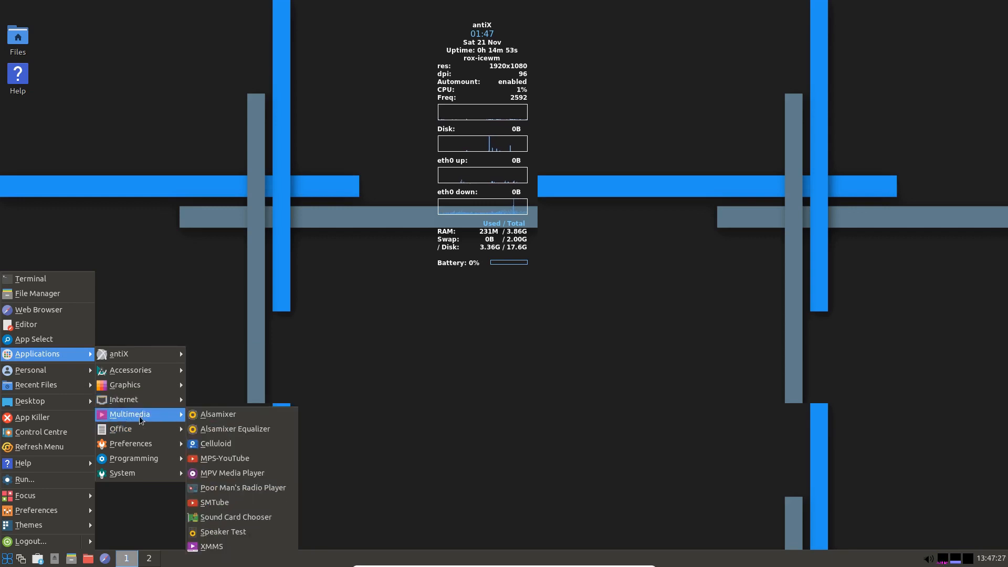
pyautogui.moveTo(225, 458)
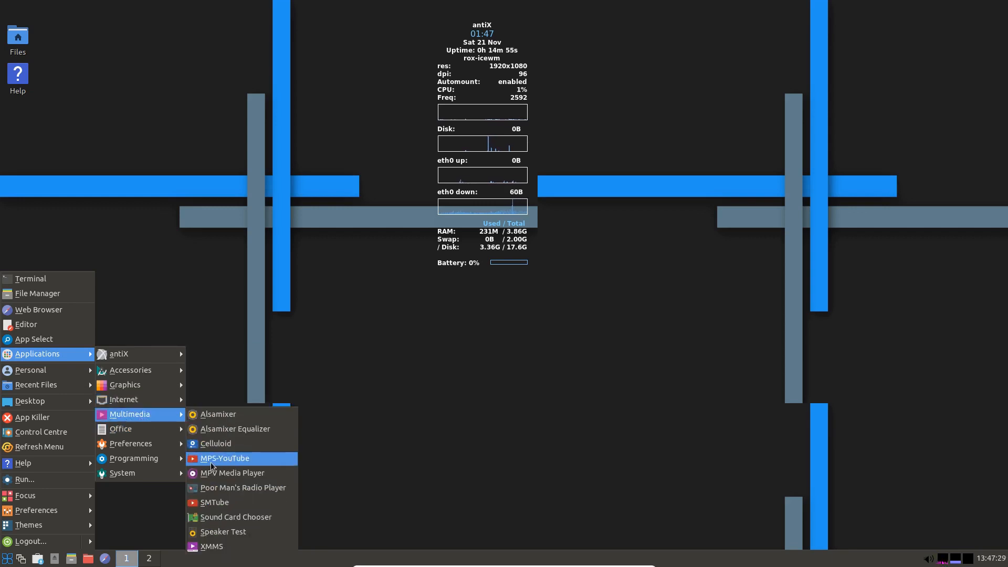
pyautogui.moveTo(222, 532)
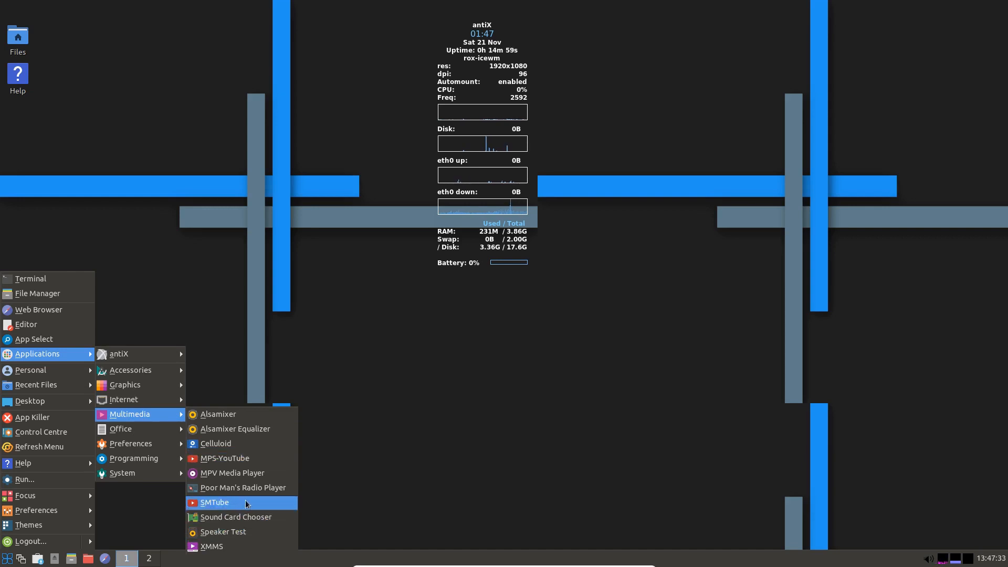
pyautogui.moveTo(233, 504)
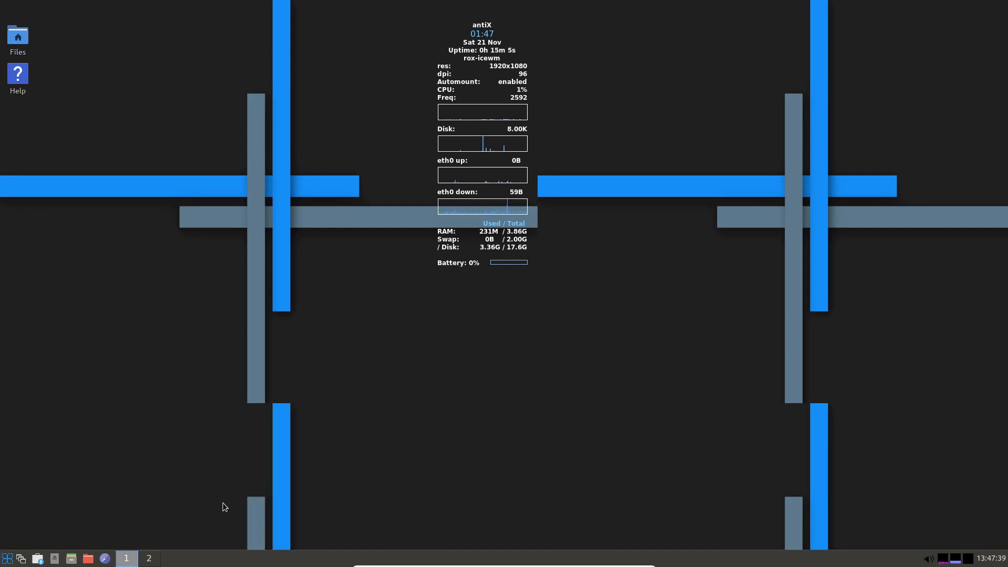
# Step: Bring the applications menu back up to browse toward the Multimedia submenu
pyautogui.click(104, 557)
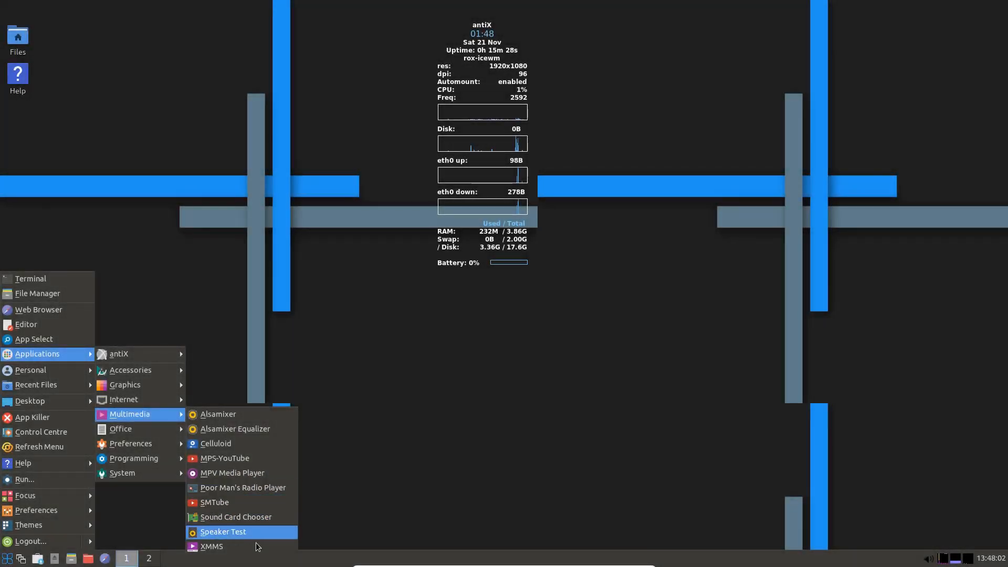
pyautogui.moveTo(227, 547)
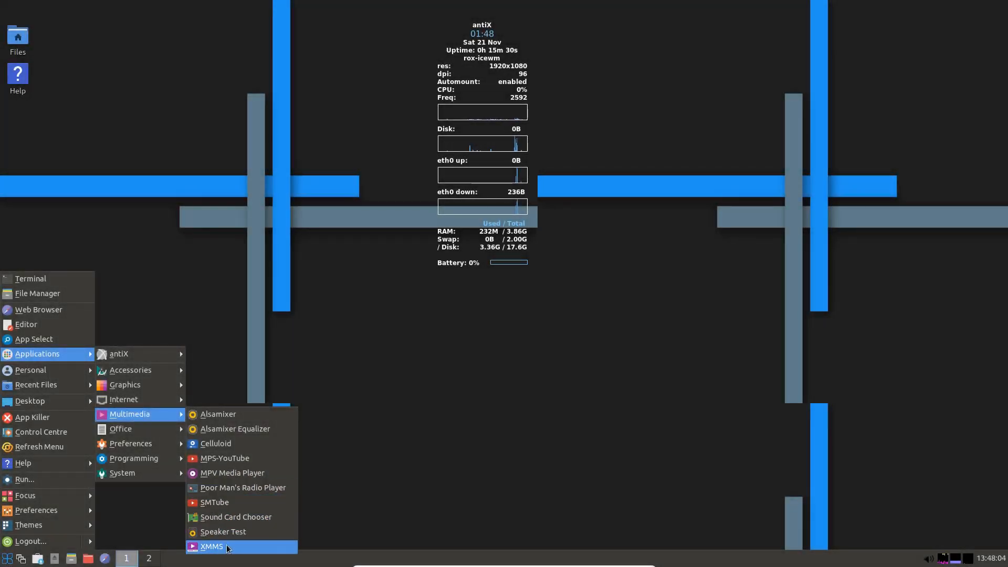
# Step: Launch XMMS from the Multimedia submenu and hide its main player window
pyautogui.click(211, 546)
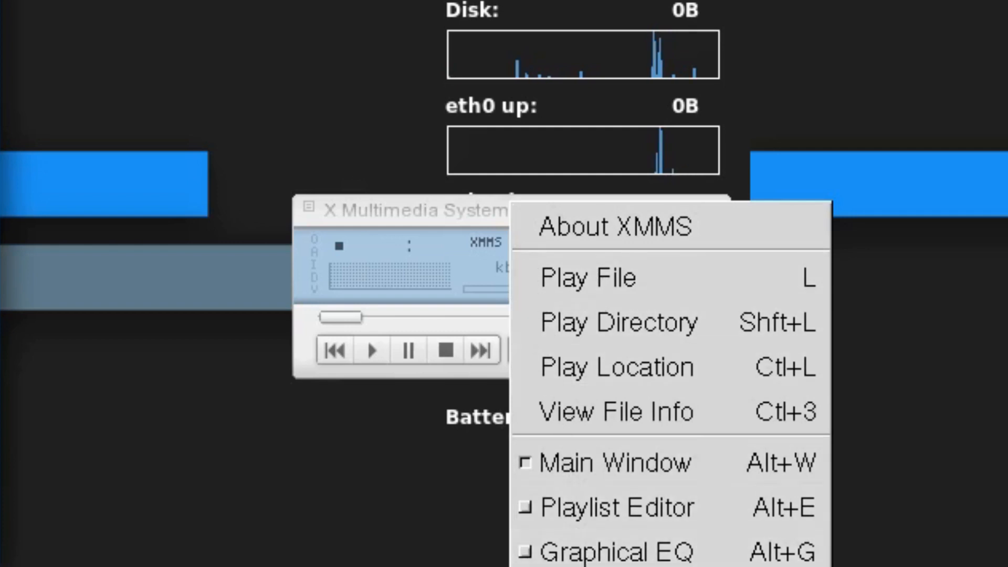
pyautogui.moveTo(614, 277)
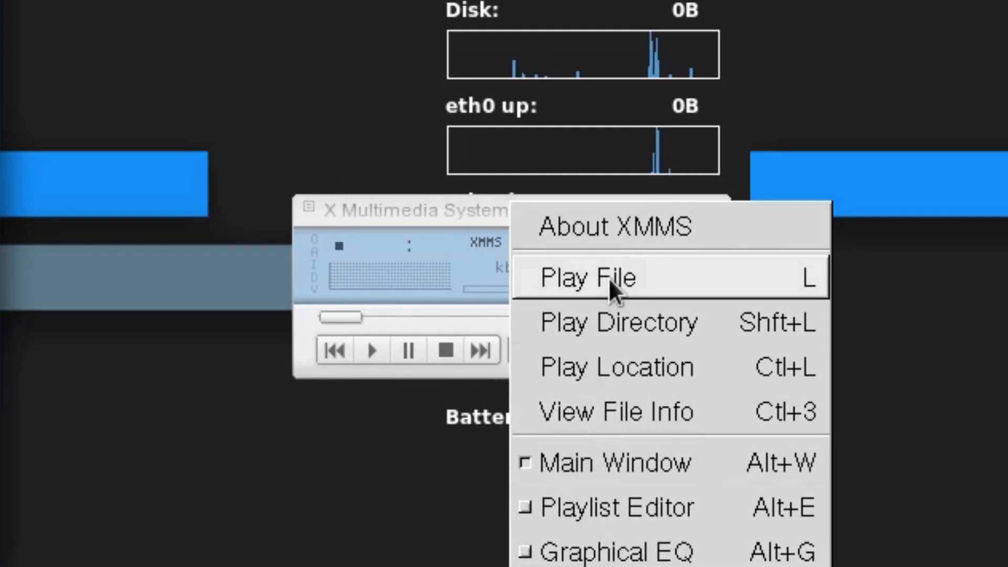
pyautogui.click(585, 278)
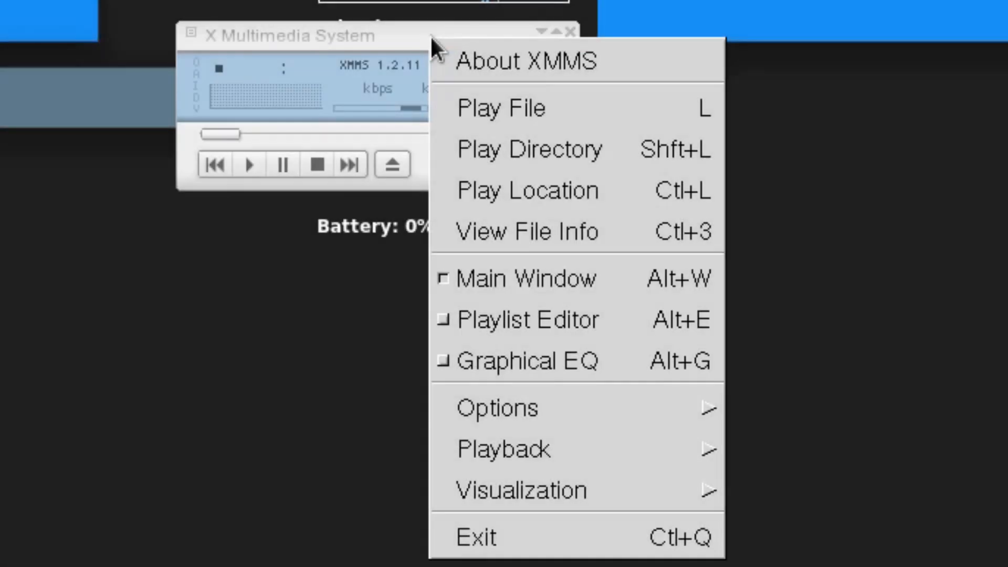
pyautogui.moveTo(514, 277)
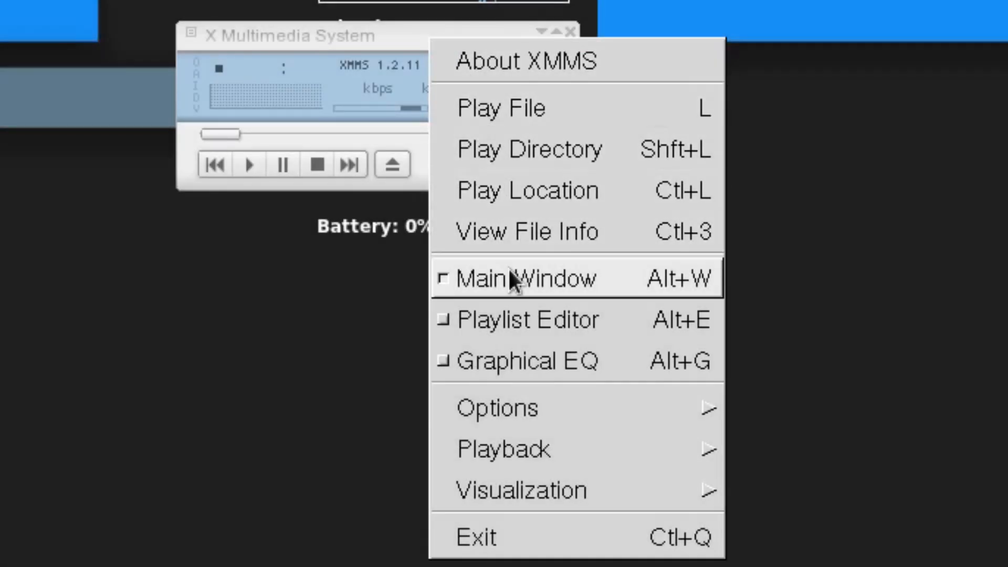
pyautogui.click(522, 279)
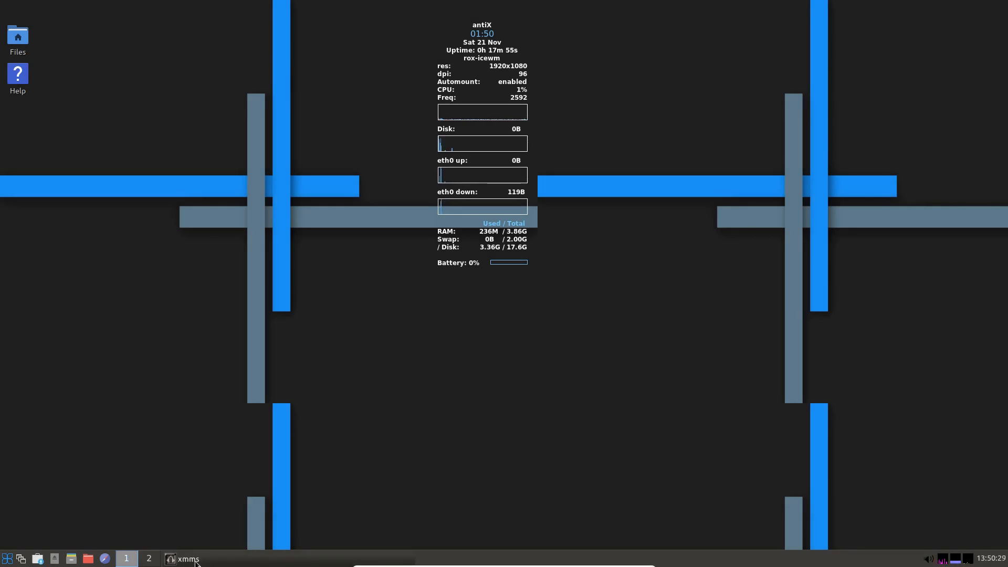
# Step: Hide XMMS from the taskbar via its window menu and reopen the applications menu
pyautogui.rightClick(186, 558)
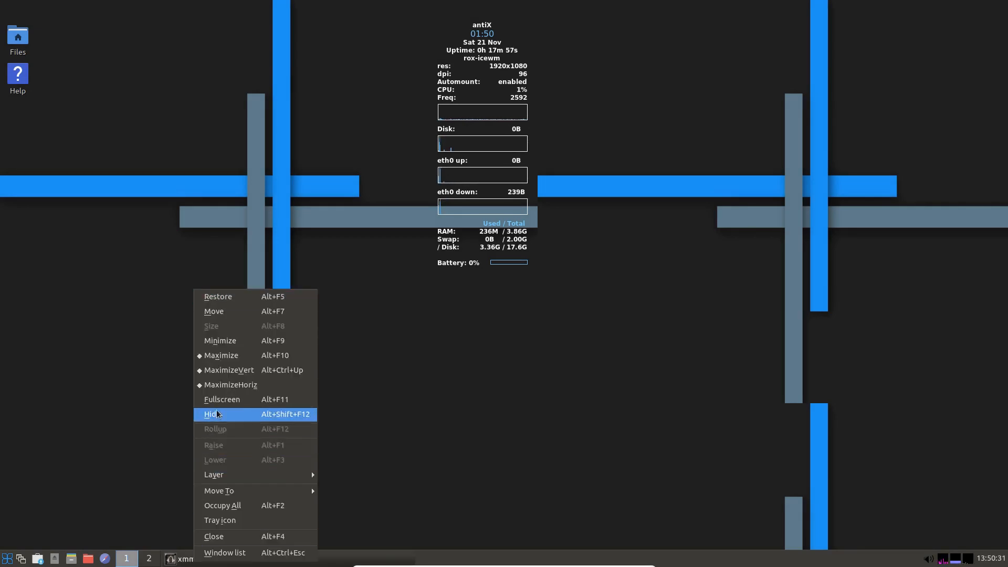
pyautogui.click(212, 414)
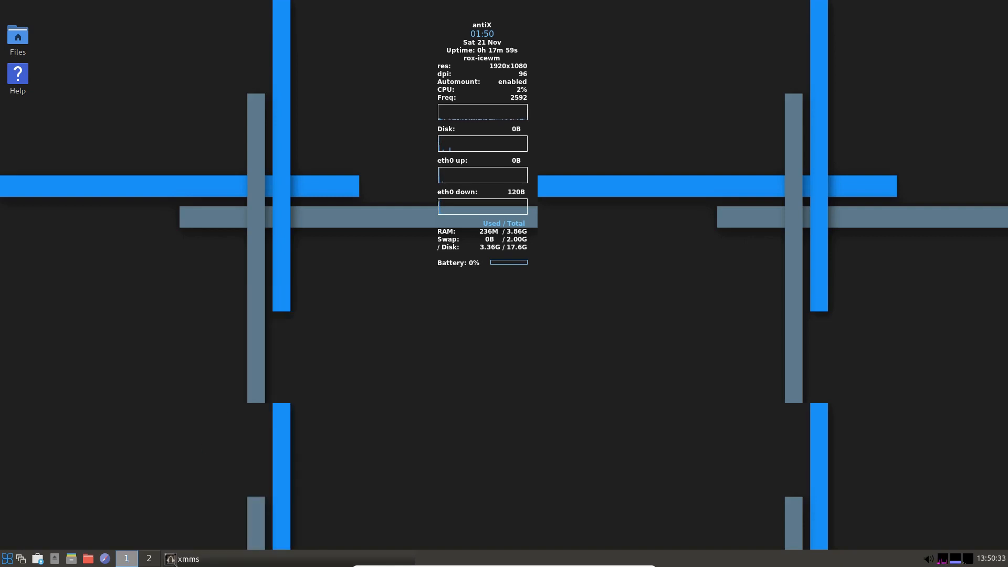
pyautogui.click(148, 557)
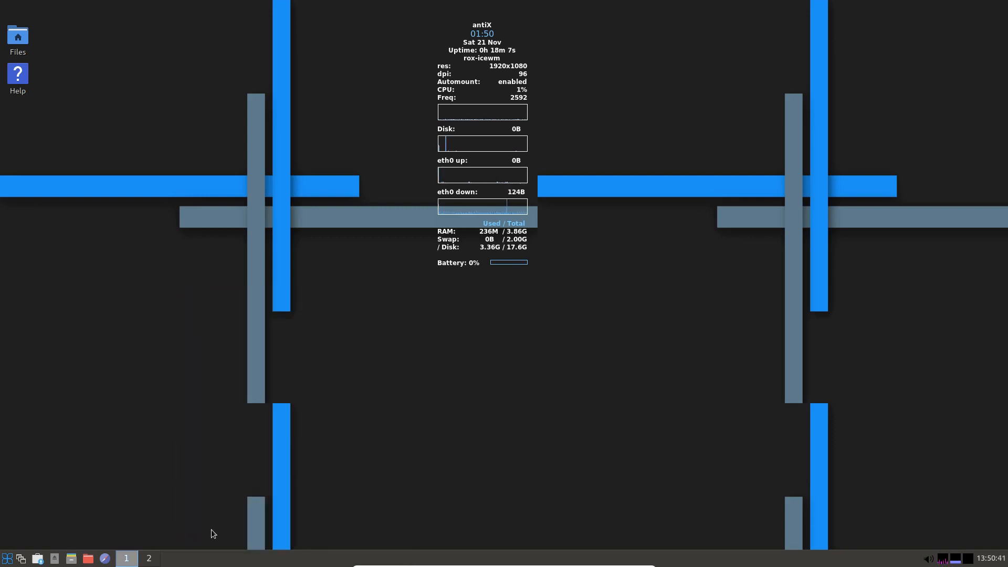
pyautogui.click(7, 558)
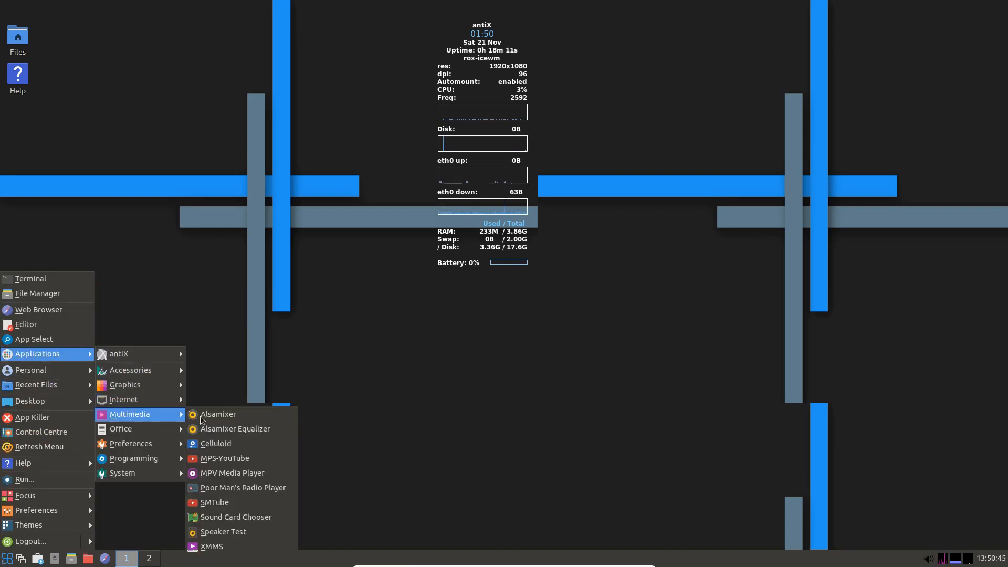
# Step: Relaunch XMMS from Multimedia and restore its player window from the tray icon menu
pyautogui.click(211, 546)
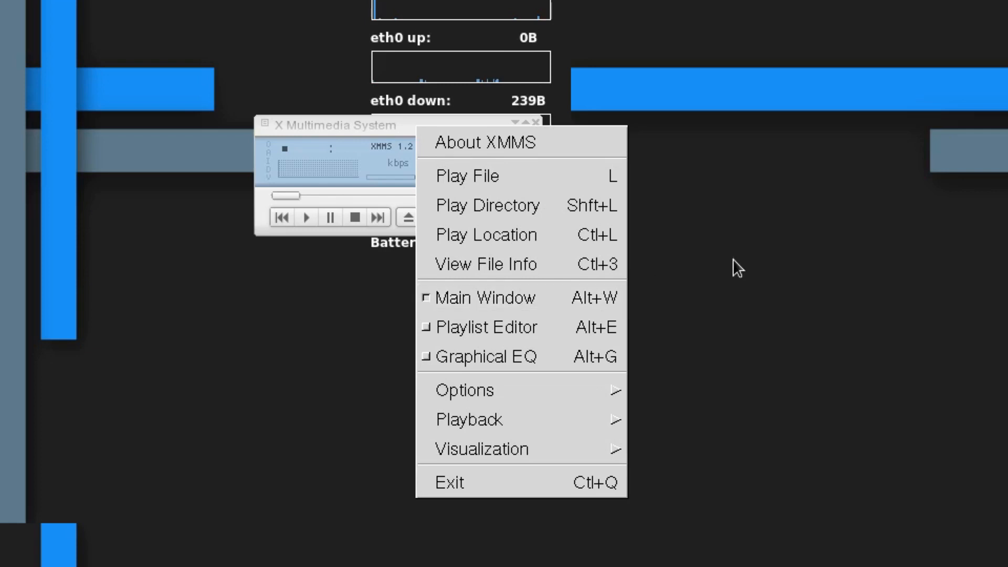
pyautogui.moveTo(737, 216)
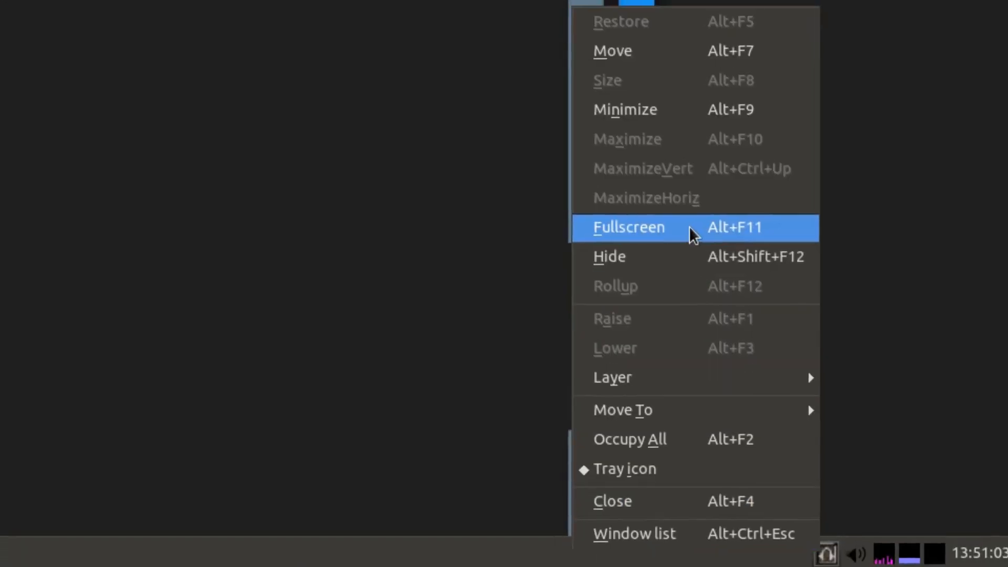
pyautogui.click(628, 227)
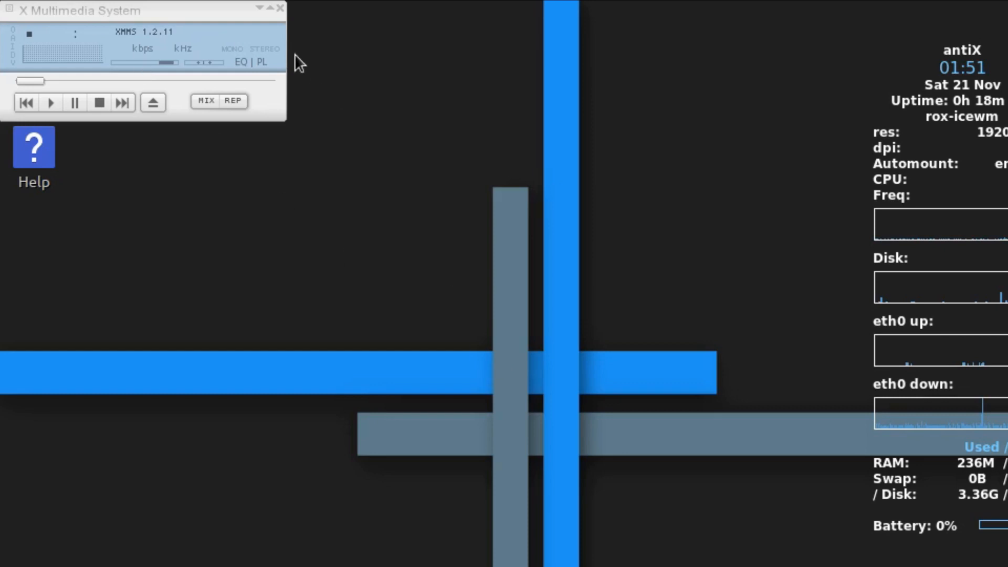
pyautogui.click(280, 8)
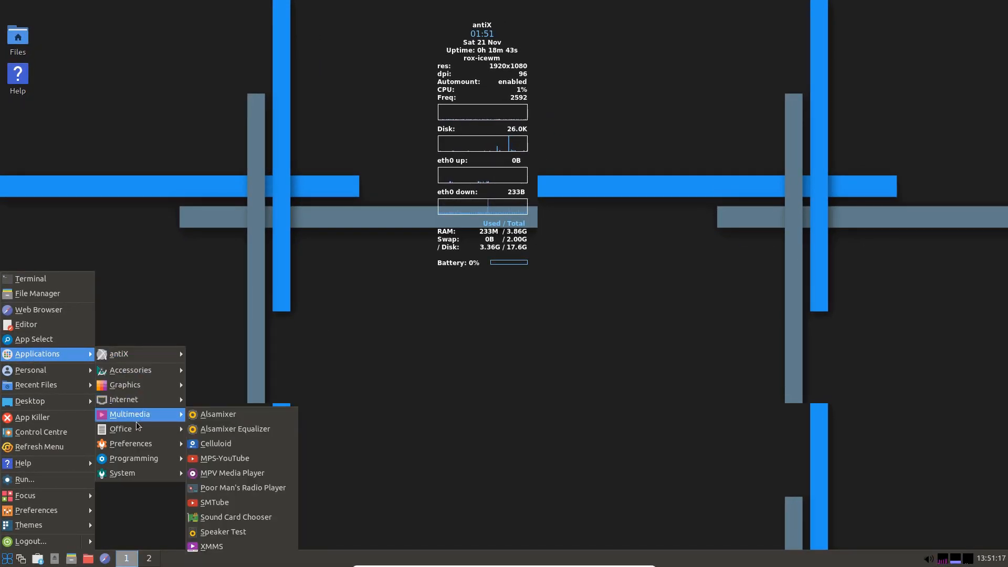
pyautogui.moveTo(120, 428)
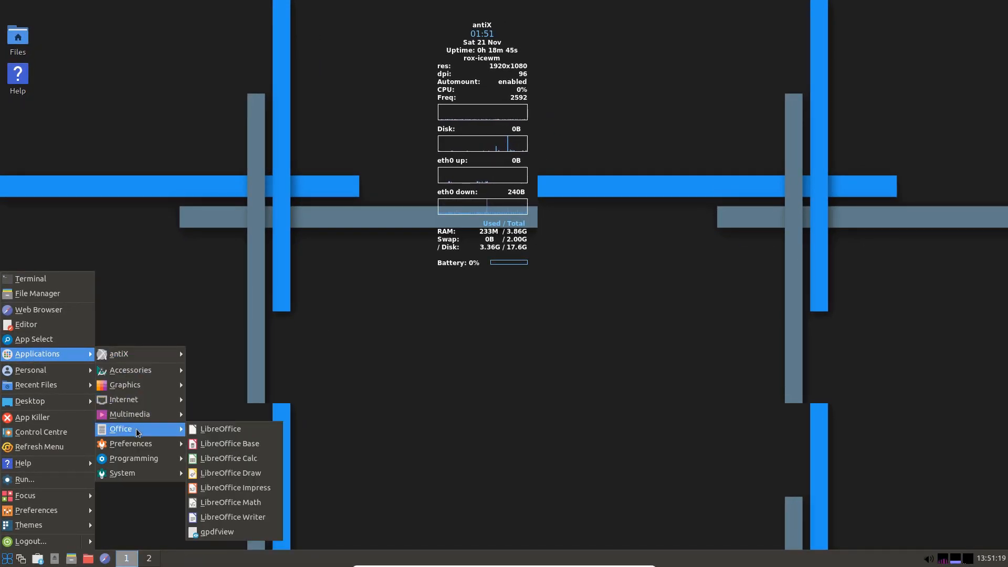
pyautogui.moveTo(216, 532)
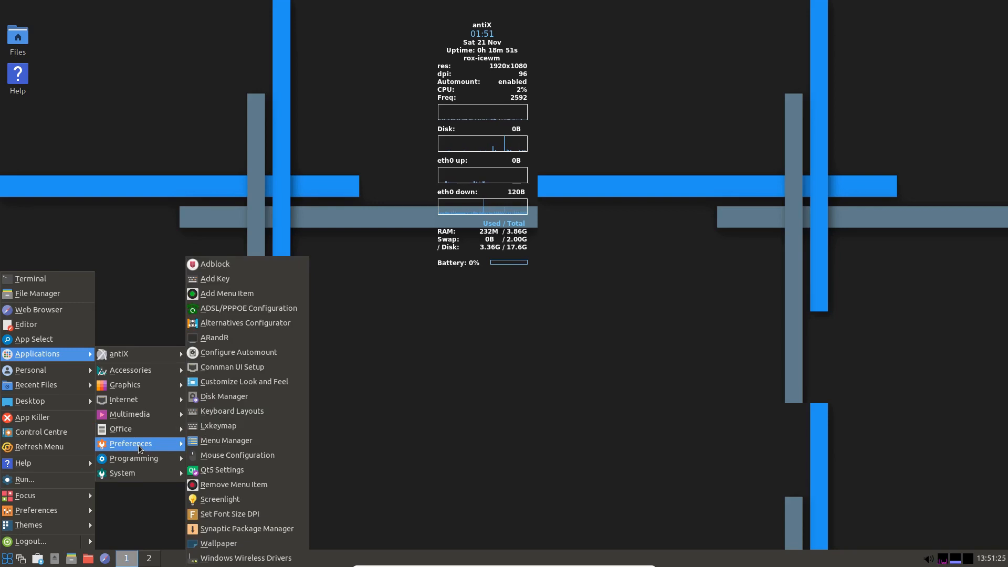
pyautogui.moveTo(128, 414)
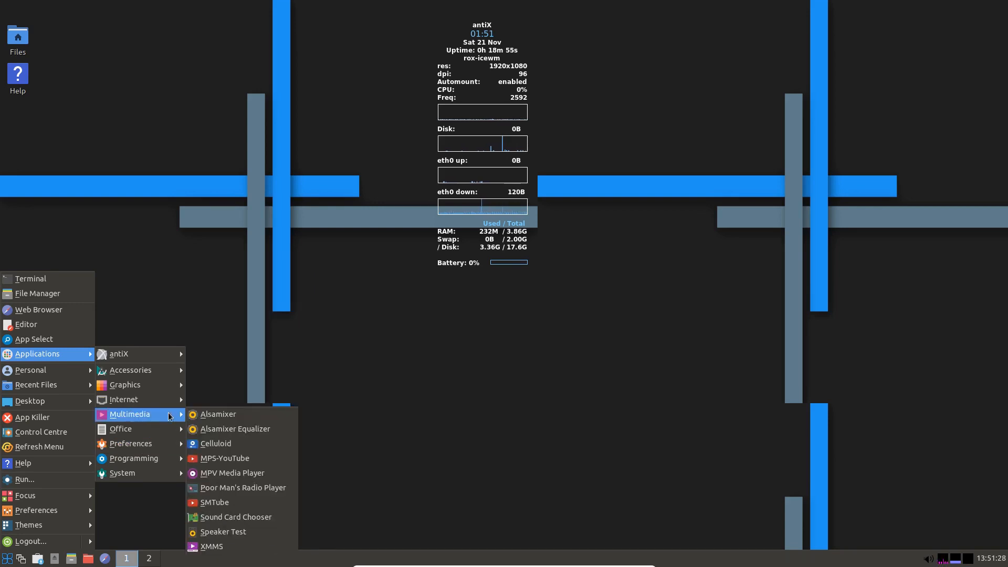
pyautogui.moveTo(211, 546)
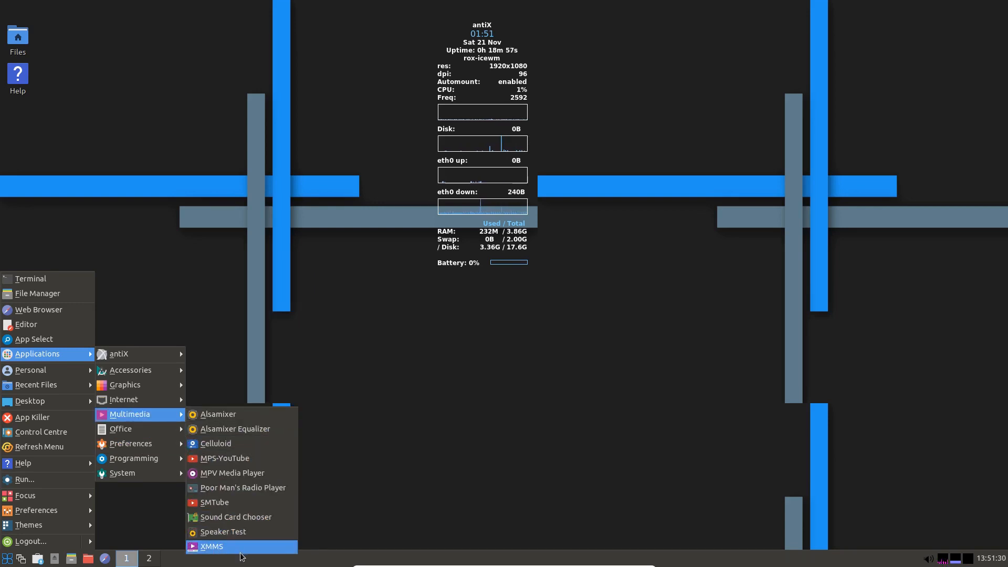
pyautogui.moveTo(231, 474)
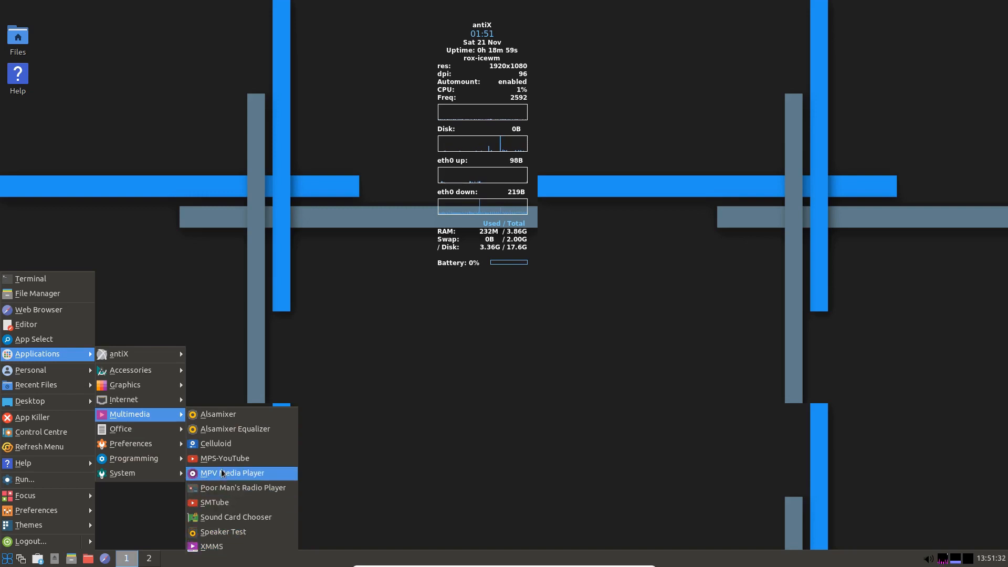
pyautogui.moveTo(230, 482)
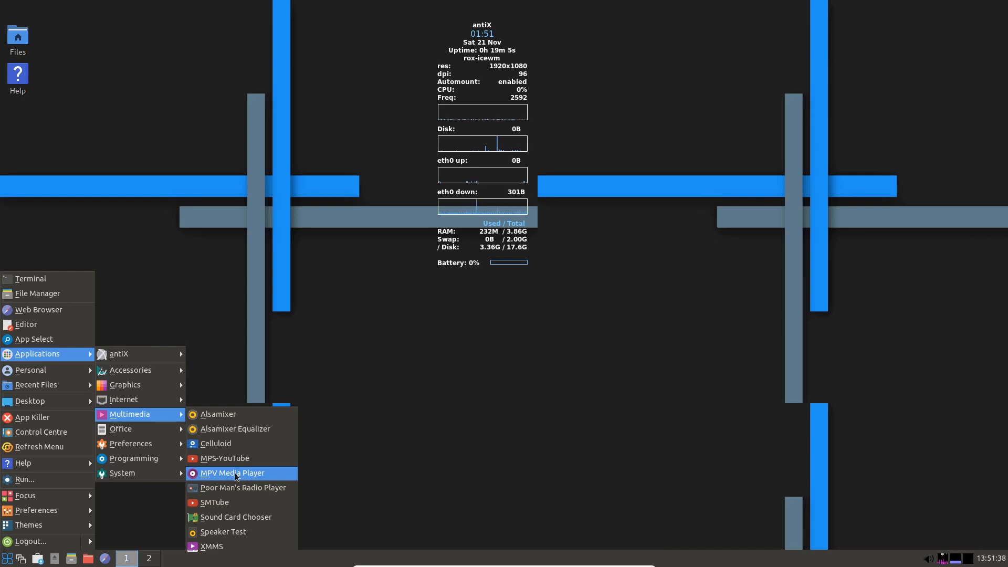
pyautogui.moveTo(222, 443)
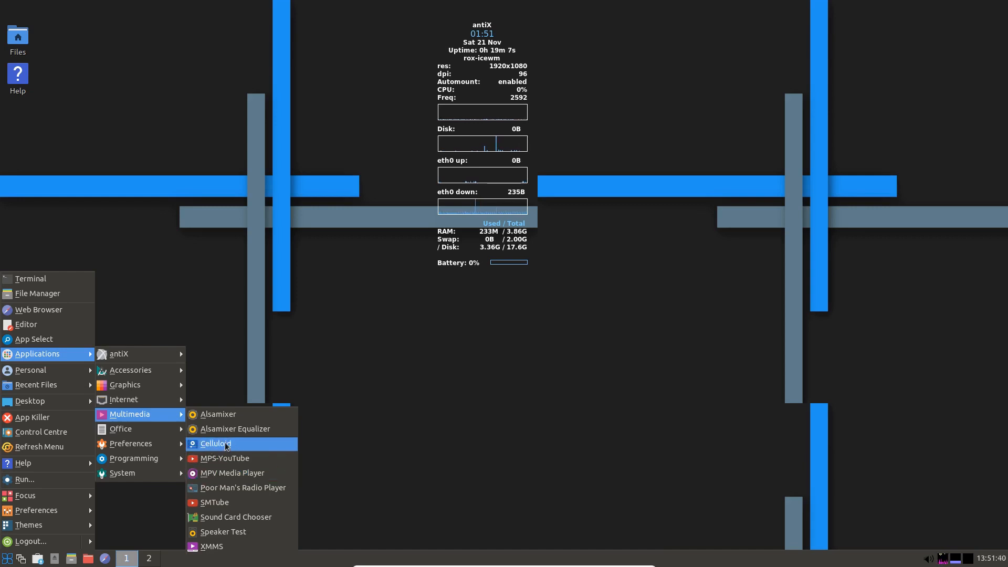
pyautogui.moveTo(226, 487)
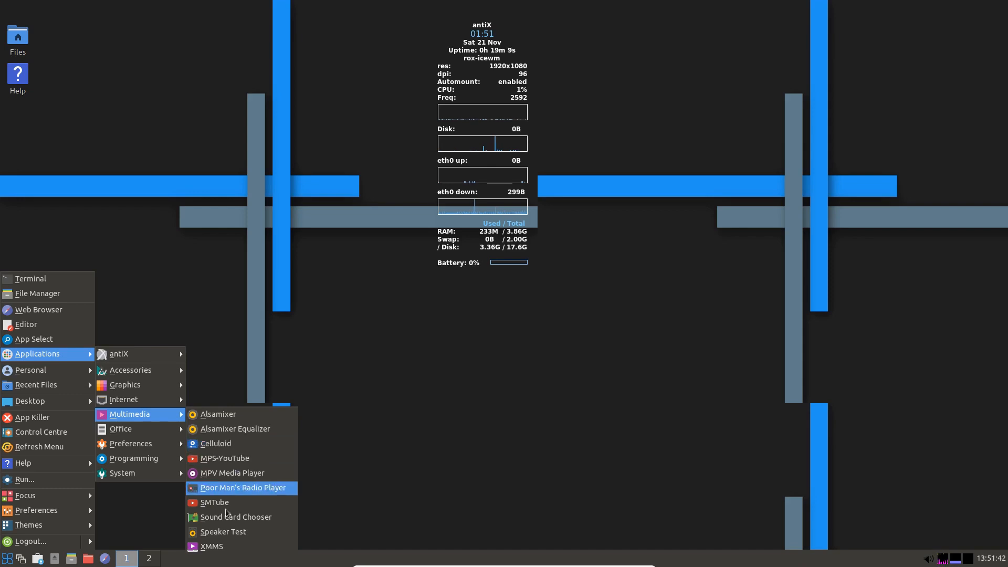
pyautogui.moveTo(224, 531)
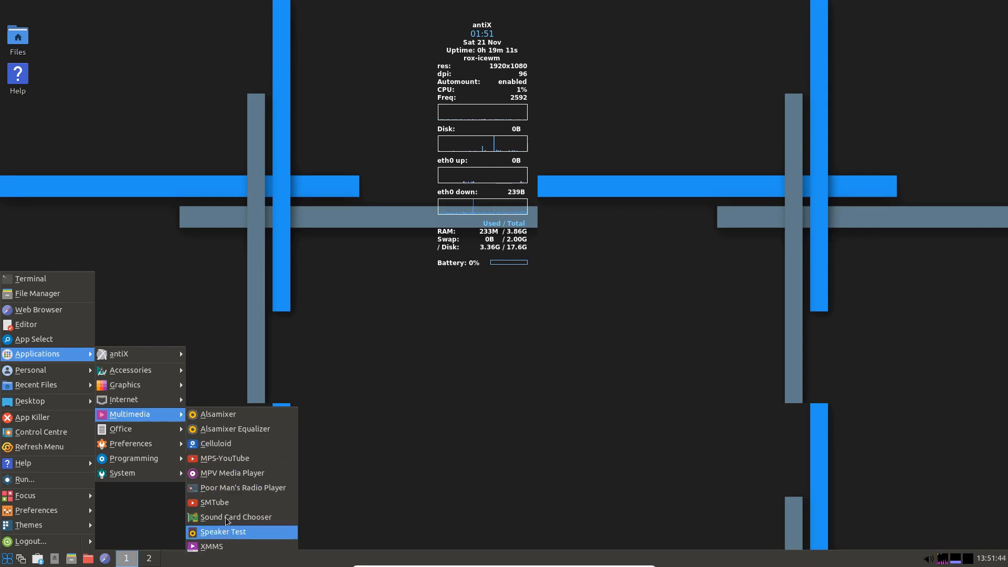
# Step: Launch MPV Media Player from the Multimedia submenu
pyautogui.click(230, 473)
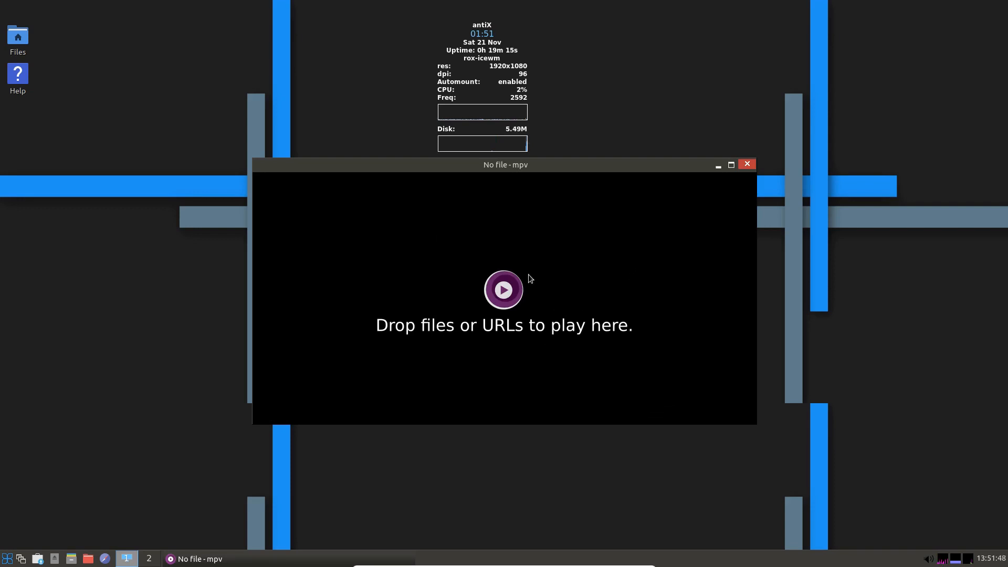
pyautogui.moveTo(692, 210)
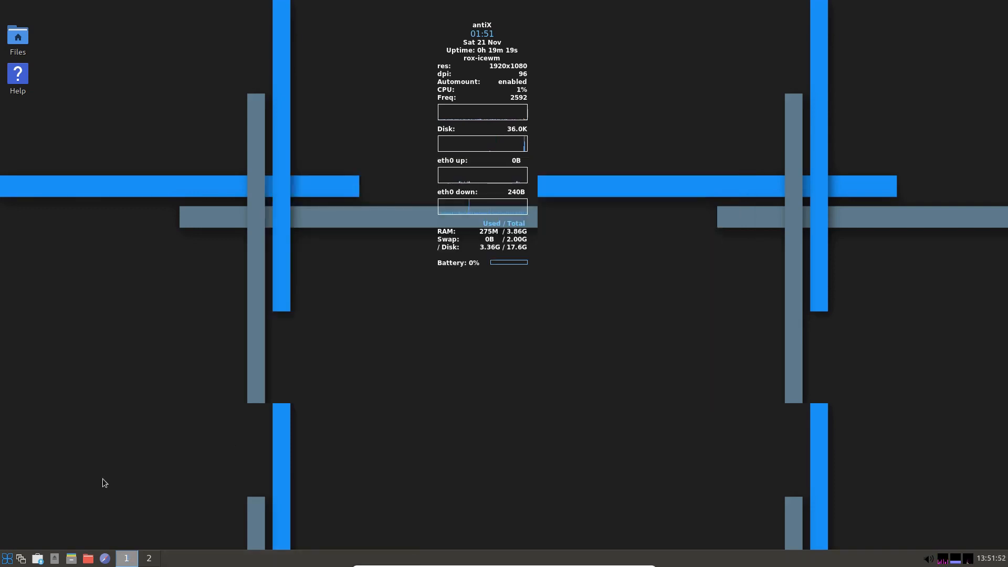
# Step: Launch Celluloid from the Multimedia submenu, check its header menu, then close it
pyautogui.click(7, 557)
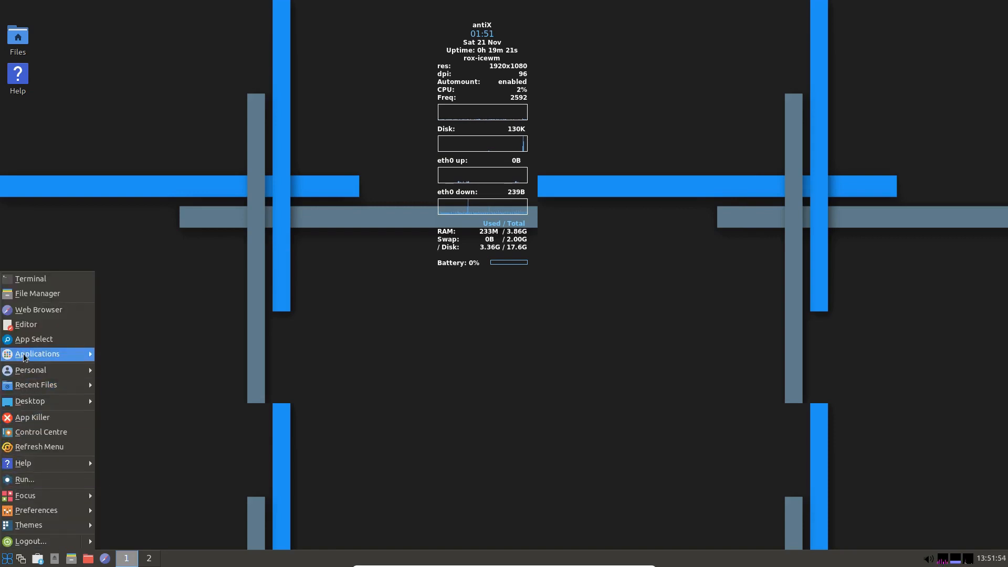
pyautogui.moveTo(129, 413)
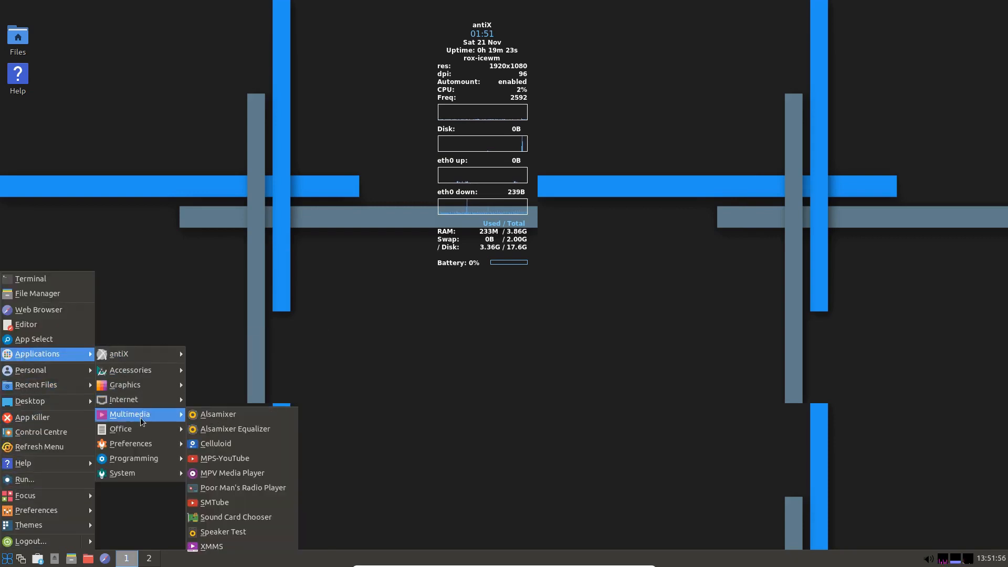
pyautogui.click(409, 268)
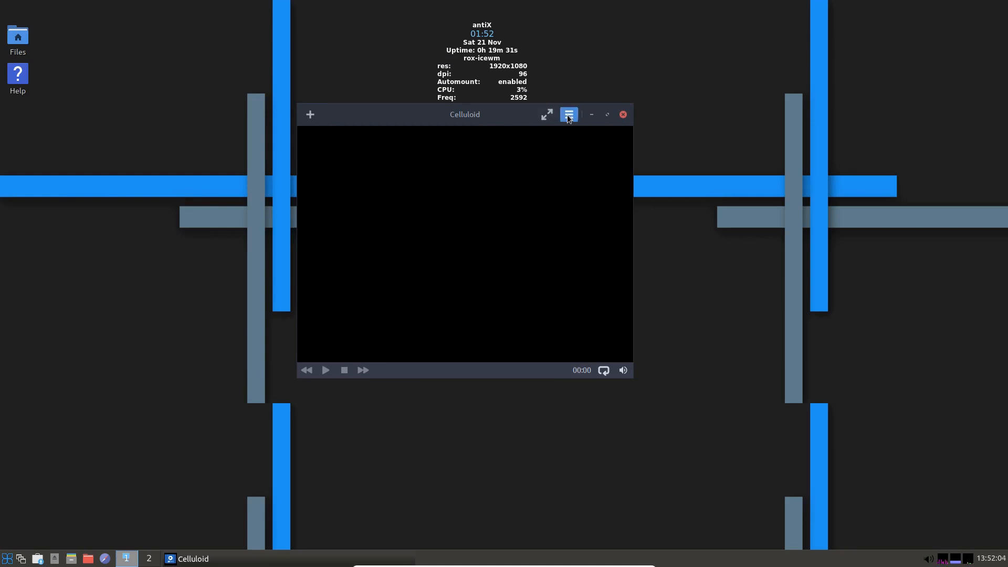
pyautogui.click(568, 115)
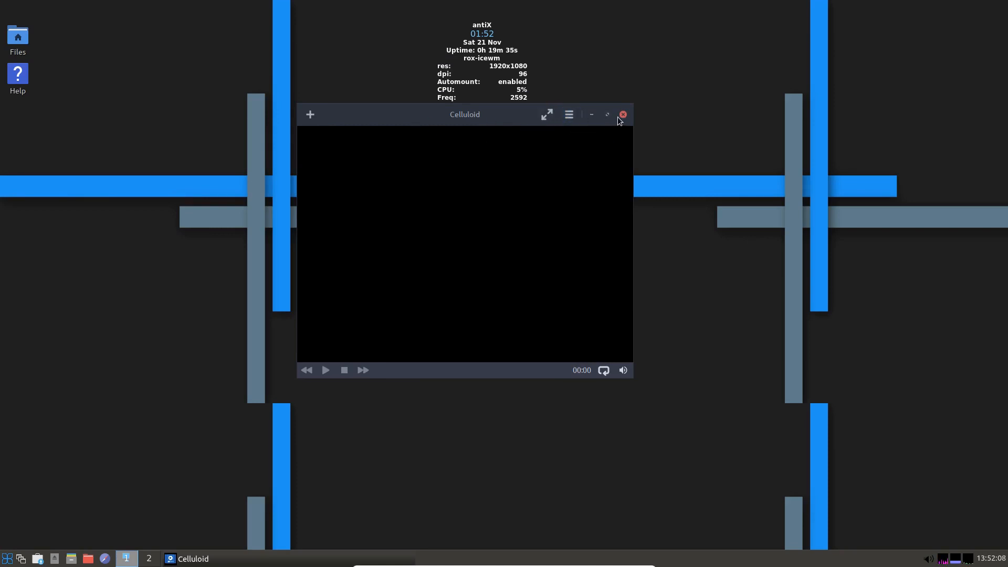
pyautogui.click(622, 114)
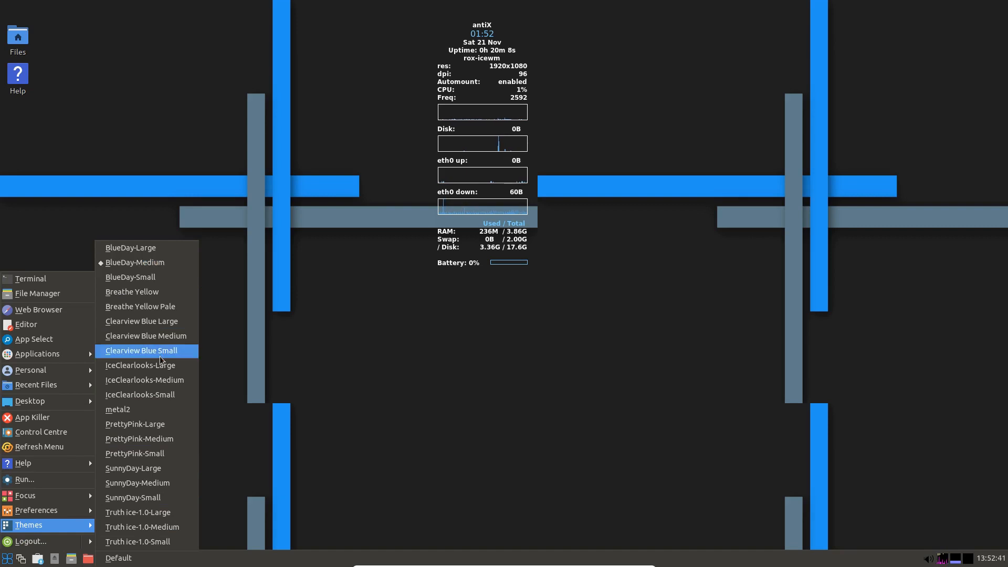
pyautogui.moveTo(141, 321)
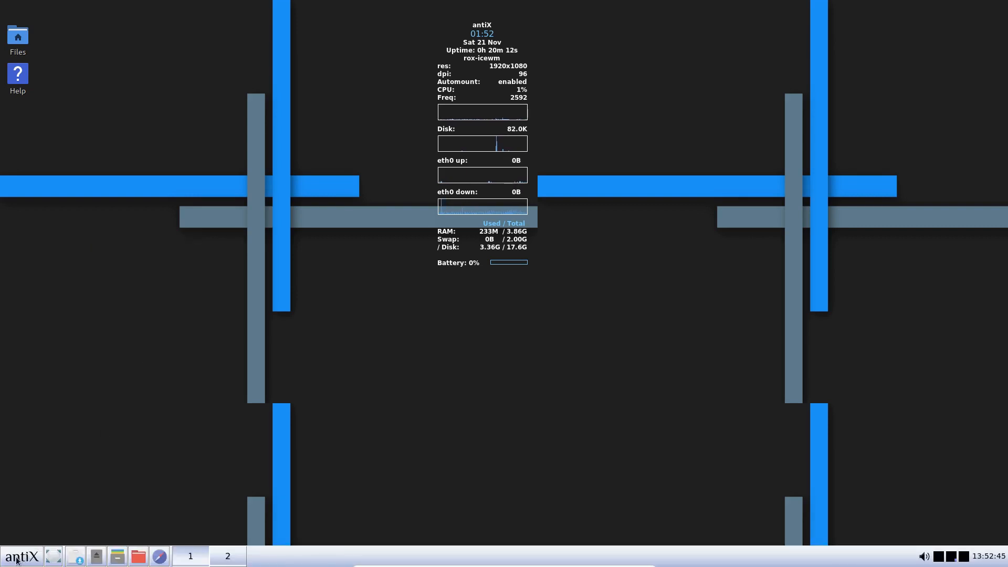
# Step: Switch the IceWM theme to BlueDay-Medium and then IceClearlooks-Medium via Menu > Themes
pyautogui.click(21, 557)
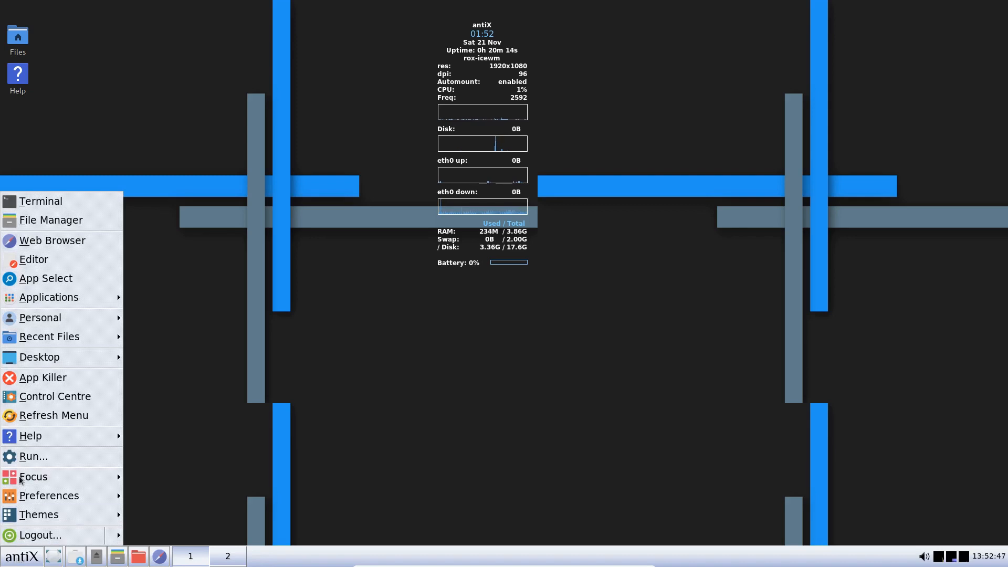
pyautogui.moveTo(39, 514)
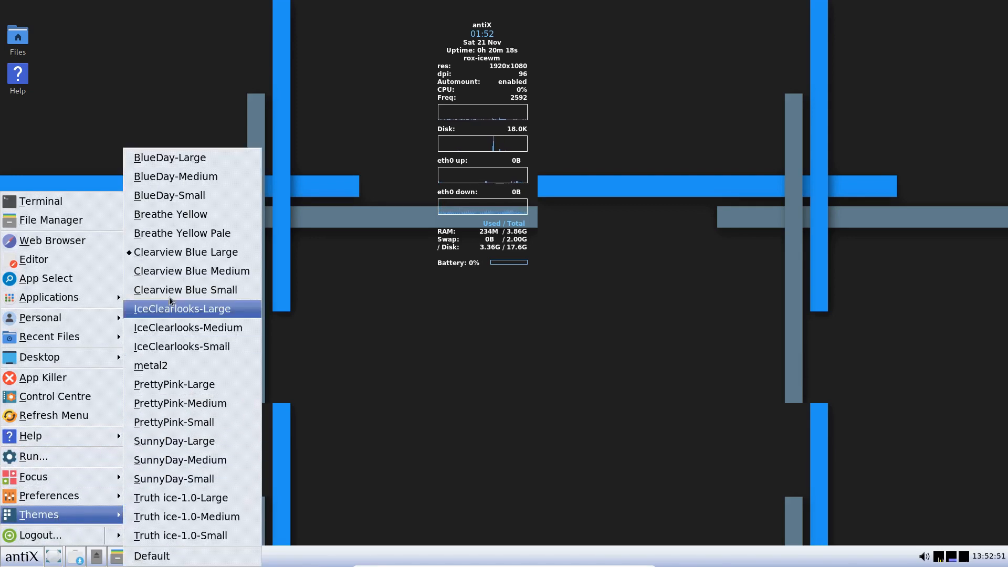
pyautogui.click(182, 308)
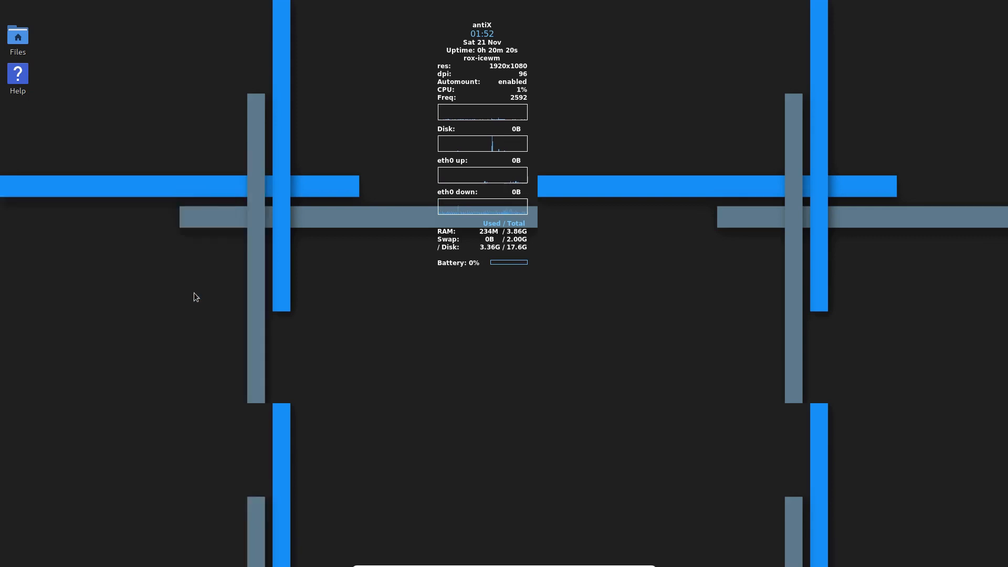
pyautogui.click(10, 560)
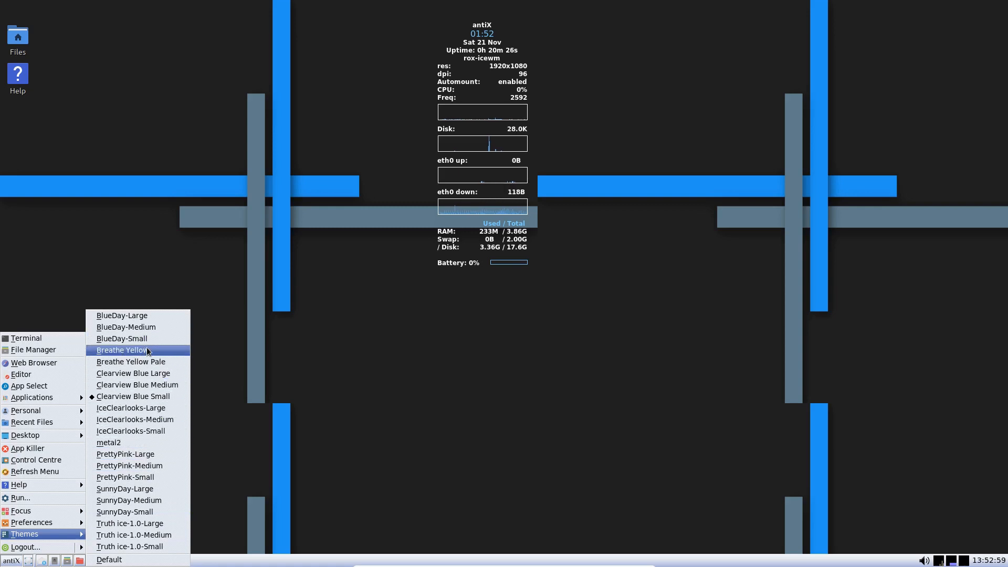
pyautogui.moveTo(130, 362)
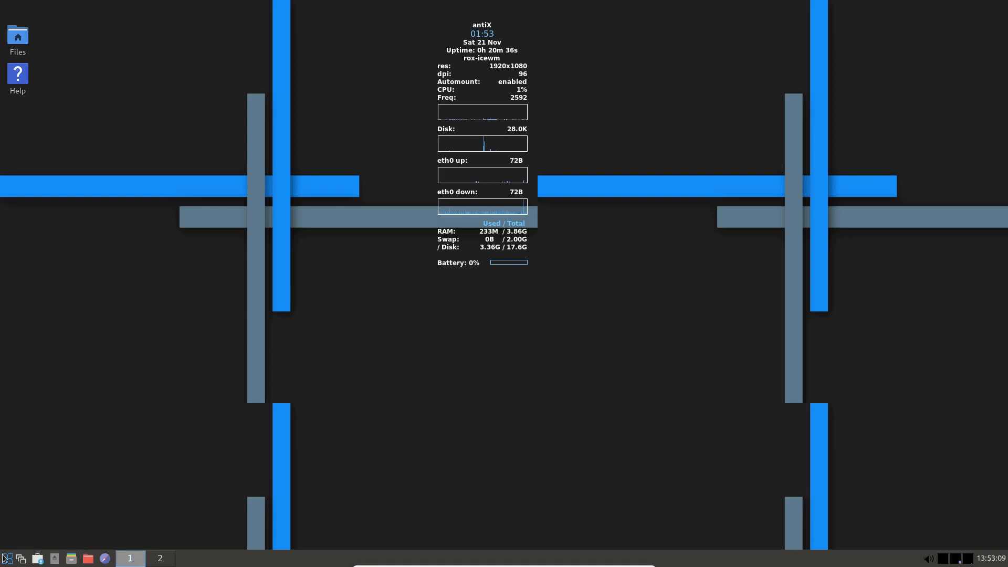
pyautogui.click(6, 557)
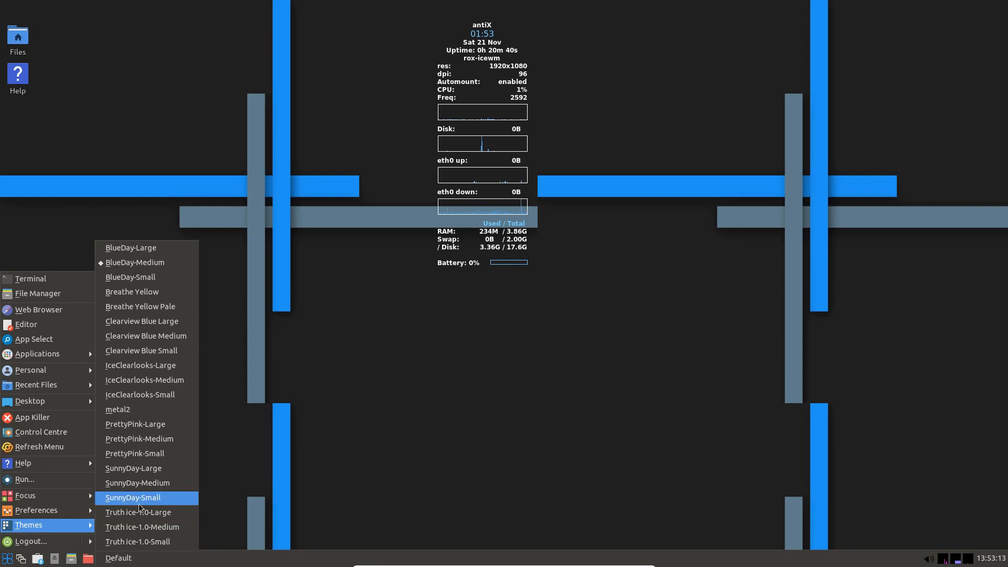
pyautogui.moveTo(154, 453)
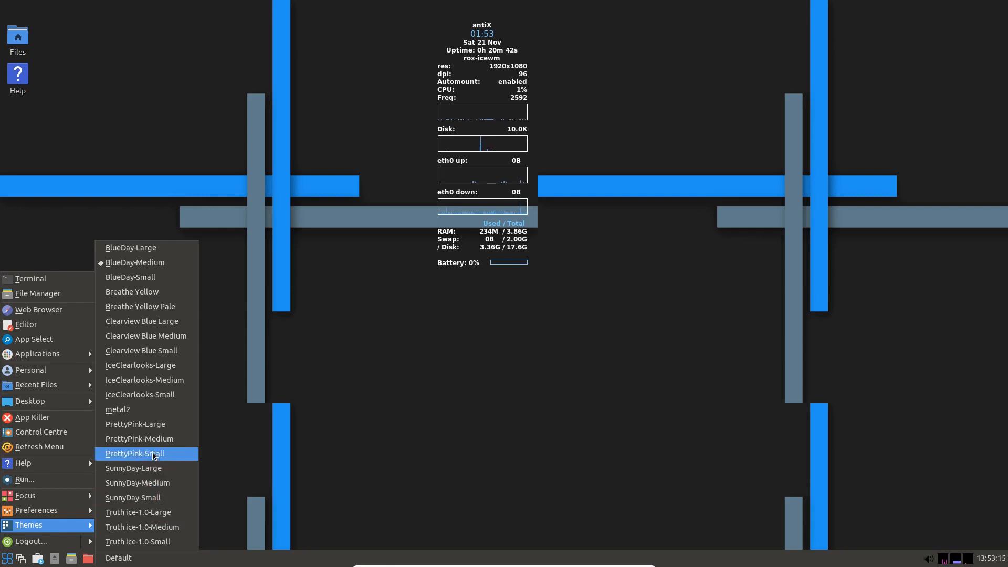
pyautogui.moveTo(153, 394)
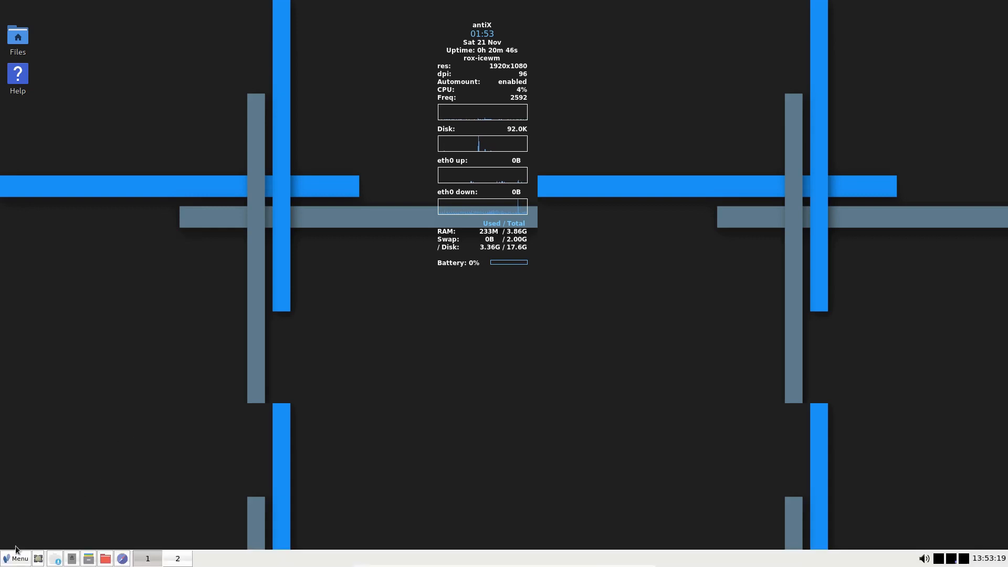
# Step: Apply the PrettyPink-Medium, Truth ice-1.0-Medium and metal2 themes via Menu > Themes
pyautogui.click(16, 558)
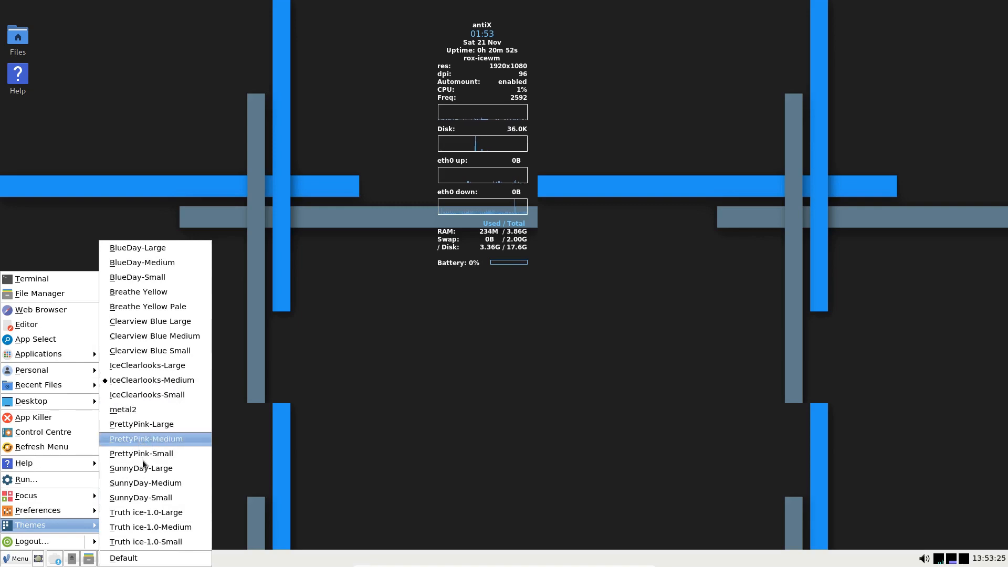
pyautogui.click(146, 439)
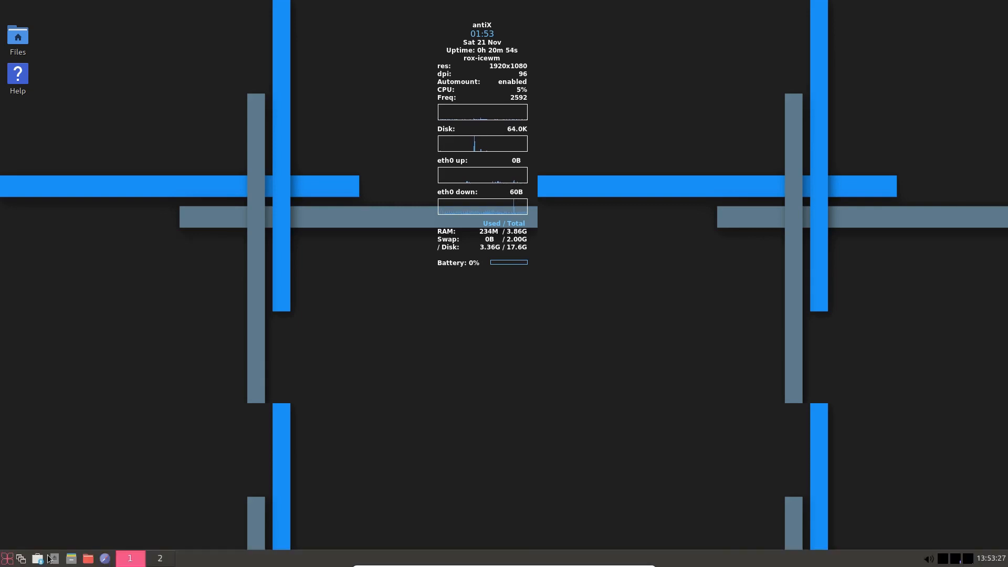
pyautogui.click(8, 557)
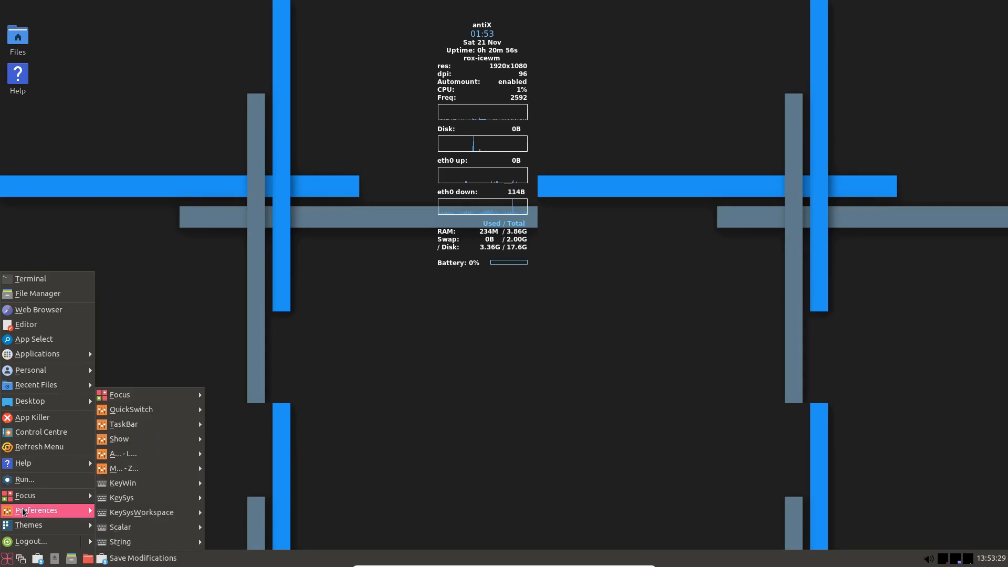
pyautogui.moveTo(22, 464)
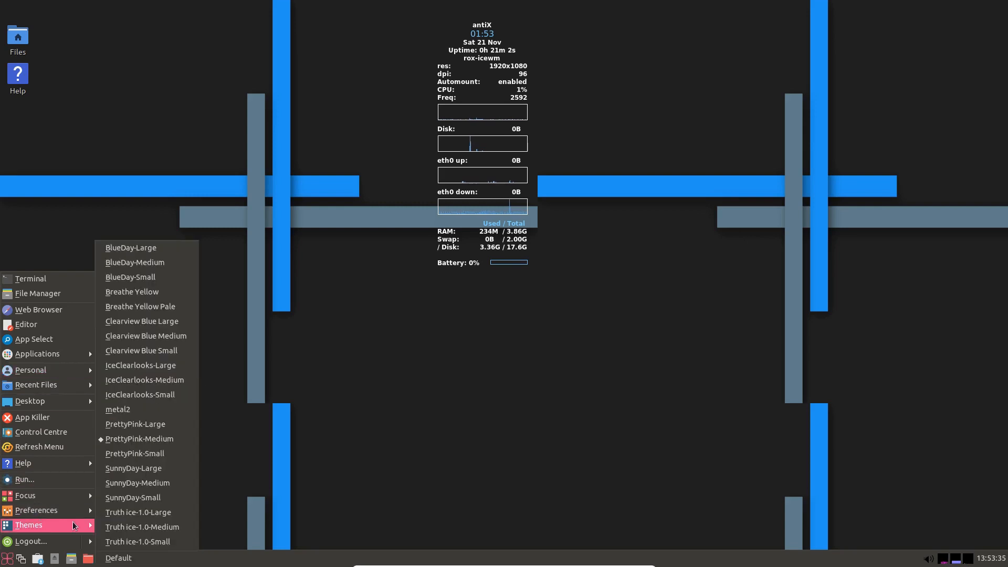
pyautogui.moveTo(148, 512)
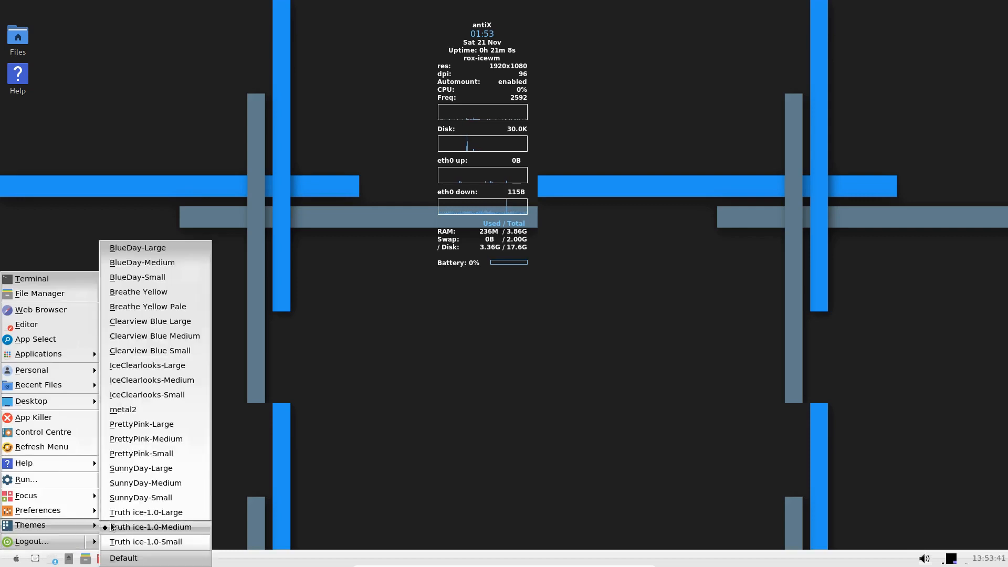
pyautogui.moveTo(145, 483)
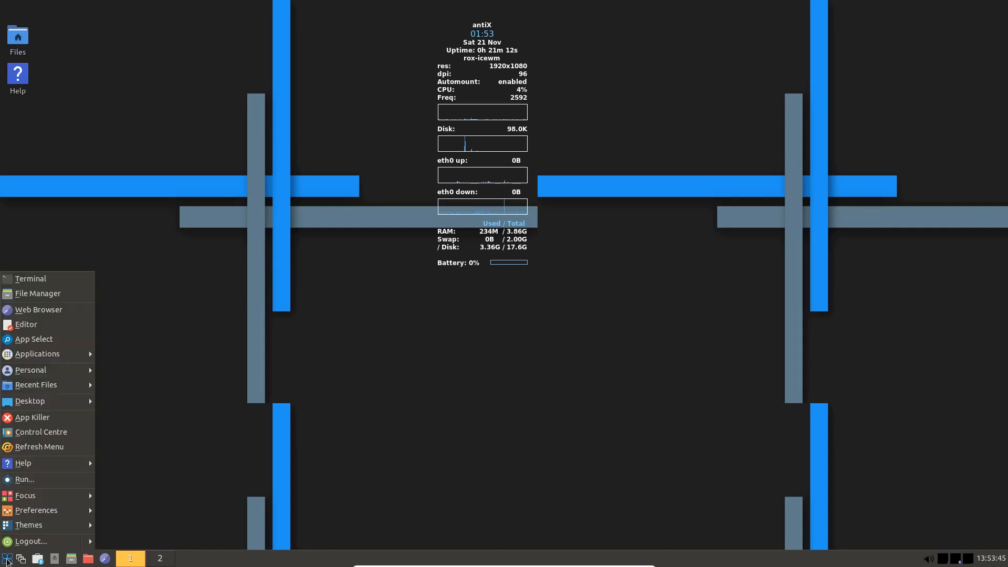
pyautogui.moveTo(31, 541)
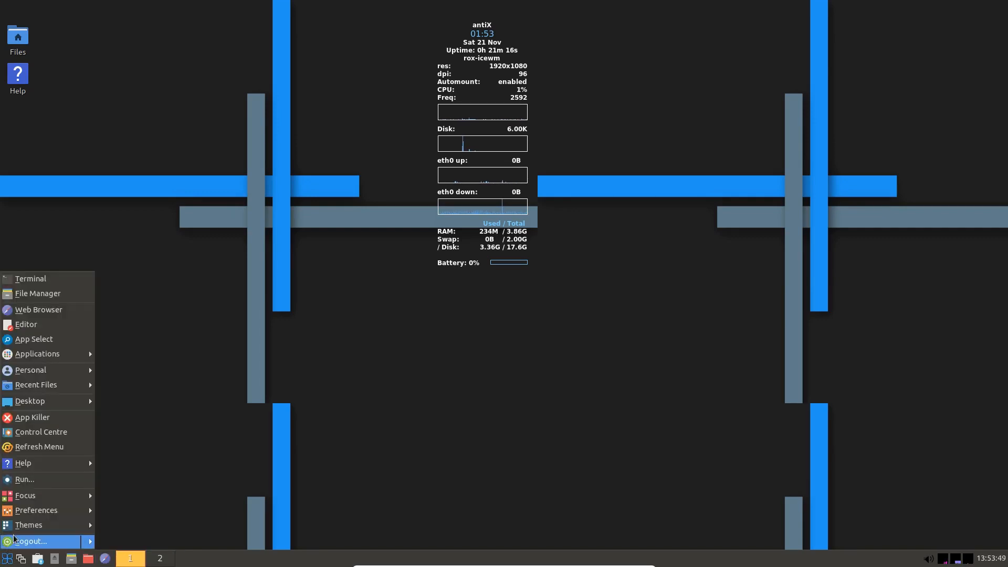
pyautogui.click(29, 525)
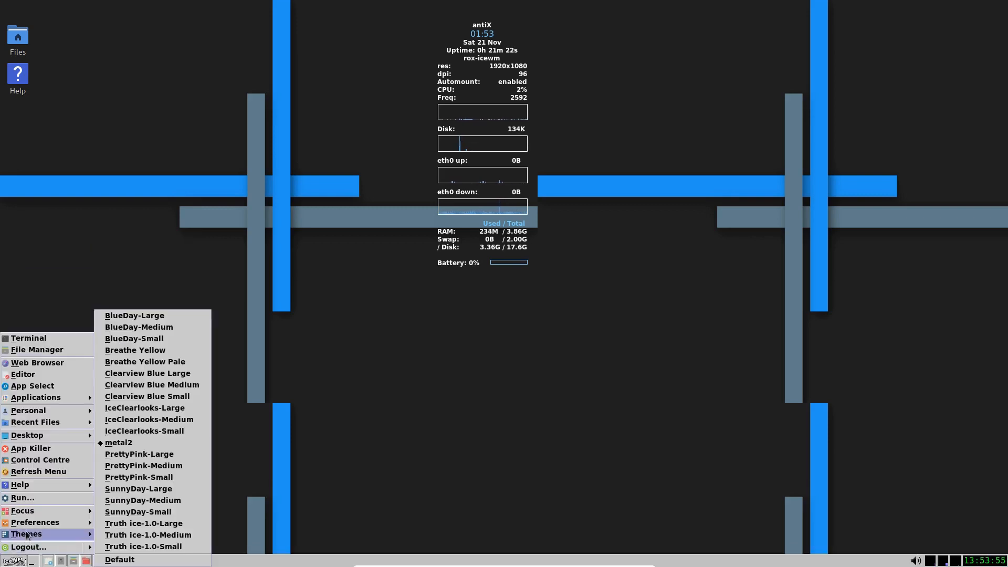
pyautogui.moveTo(148, 419)
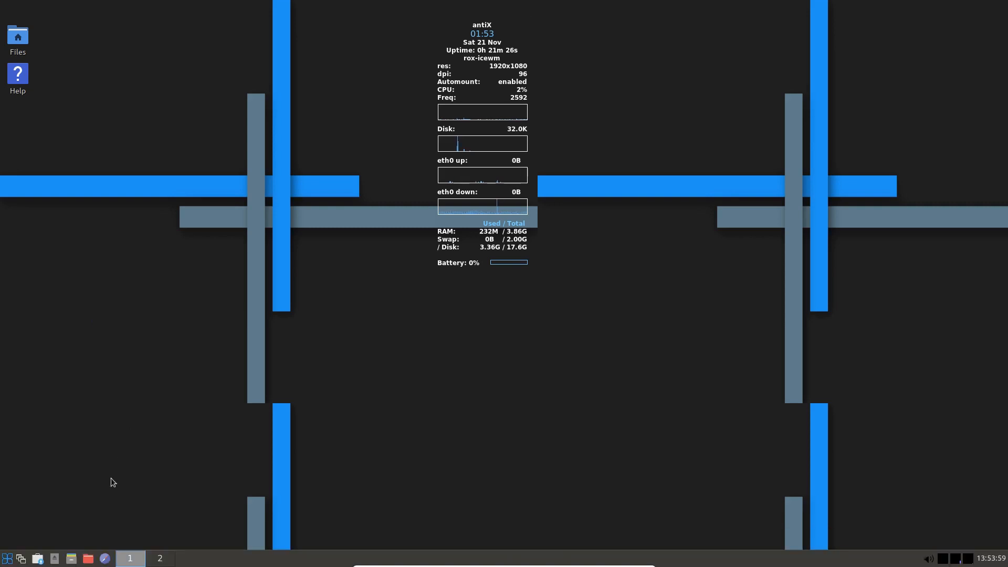
pyautogui.moveTo(291, 413)
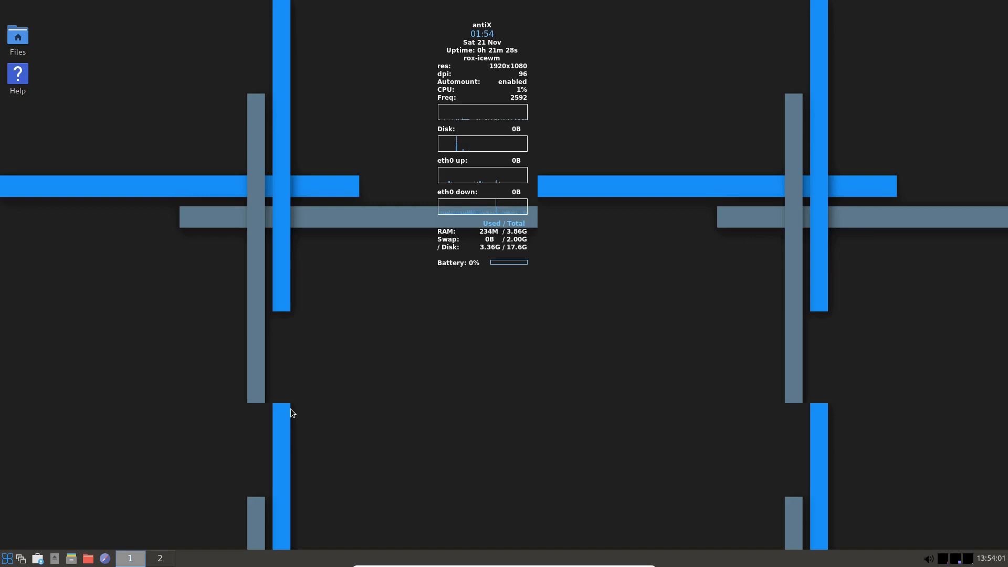
pyautogui.moveTo(59, 494)
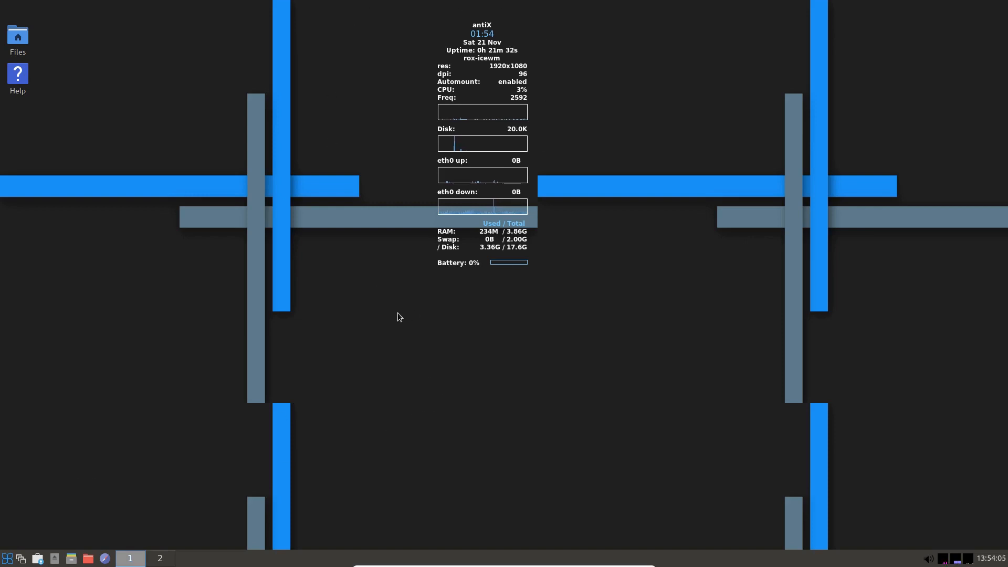
# Step: Choose Menu > Logout... to bring up the Exit Session dialog
pyautogui.click(7, 557)
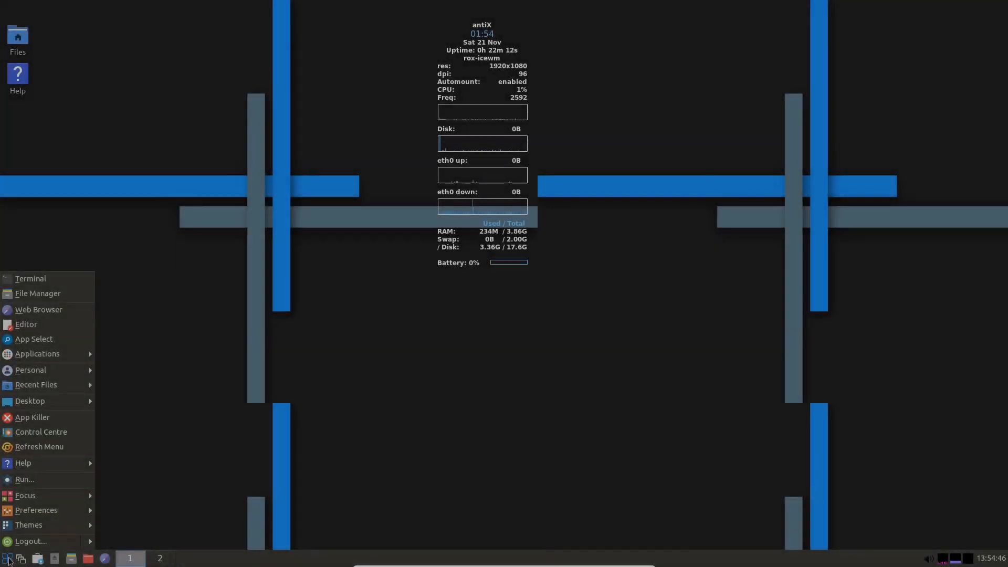
pyautogui.click(31, 541)
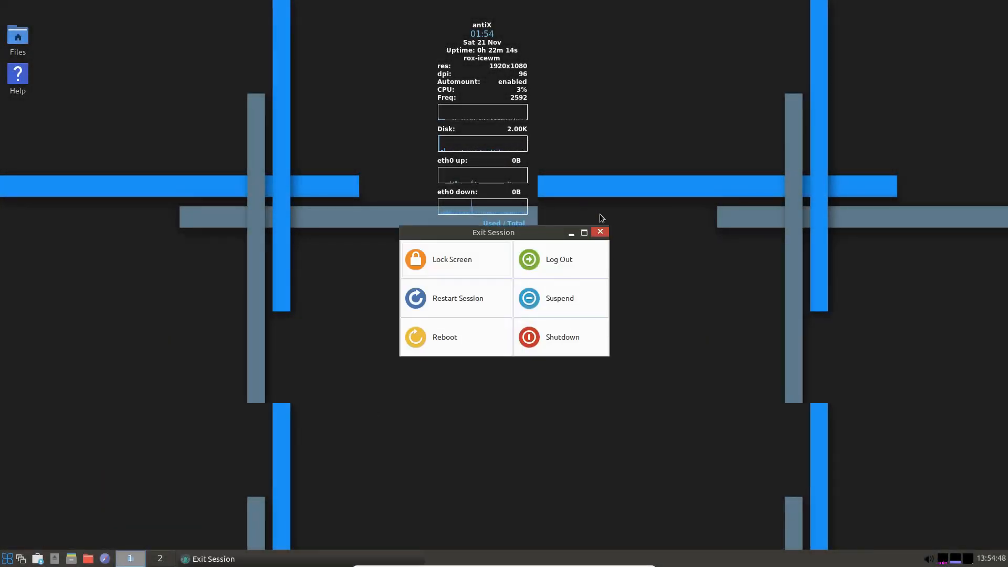
pyautogui.moveTo(588, 385)
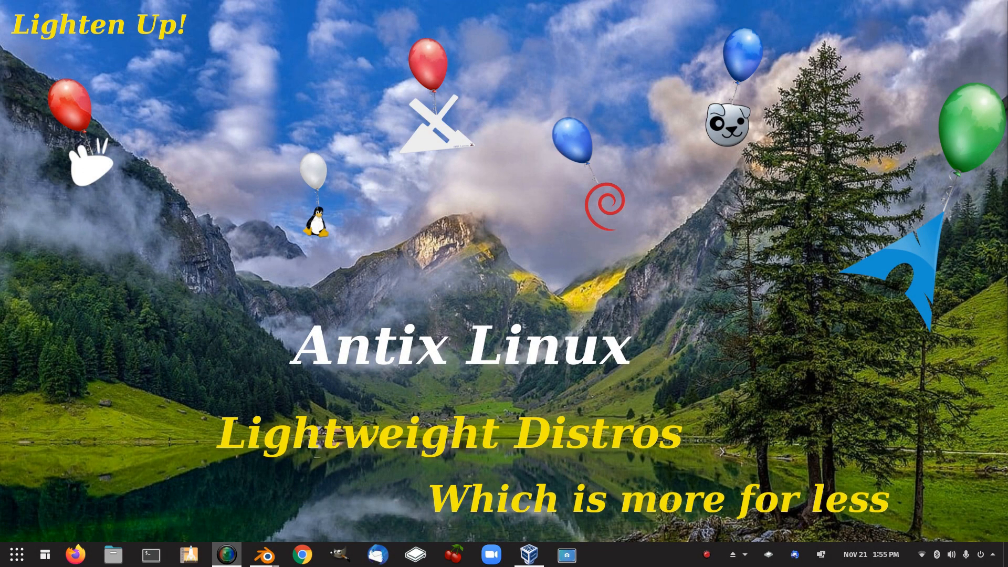
pyautogui.moveTo(993, 339)
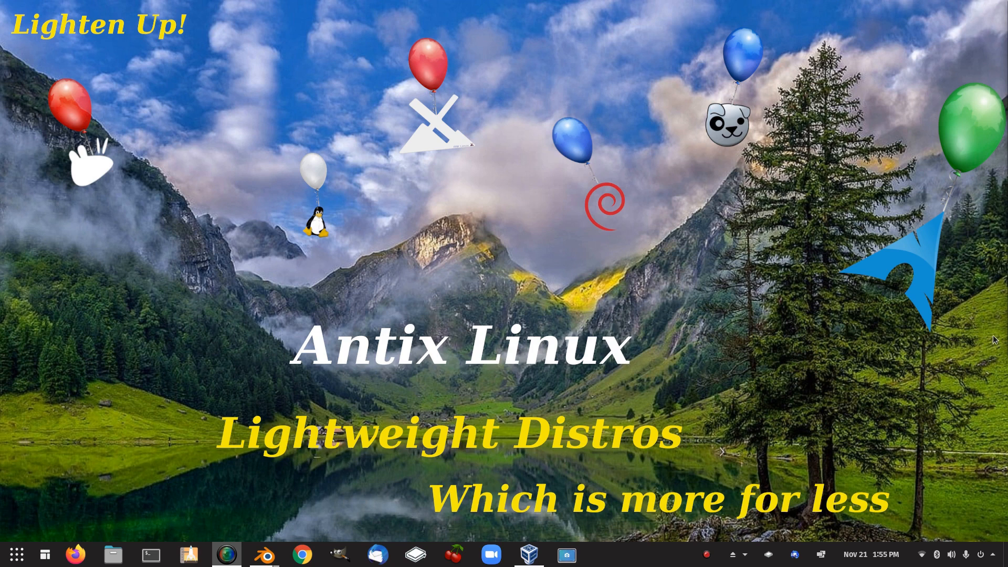
pyautogui.moveTo(761, 275)
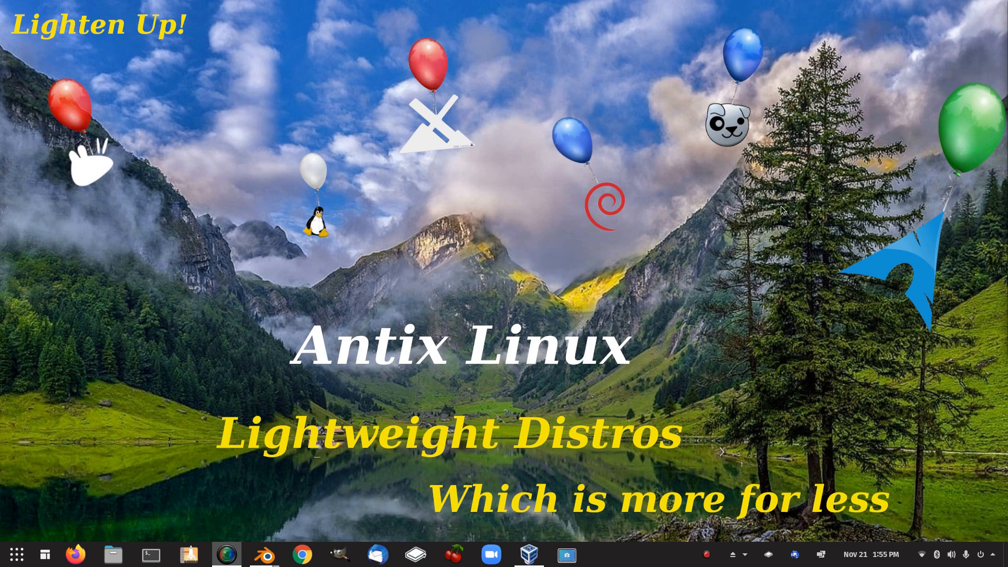
pyautogui.moveTo(765, 214)
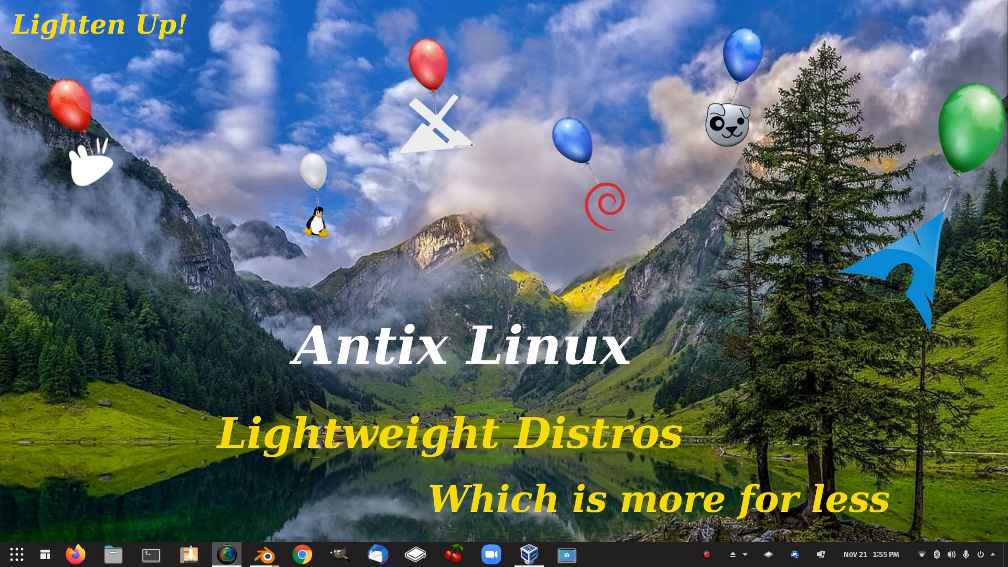
pyautogui.moveTo(701, 373)
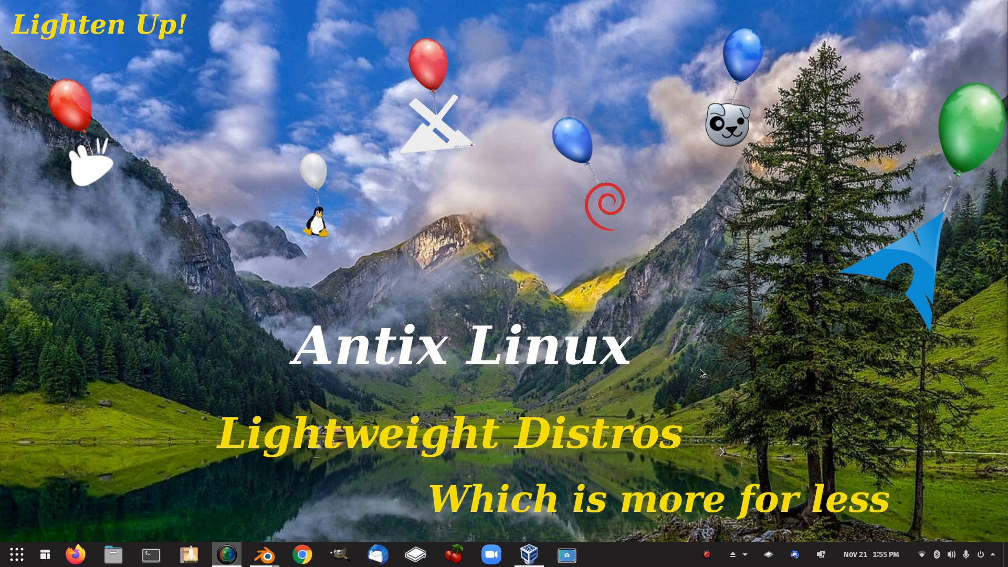
pyautogui.moveTo(703, 356)
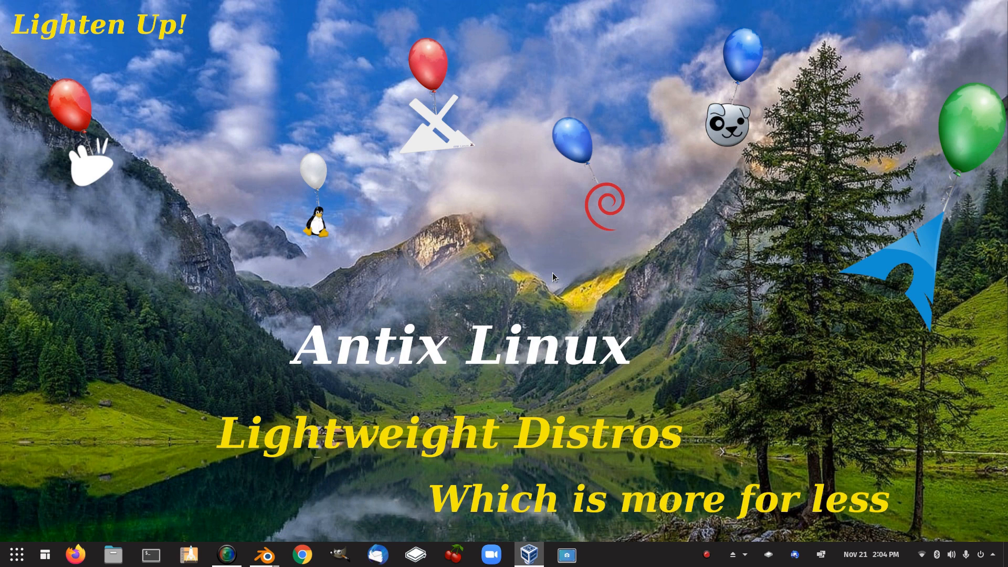
pyautogui.moveTo(780, 242)
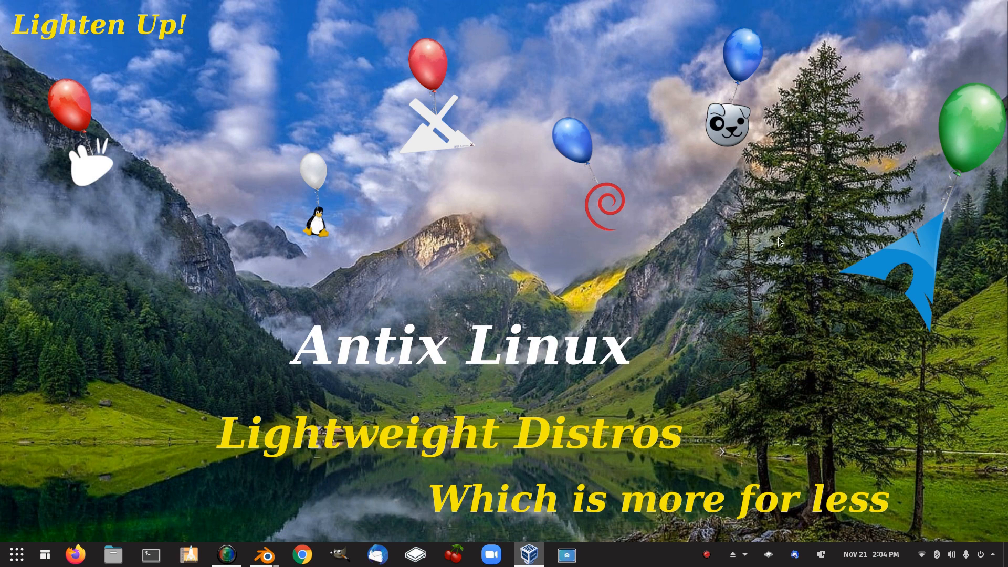
pyautogui.moveTo(503, 217)
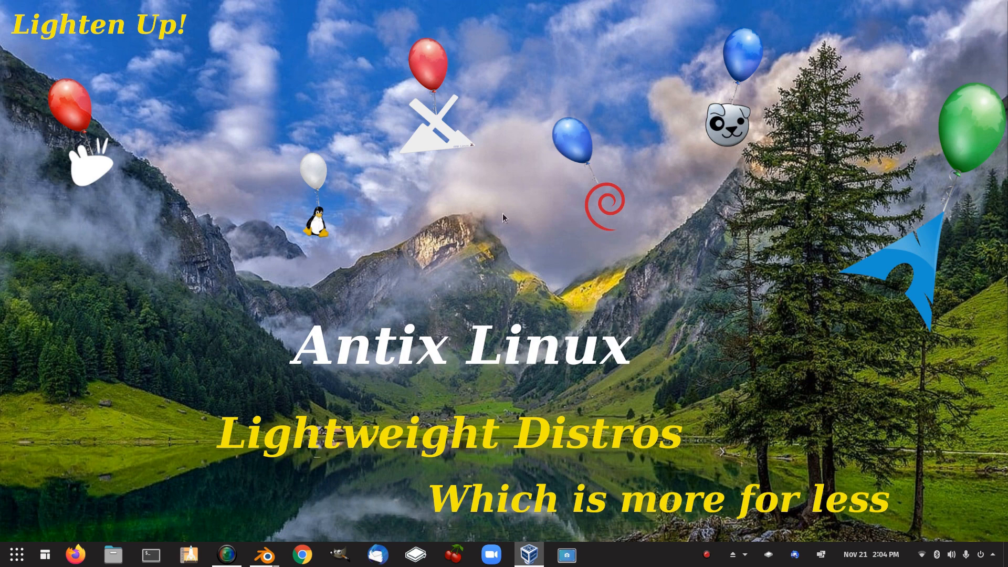